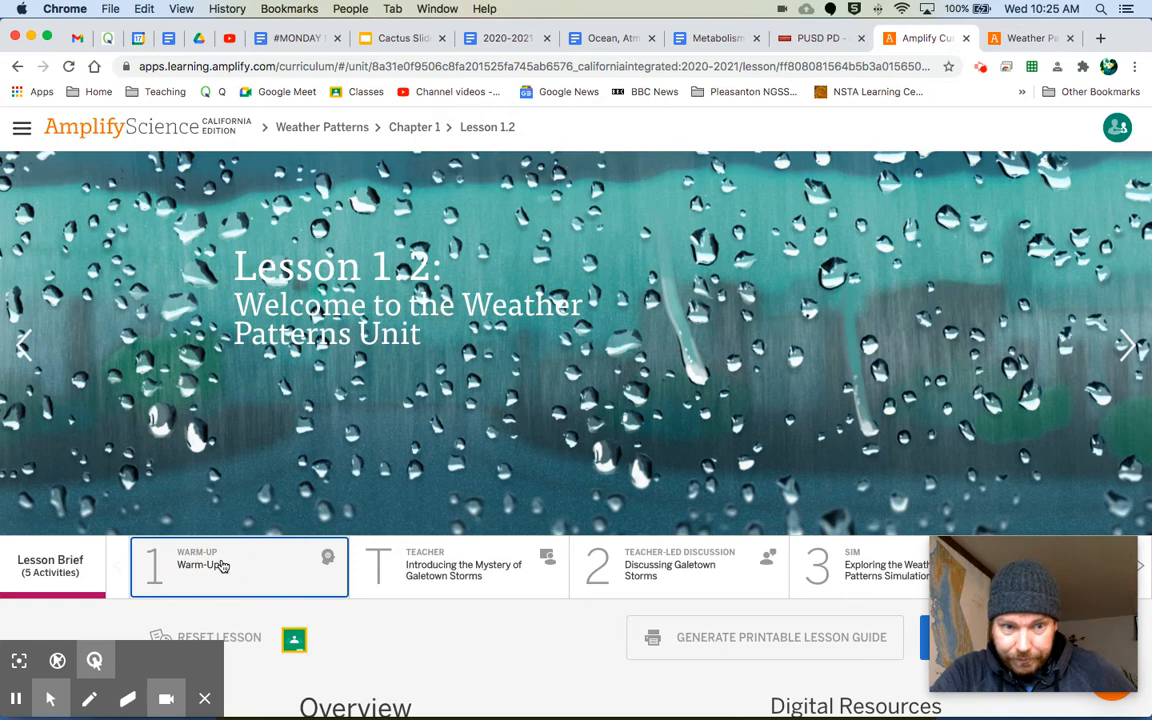
- Open the Warm-Up activity and highlight its water cycle diagram question
{"action": "left_click", "coordinate": [238, 566]}
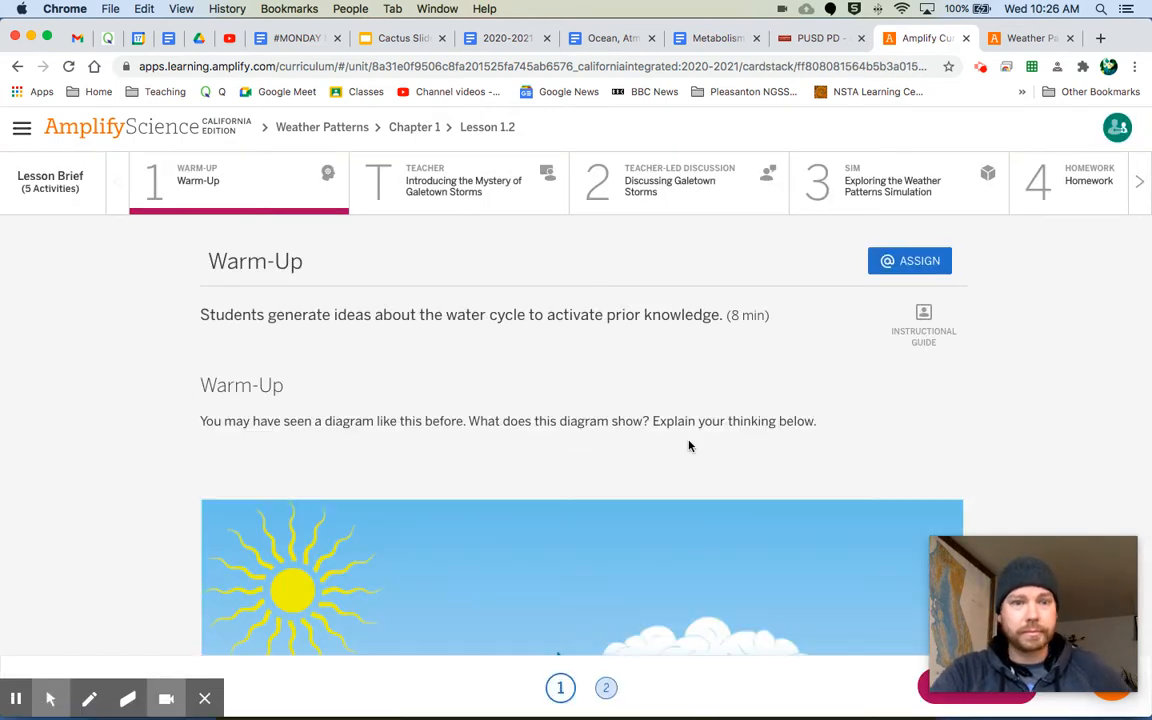
{"action": "scroll", "scroll_direction": "down", "scroll_amount": 3}
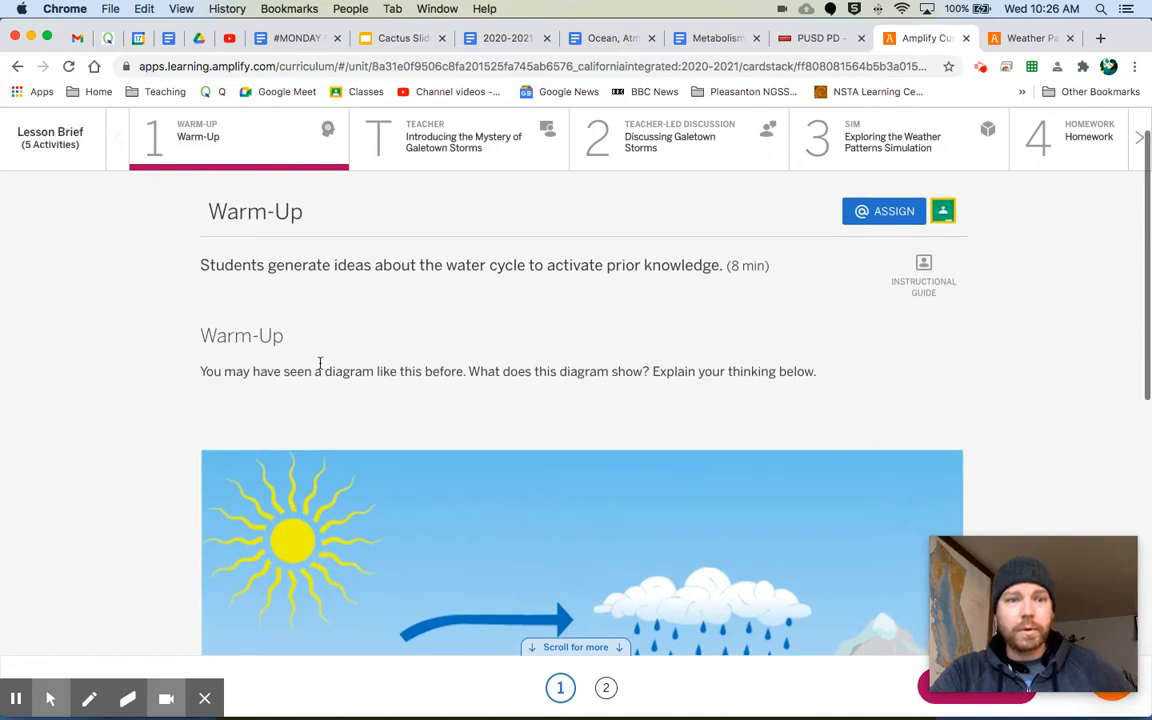
{"action": "left_click_drag", "start_coordinate": [200, 371], "coordinate": [548, 371]}
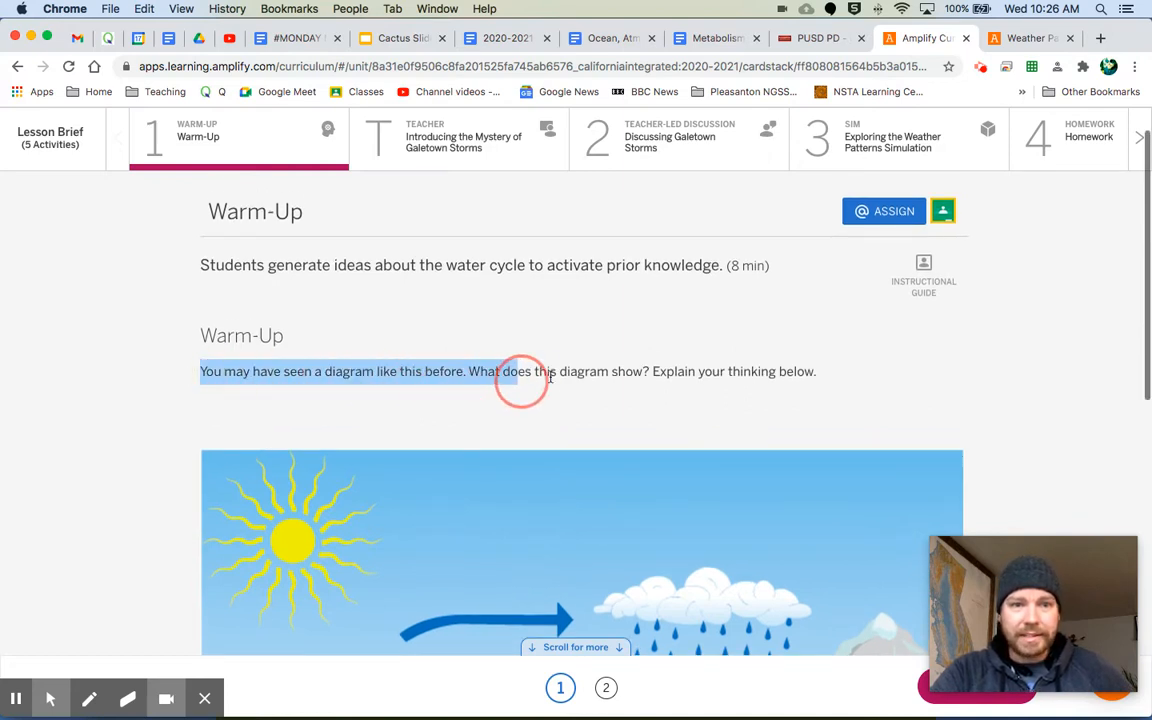
{"action": "left_click_drag", "start_coordinate": [545, 371], "coordinate": [815, 371]}
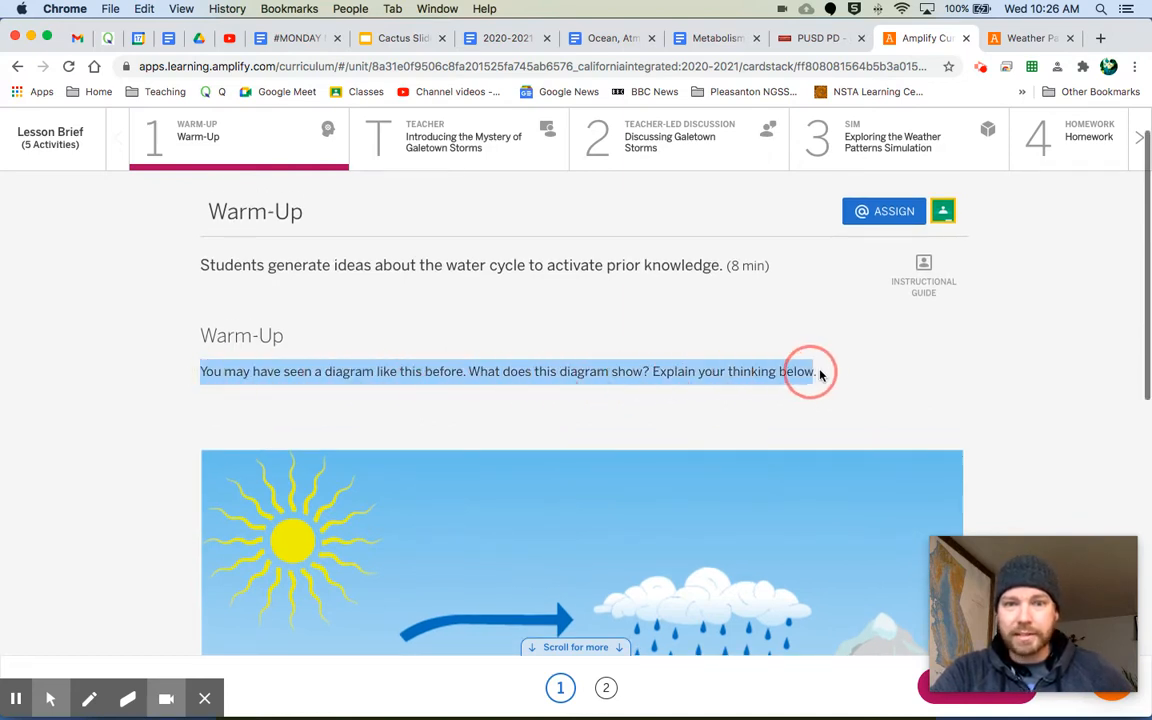
{"action": "scroll", "scroll_direction": "down", "scroll_amount": 3}
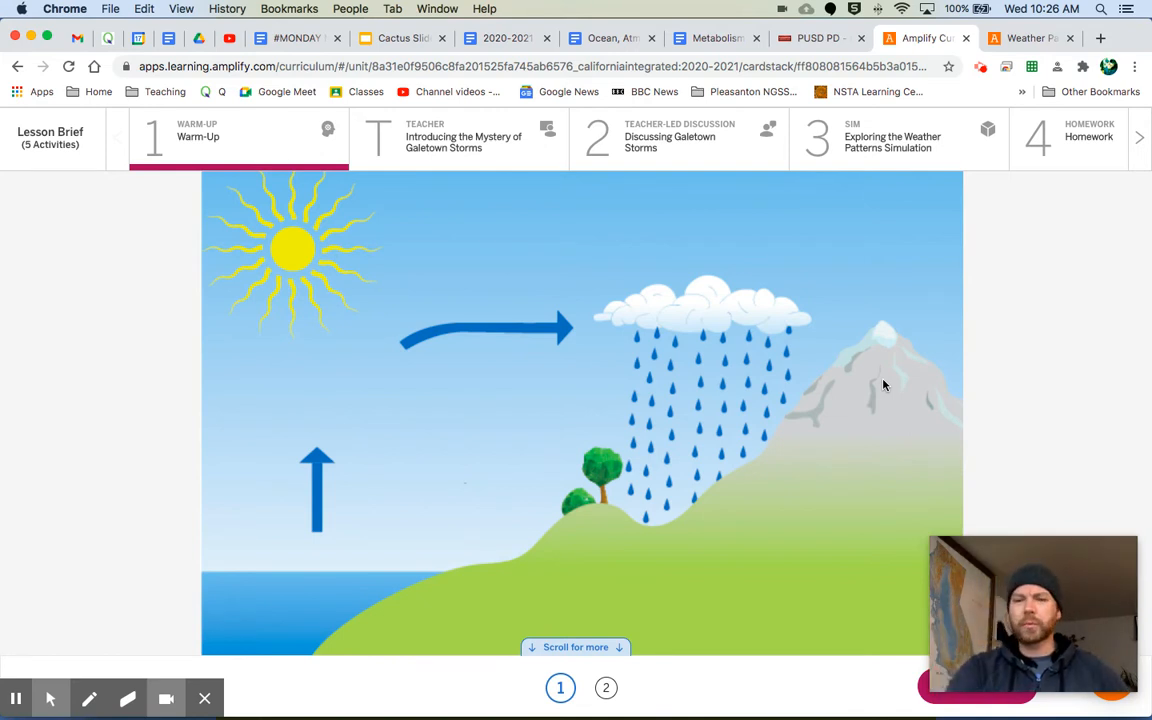
{"action": "scroll", "scroll_direction": "down", "scroll_amount": 3}
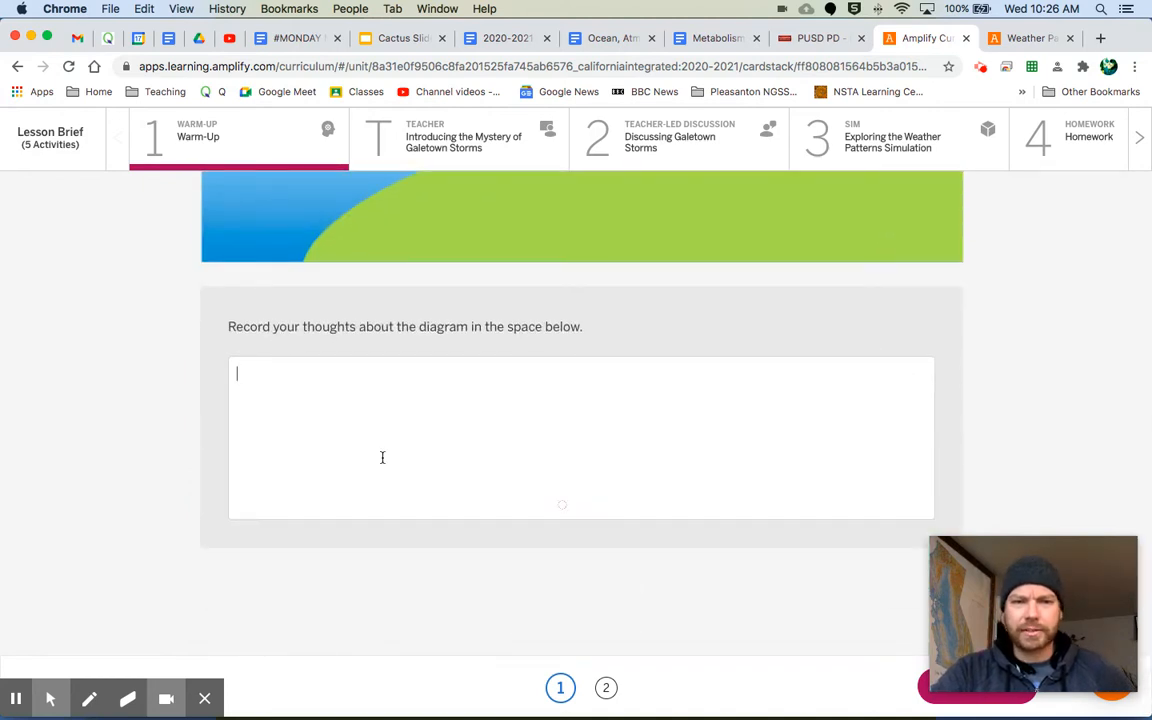
{"action": "scroll", "scroll_direction": "down", "scroll_amount": 3}
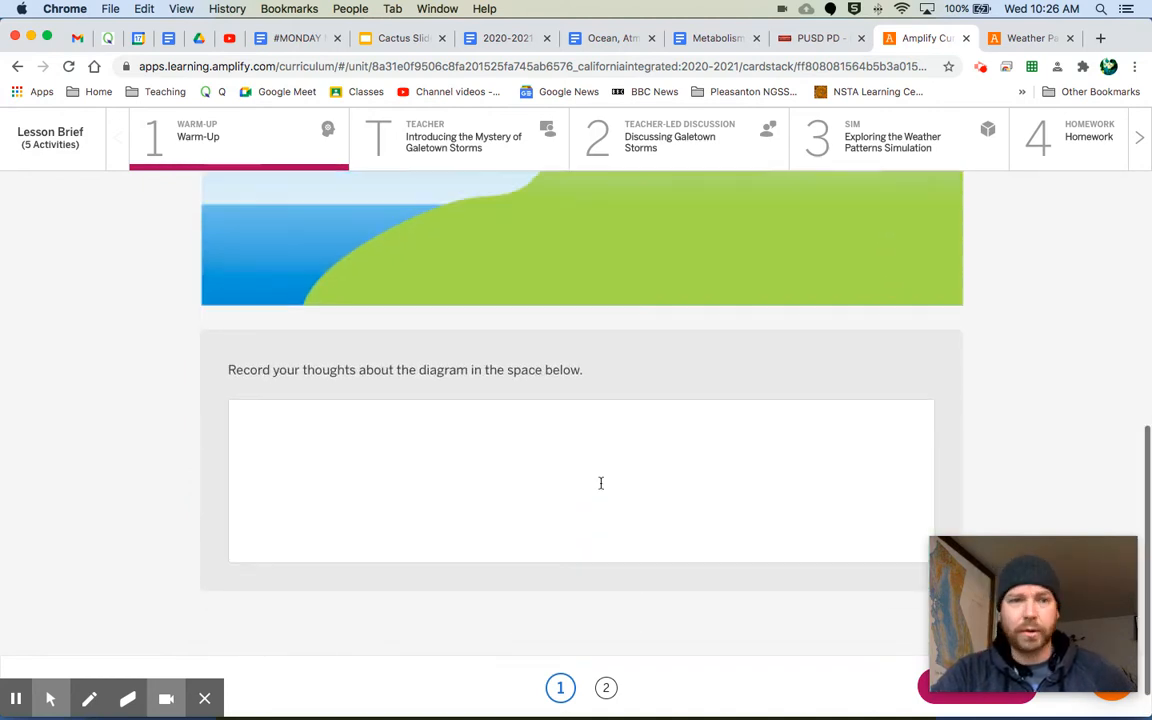
{"action": "scroll", "scroll_direction": "up", "scroll_amount": 3}
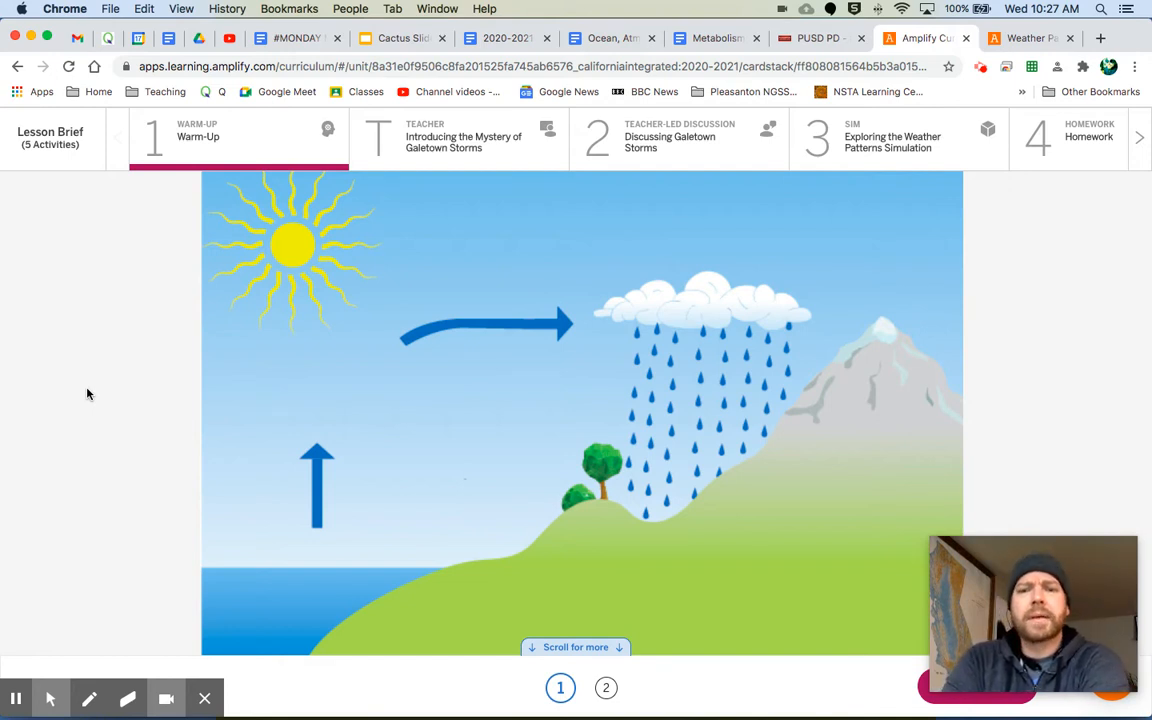
{"action": "mouse_move", "coordinate": [295, 272]}
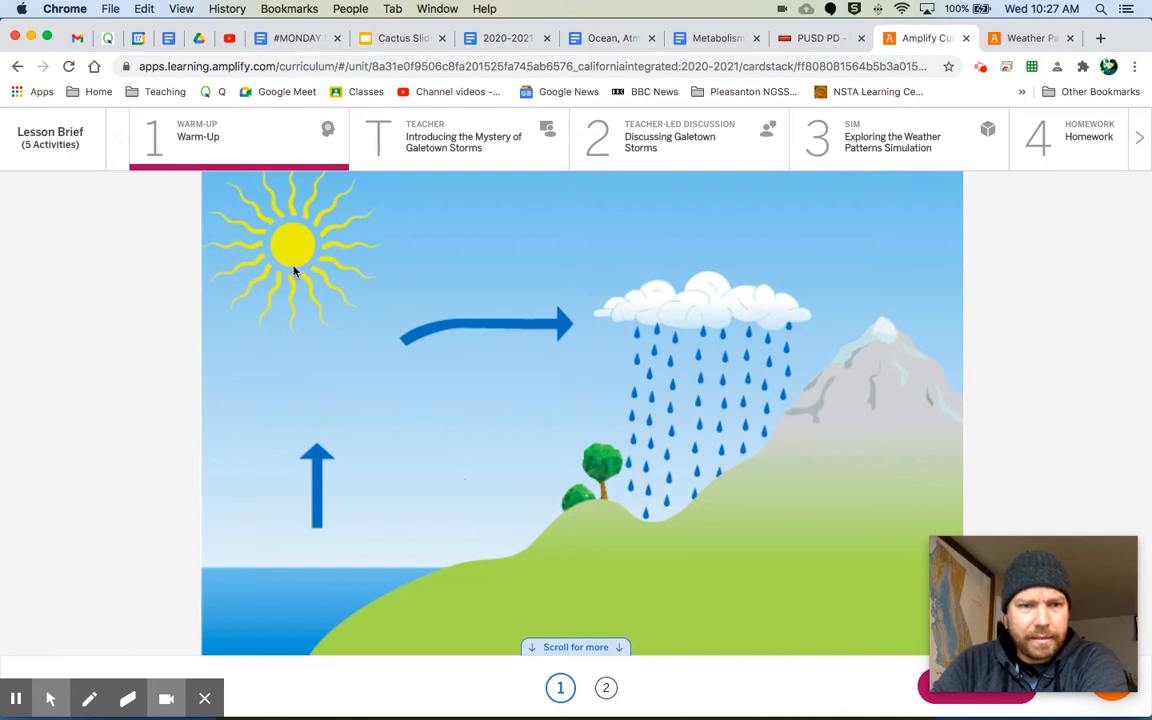
{"action": "mouse_move", "coordinate": [675, 478]}
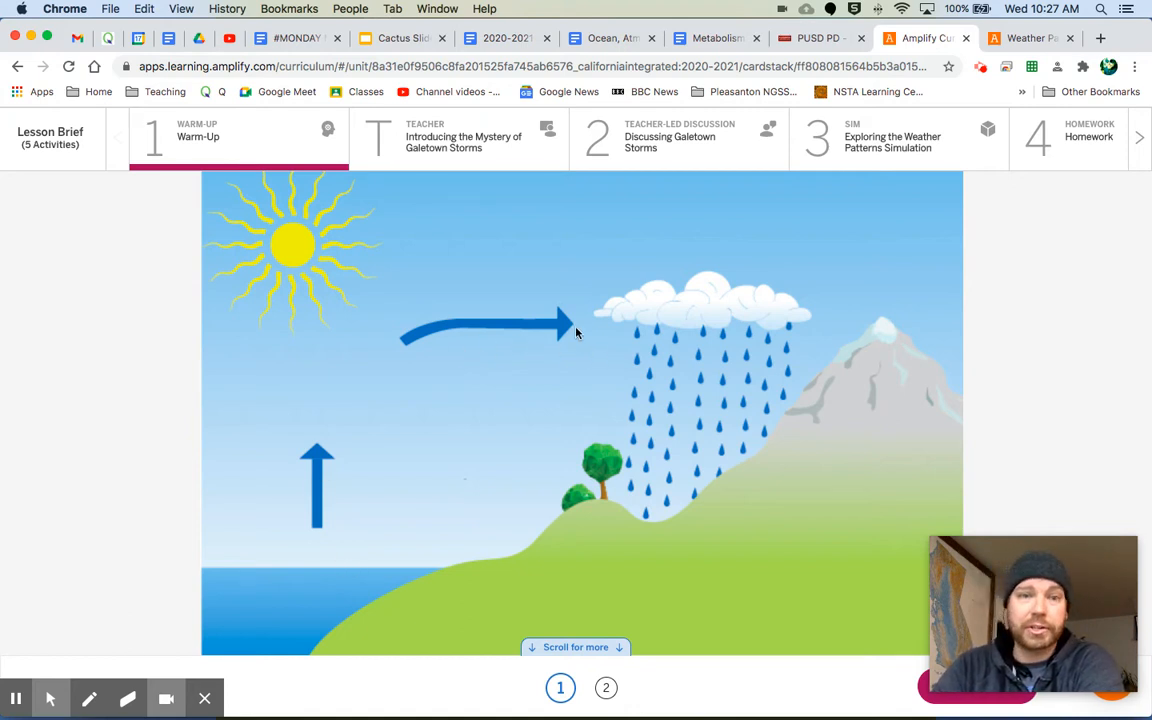
{"action": "mouse_move", "coordinate": [676, 603]}
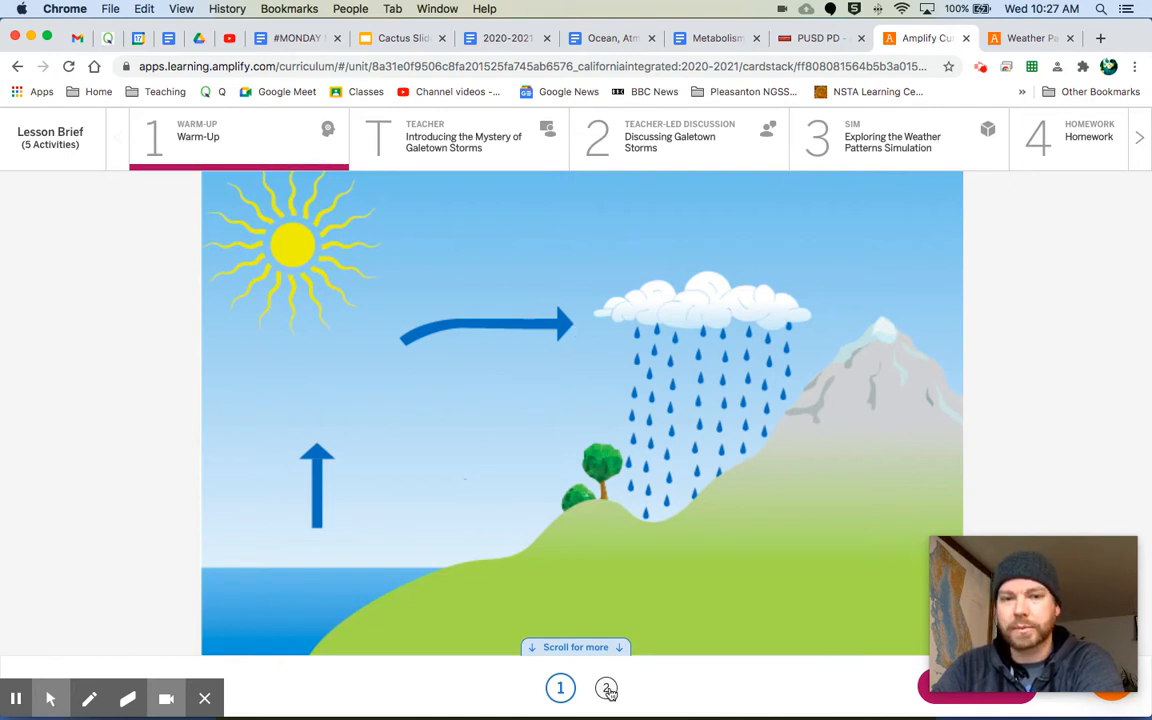
- Show the Warm-Up's second page with the definition of weather
{"action": "left_click", "coordinate": [605, 688]}
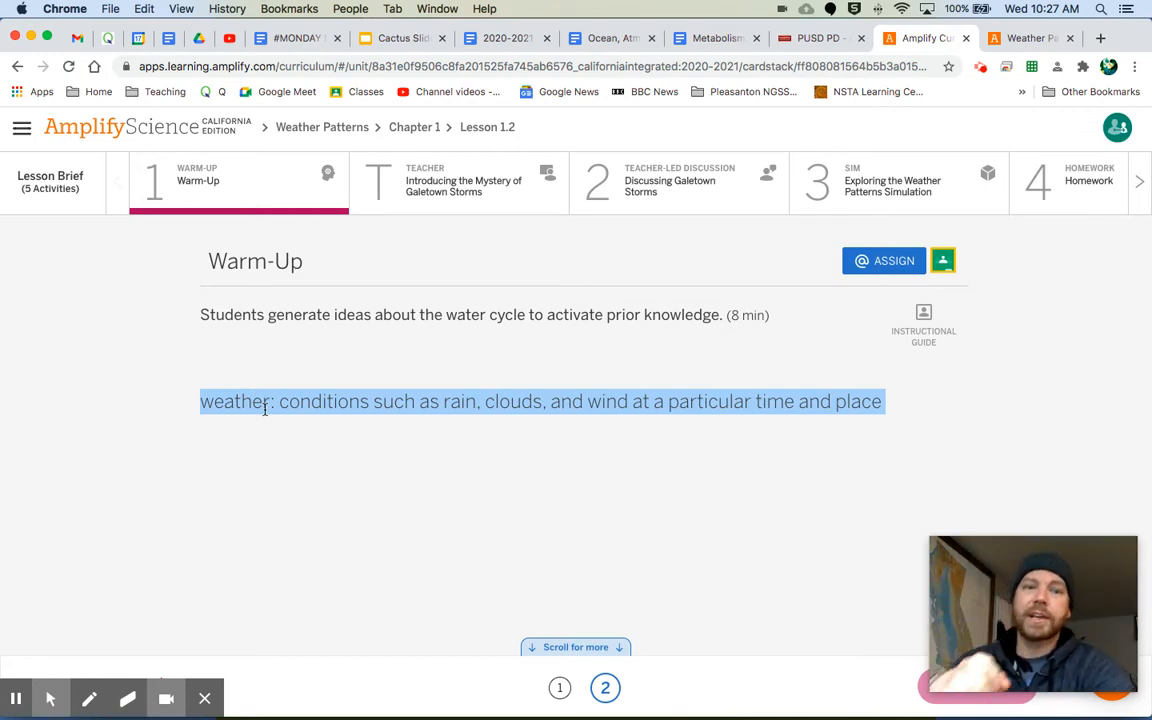
{"action": "mouse_move", "coordinate": [390, 518]}
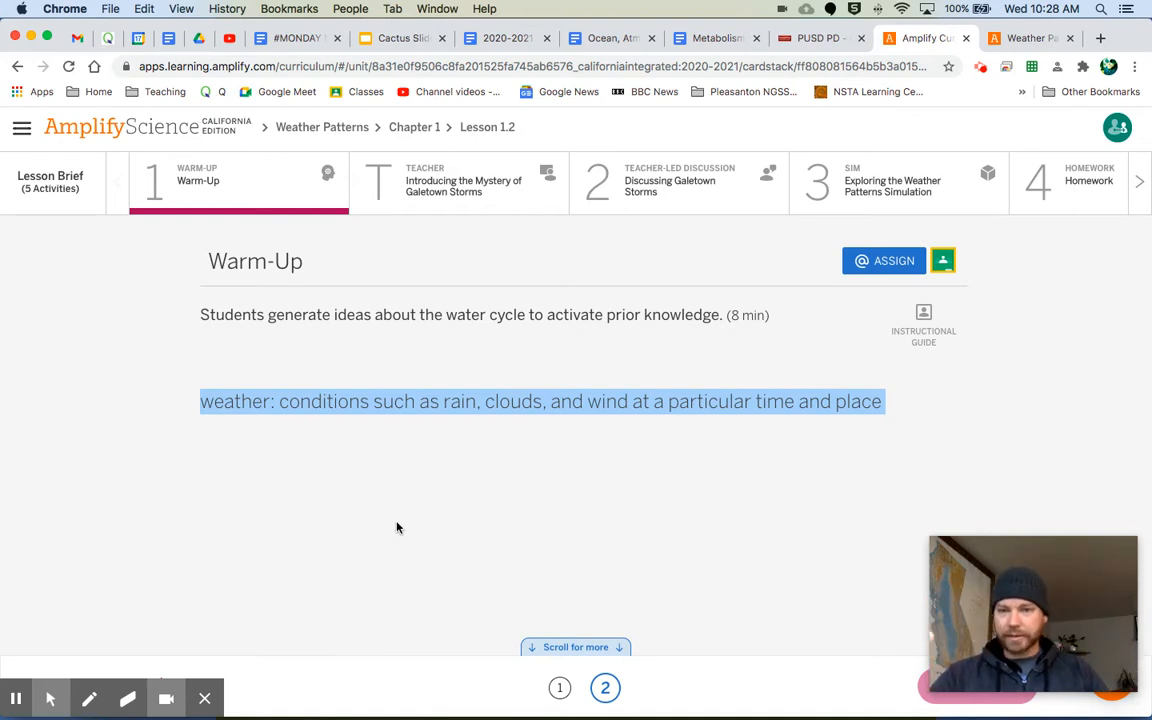
{"action": "mouse_move", "coordinate": [450, 238]}
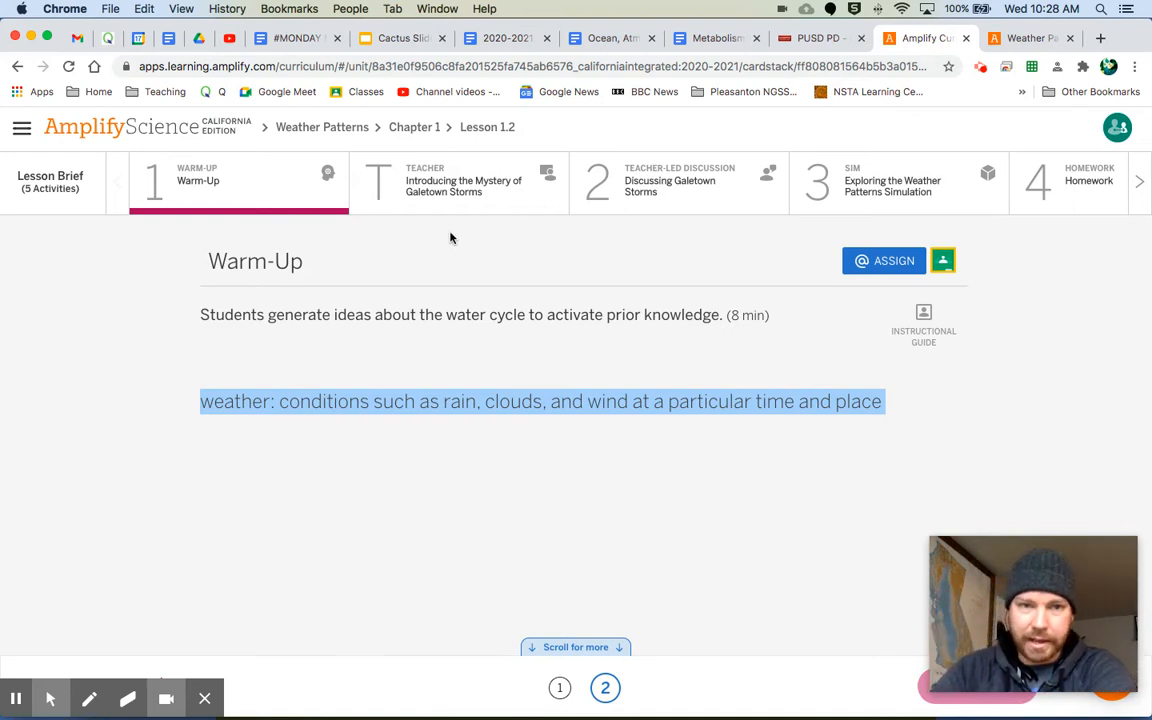
{"action": "mouse_move", "coordinate": [467, 202]}
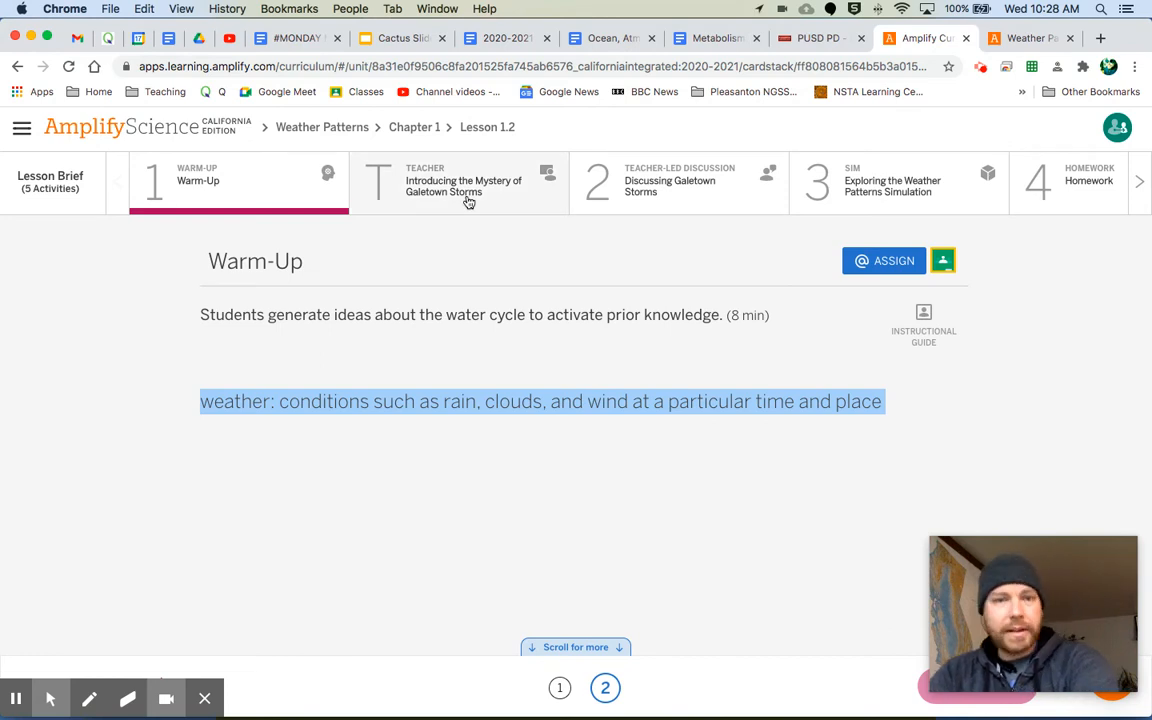
- Open Introducing the Mystery of Galetown Storms and continue to Discussing Galetown Storms
{"action": "left_click", "coordinate": [459, 183]}
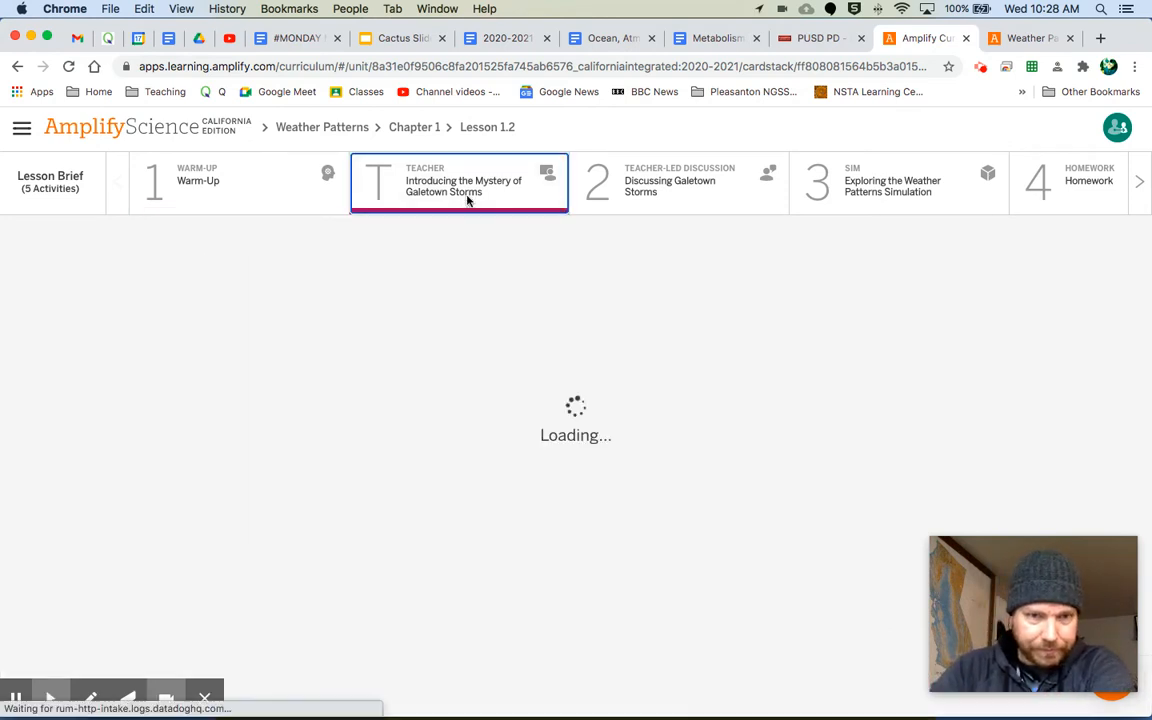
{"action": "left_click", "coordinate": [459, 181]}
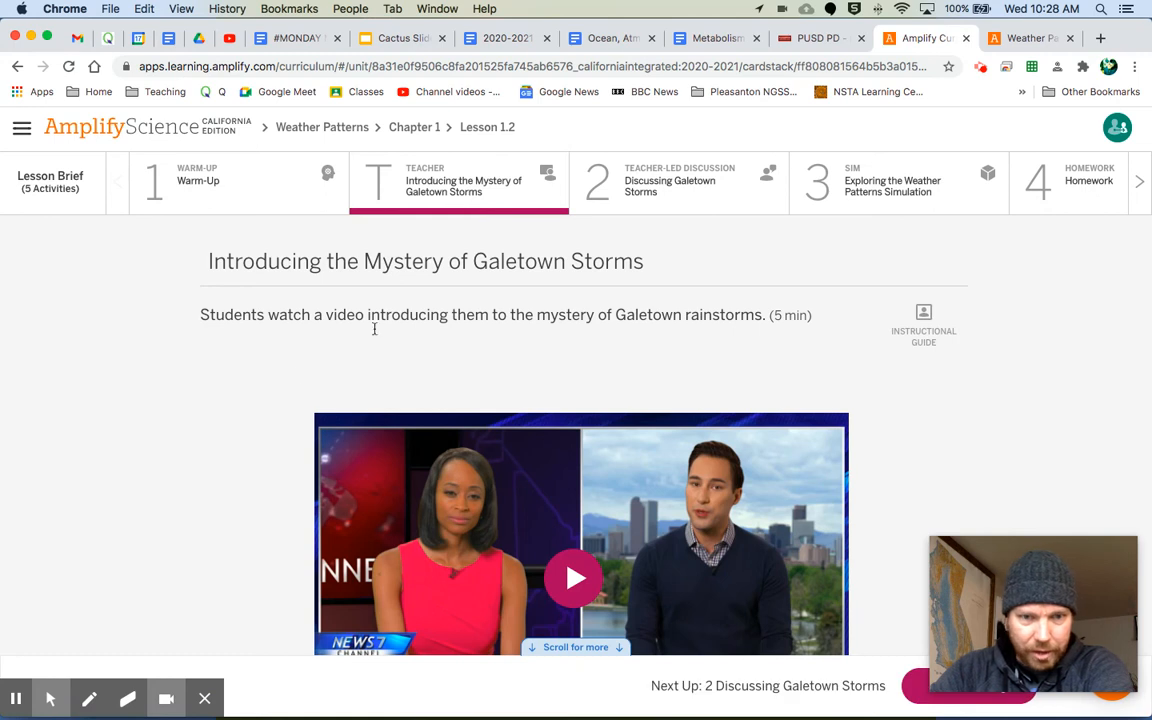
{"action": "scroll", "scroll_direction": "down", "scroll_amount": 3}
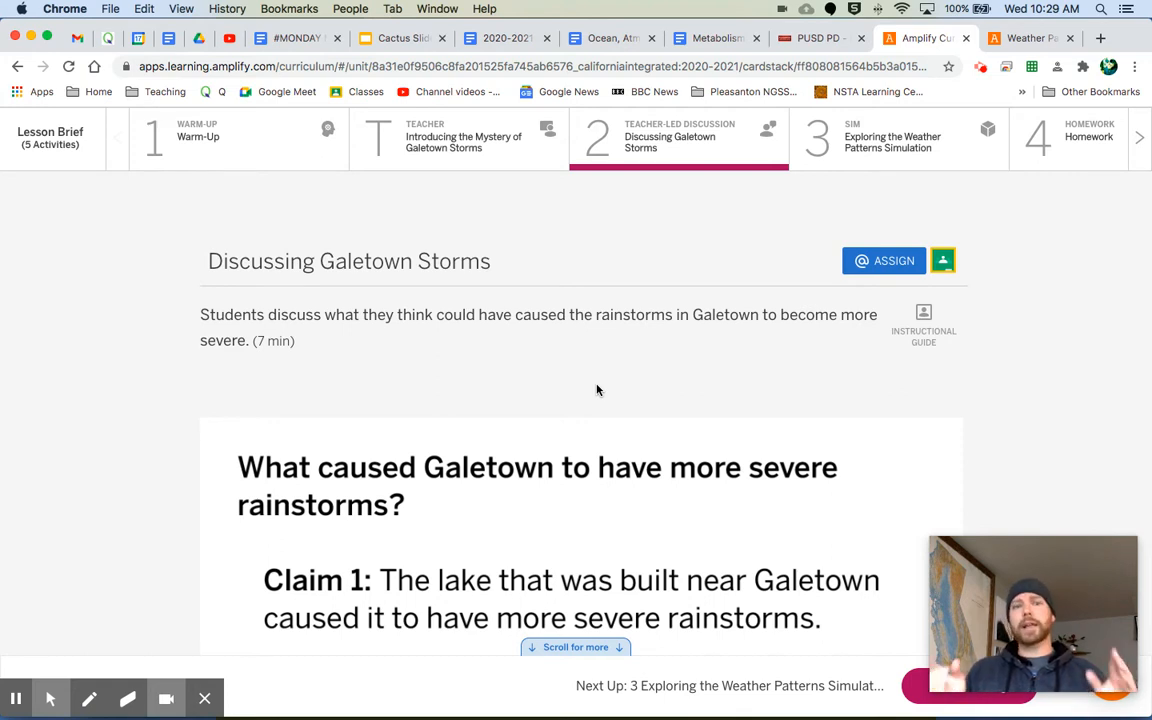
{"action": "scroll", "scroll_direction": "down", "scroll_amount": 3}
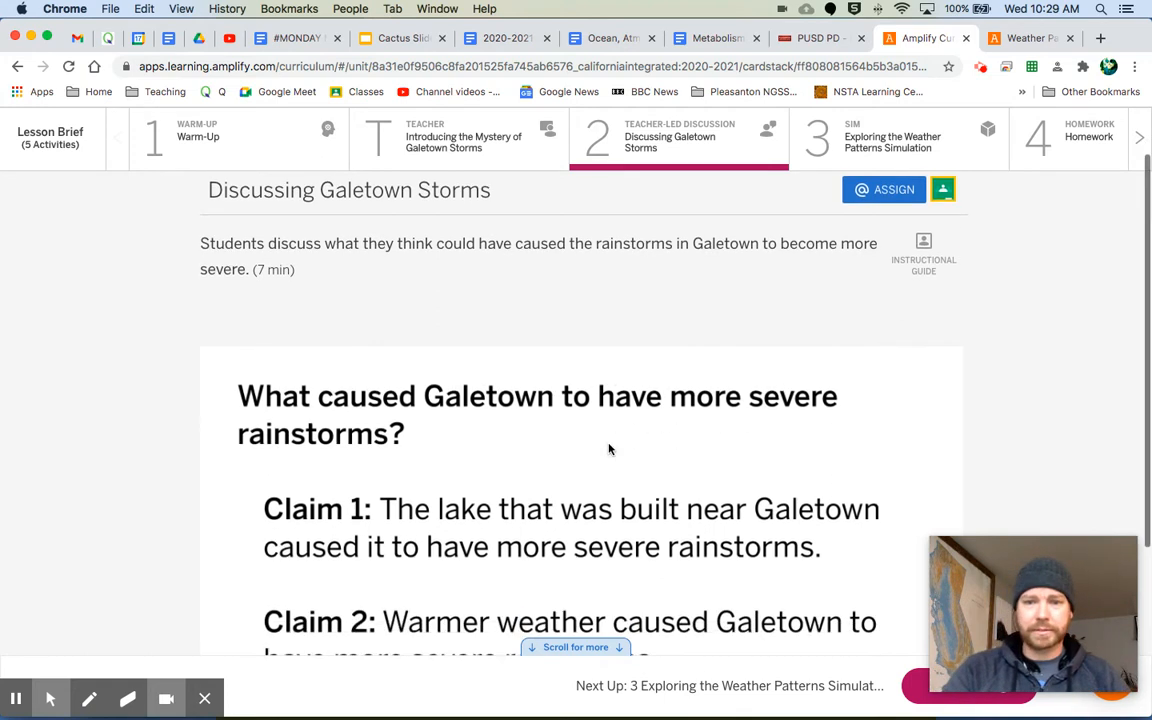
{"action": "scroll", "scroll_direction": "down", "scroll_amount": 3}
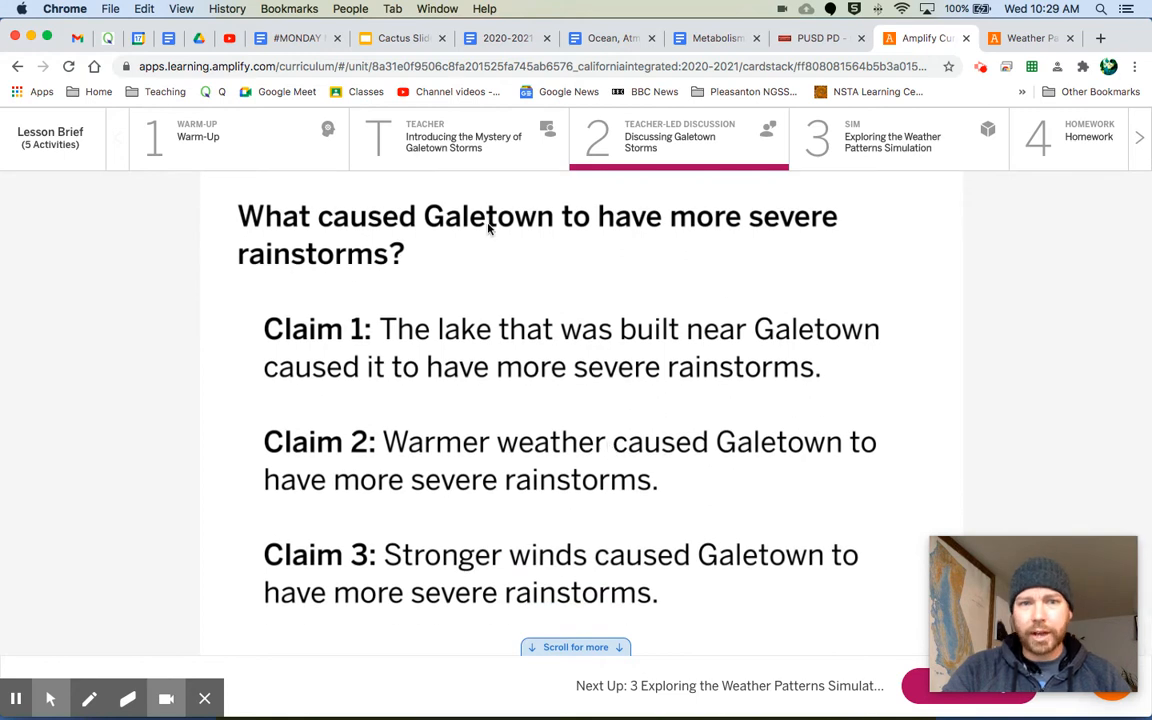
{"action": "mouse_move", "coordinate": [228, 278]}
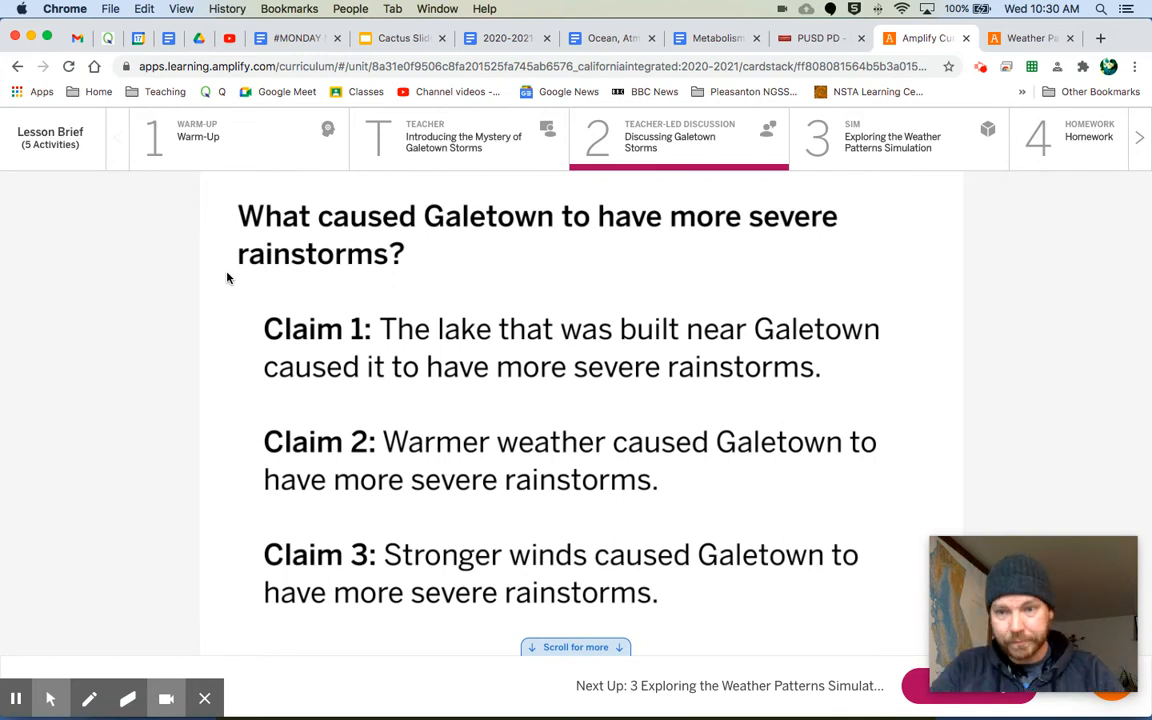
{"action": "mouse_move", "coordinate": [308, 323]}
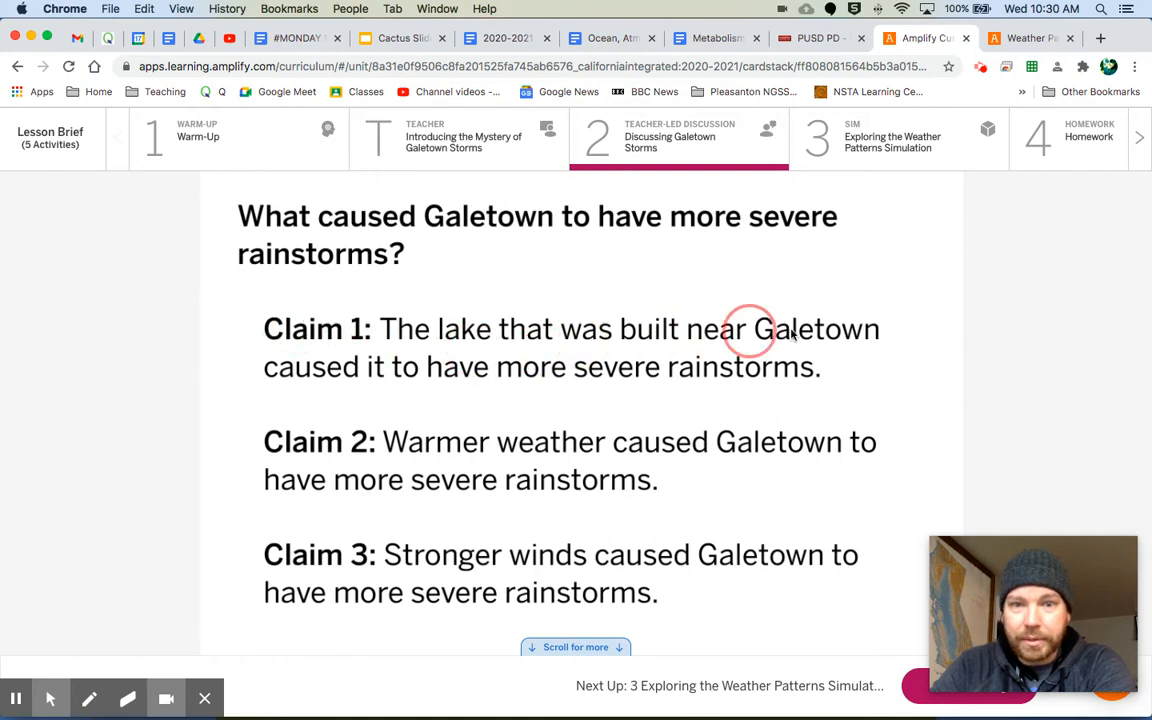
{"action": "mouse_move", "coordinate": [800, 378]}
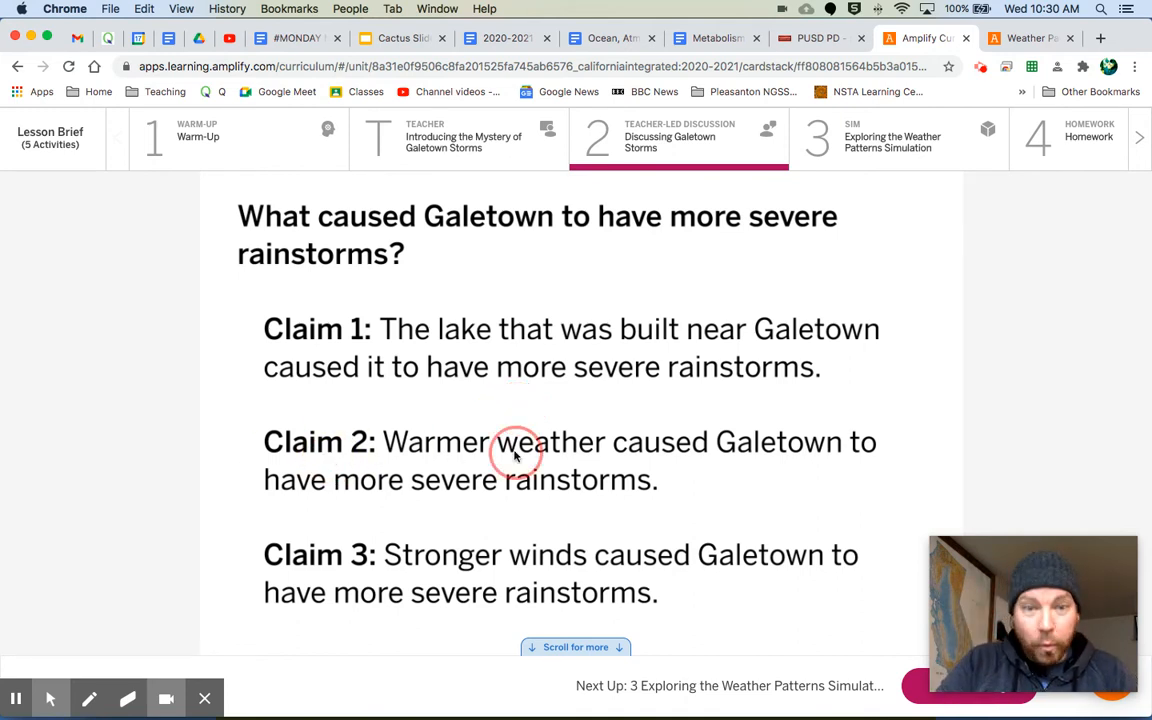
{"action": "mouse_move", "coordinate": [475, 485]}
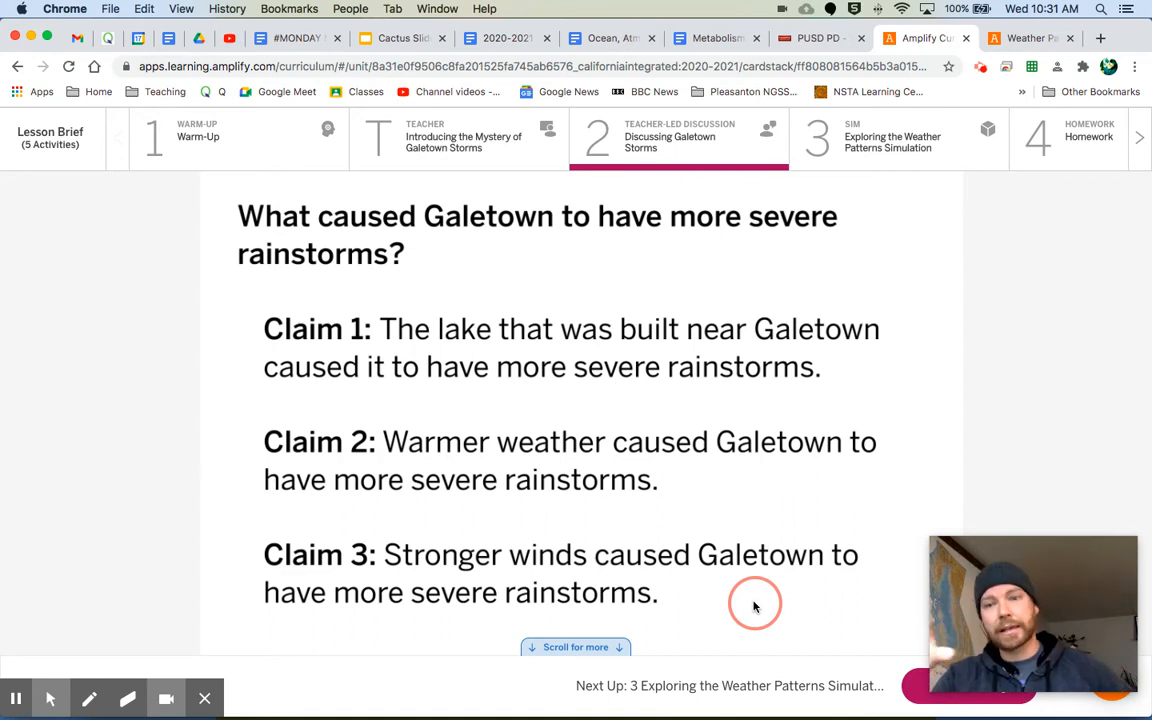
{"action": "mouse_move", "coordinate": [665, 443]}
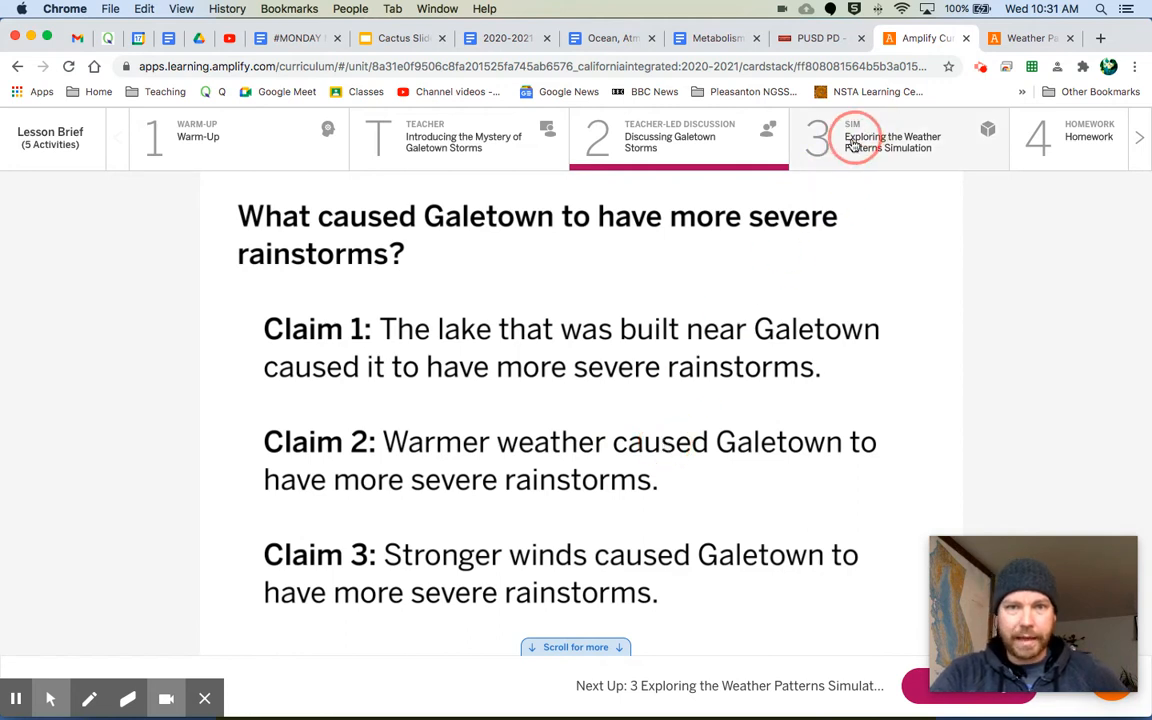
- Open Exploring the Weather Patterns Simulation and switch to the Weather Patterns sim
{"action": "left_click", "coordinate": [890, 140]}
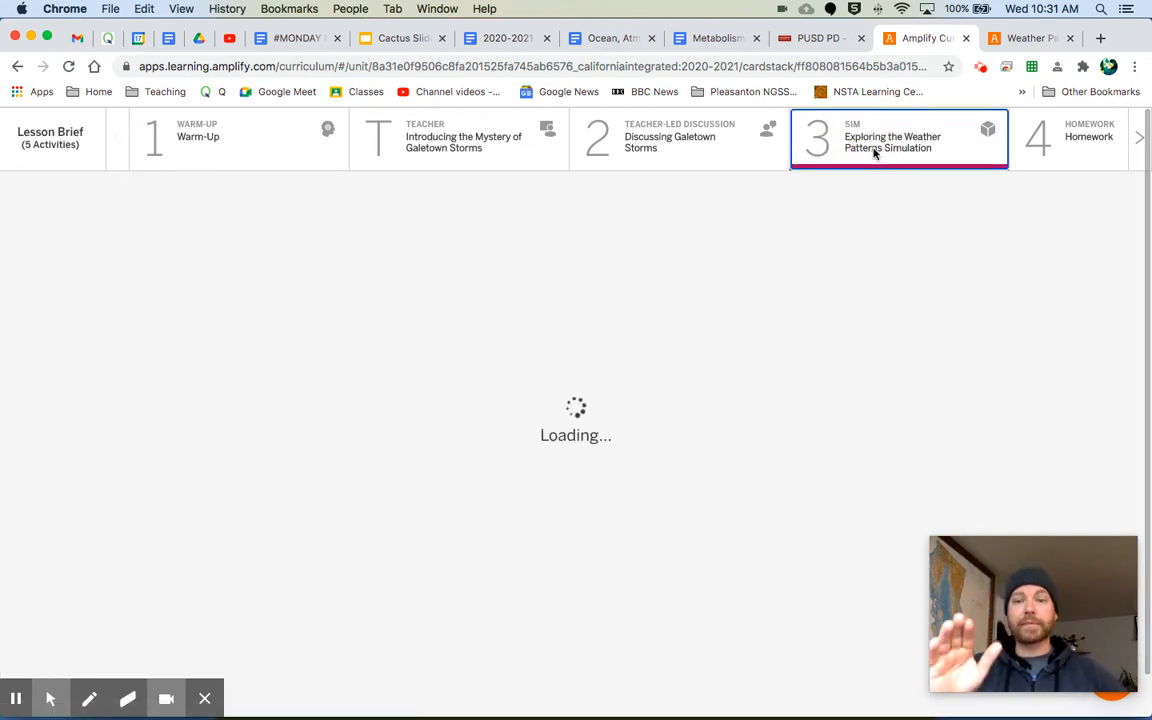
{"action": "left_click", "coordinate": [893, 141]}
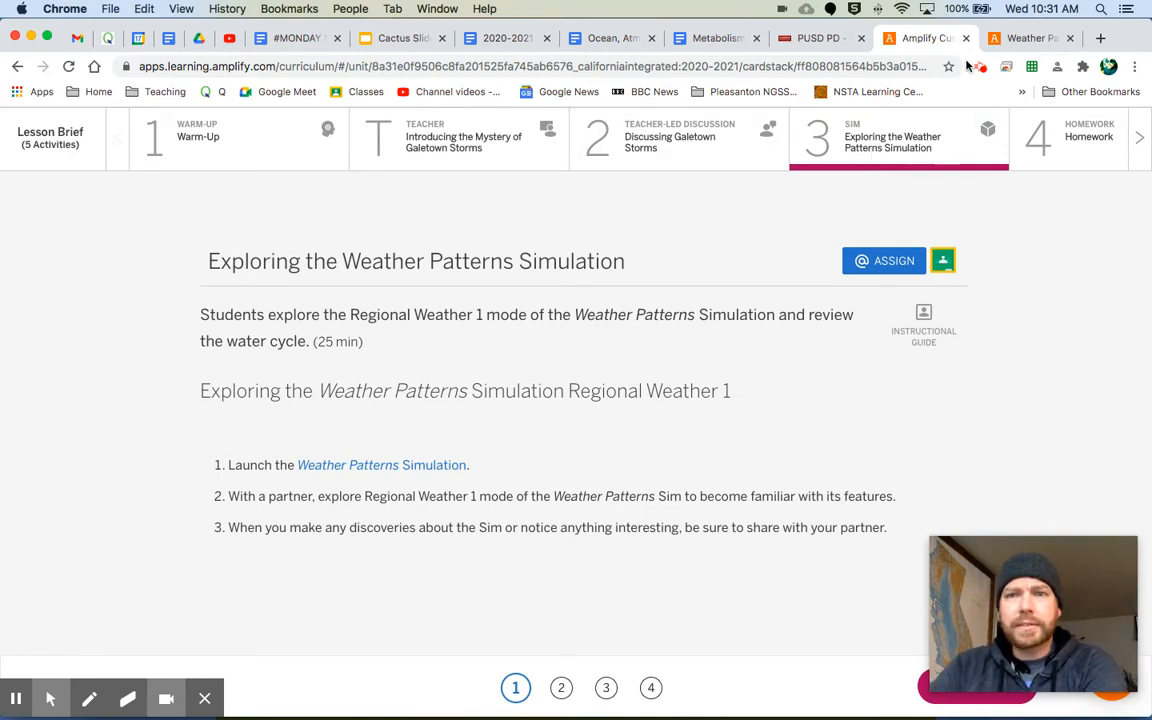
{"action": "left_click", "coordinate": [382, 465]}
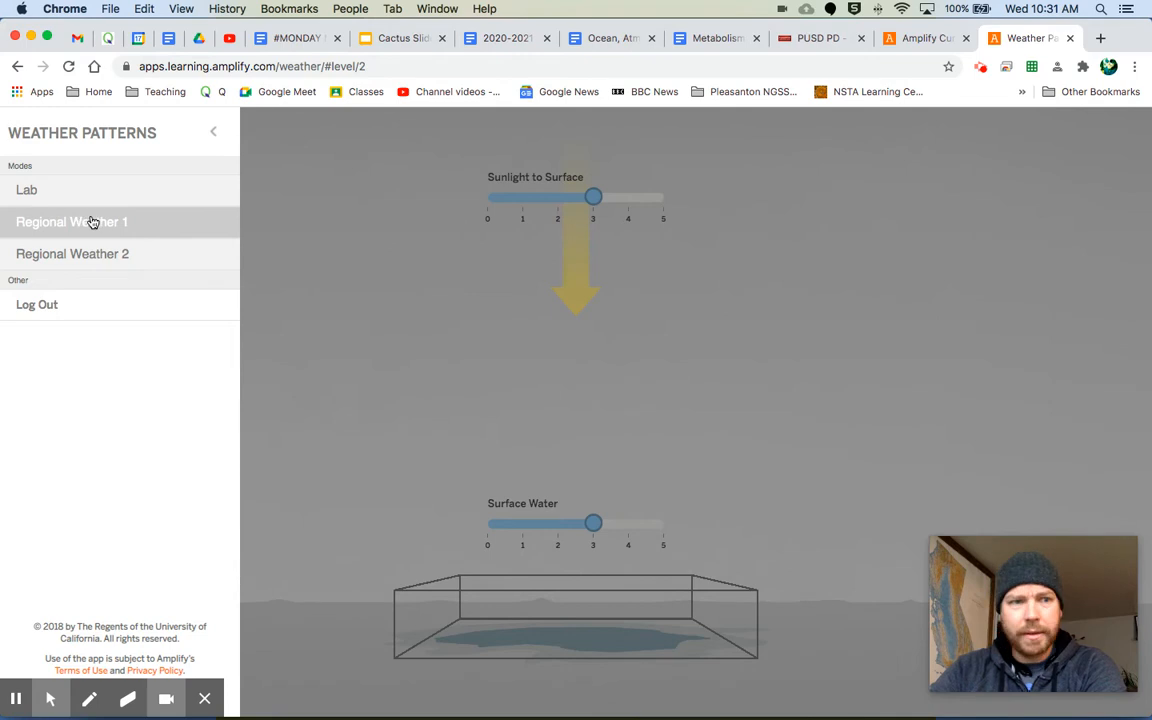
- Reload the sim in Regional Weather 1 mode and return to the activity instructions
{"action": "left_click", "coordinate": [213, 131]}
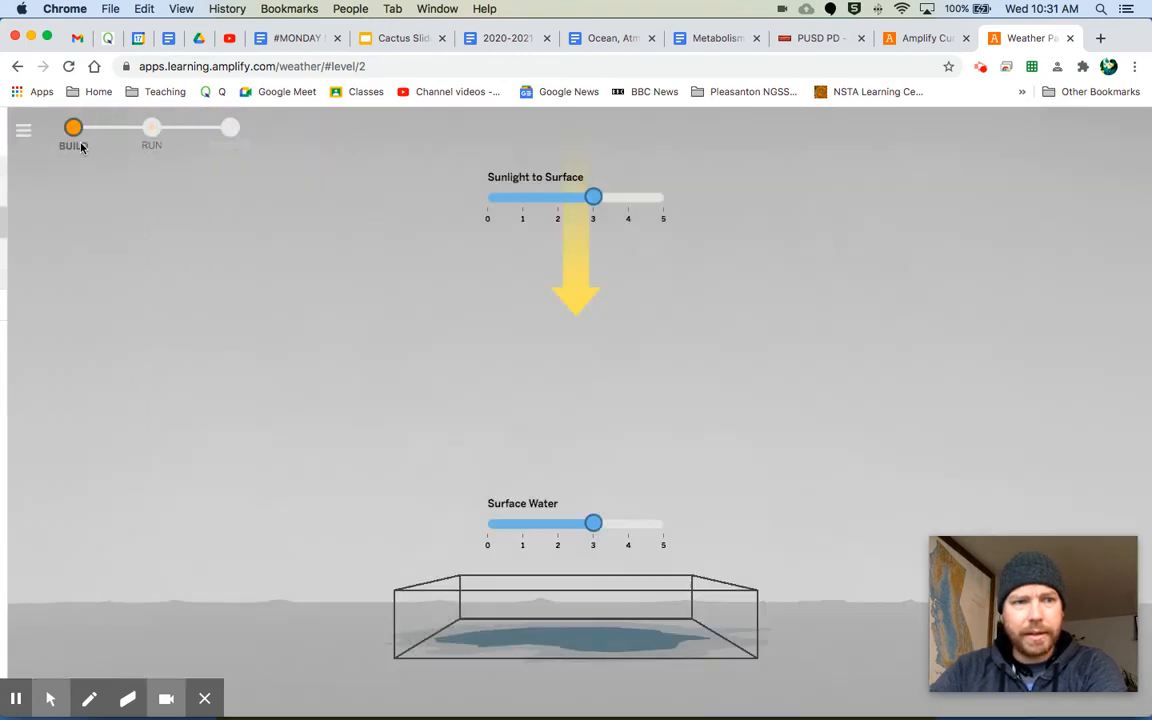
{"action": "left_click", "coordinate": [23, 131]}
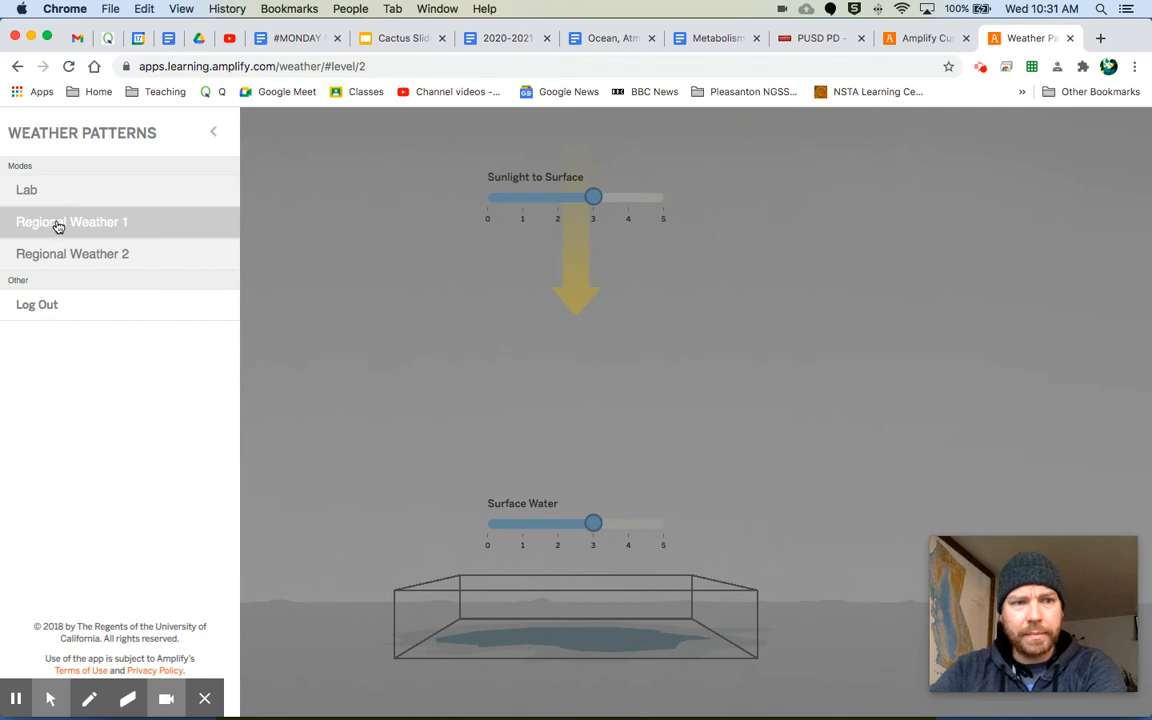
{"action": "left_click", "coordinate": [71, 221]}
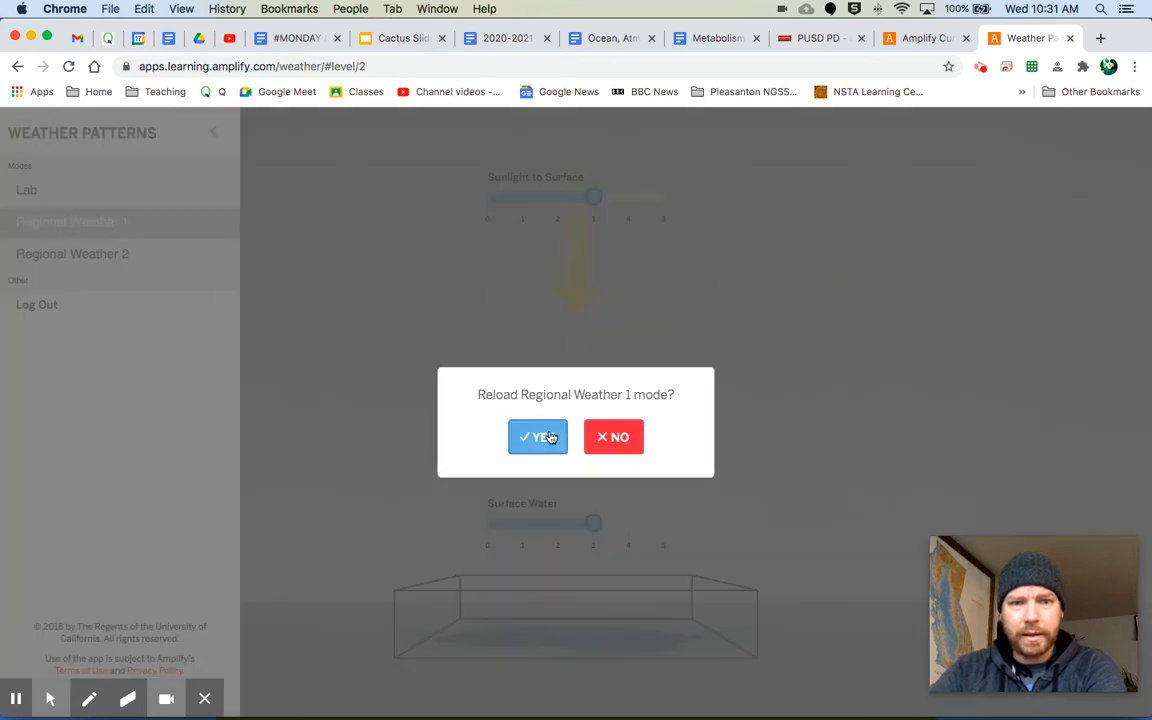
{"action": "left_click", "coordinate": [537, 437]}
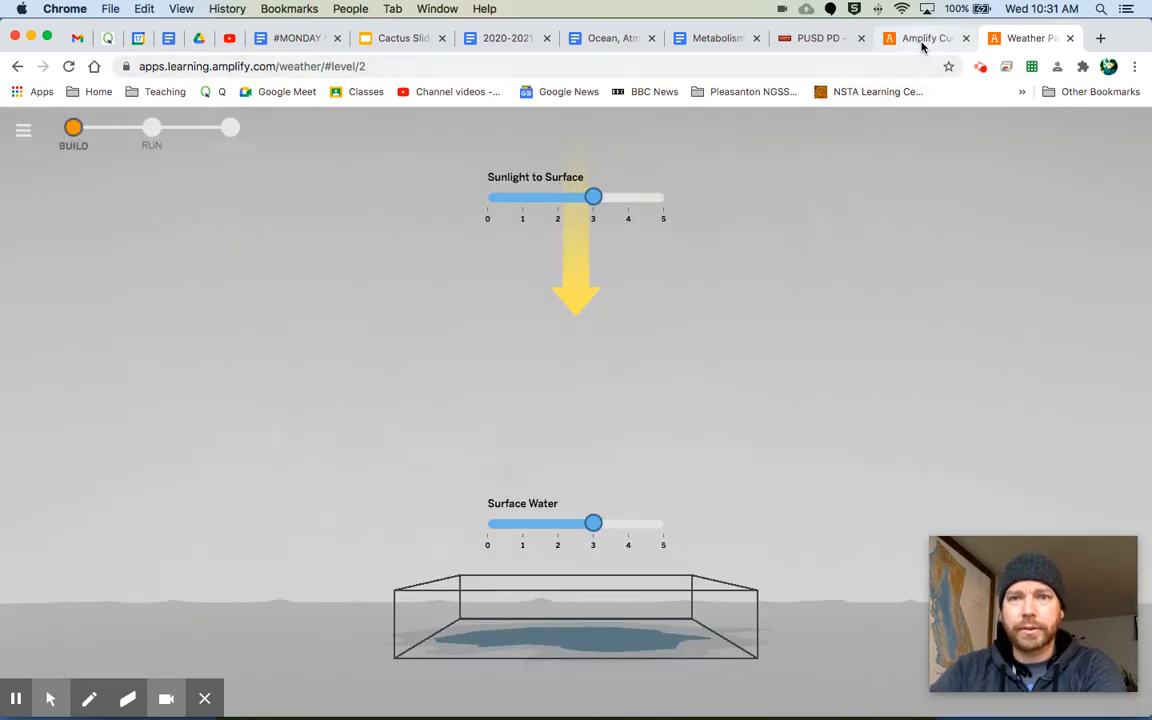
{"action": "left_click", "coordinate": [924, 38]}
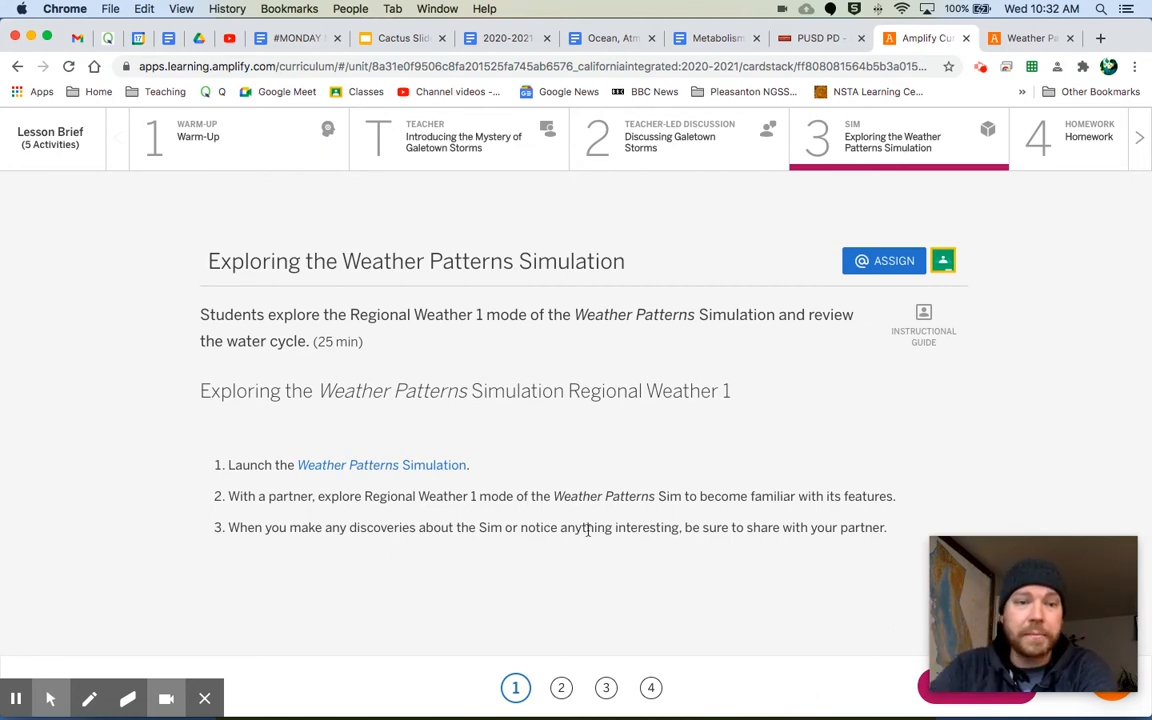
{"action": "mouse_move", "coordinate": [520, 547]}
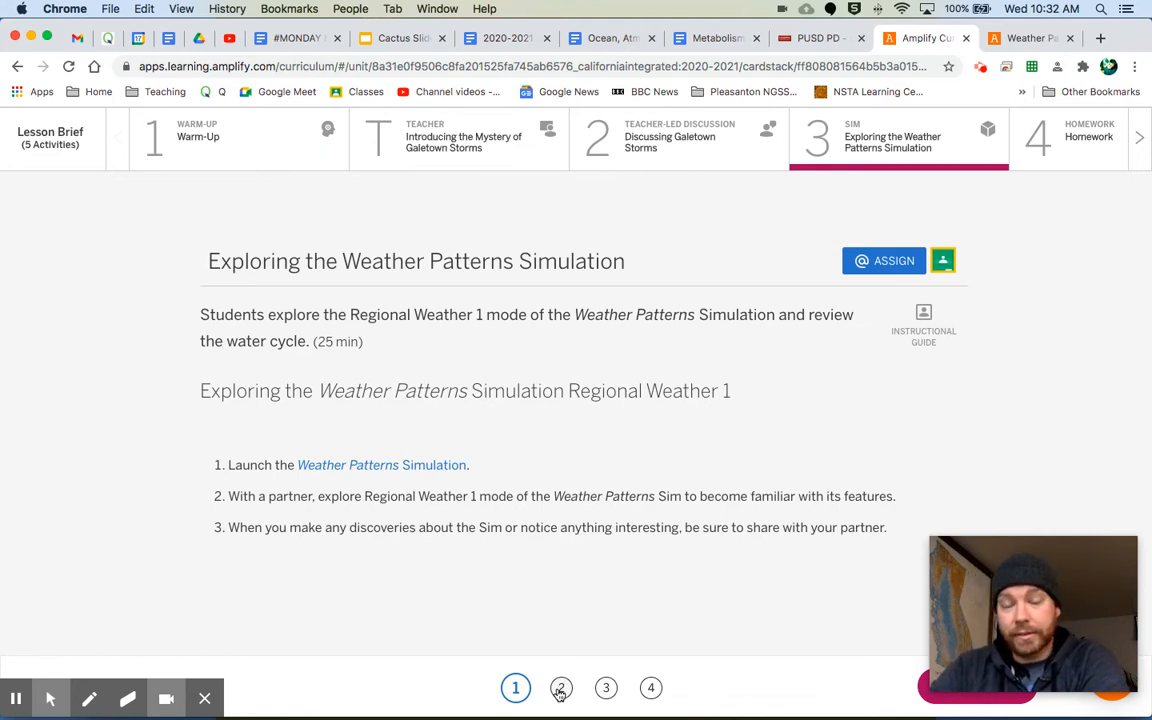
- Show the Water Cycle in the Sim investigation steps, then go back to the simulation
{"action": "left_click", "coordinate": [561, 688]}
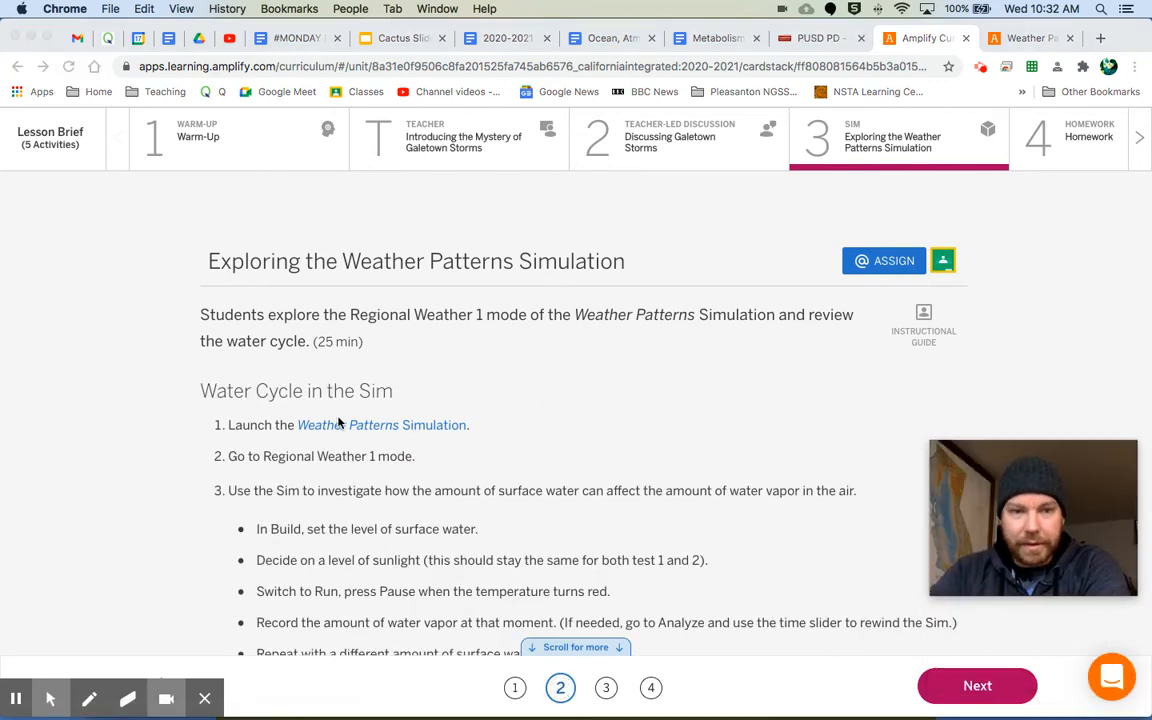
{"action": "scroll", "scroll_direction": "down", "scroll_amount": 3}
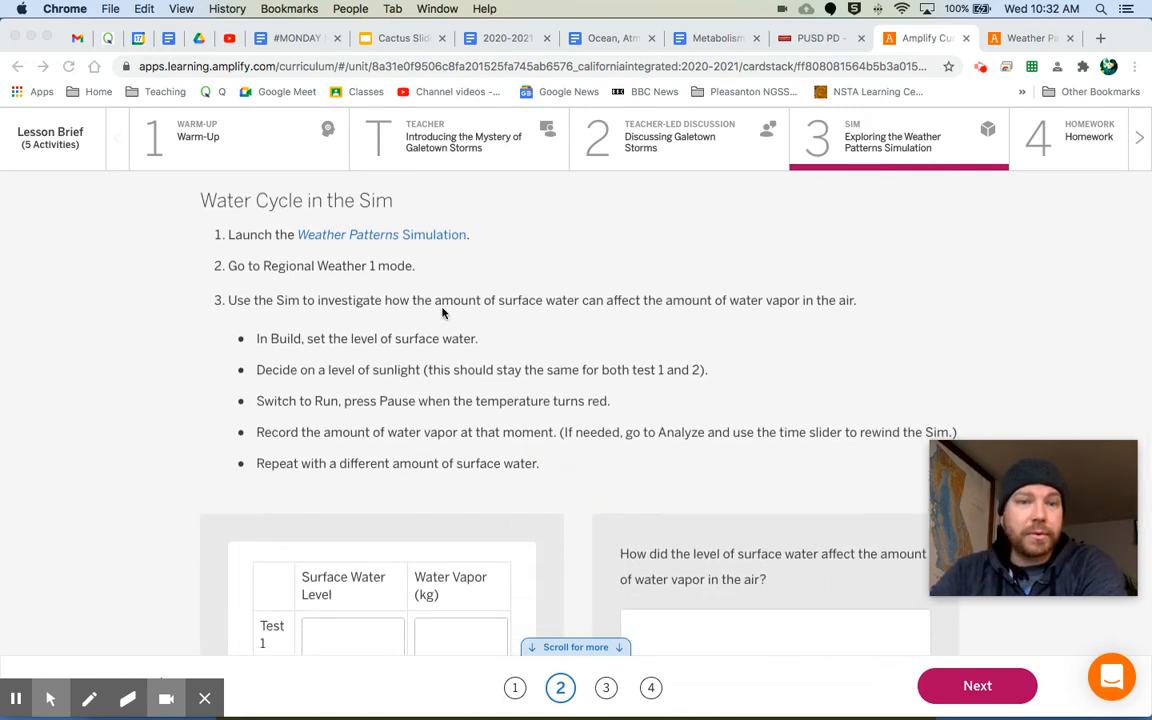
{"action": "mouse_move", "coordinate": [604, 312]}
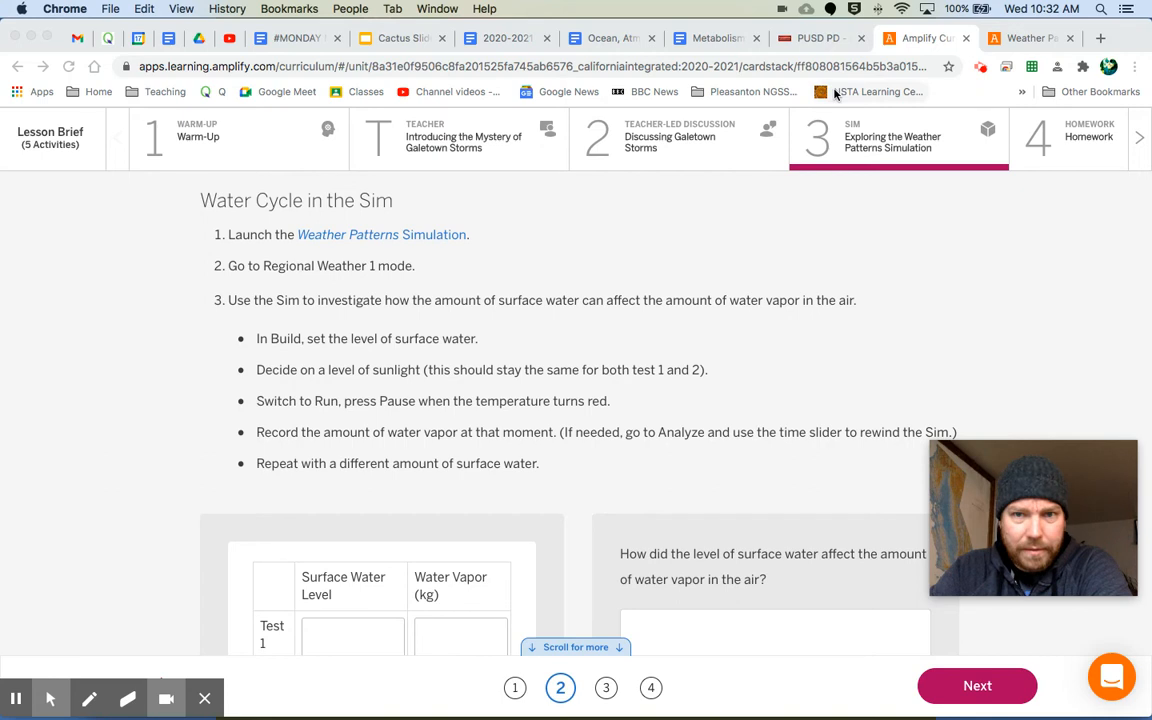
{"action": "left_click", "coordinate": [381, 234]}
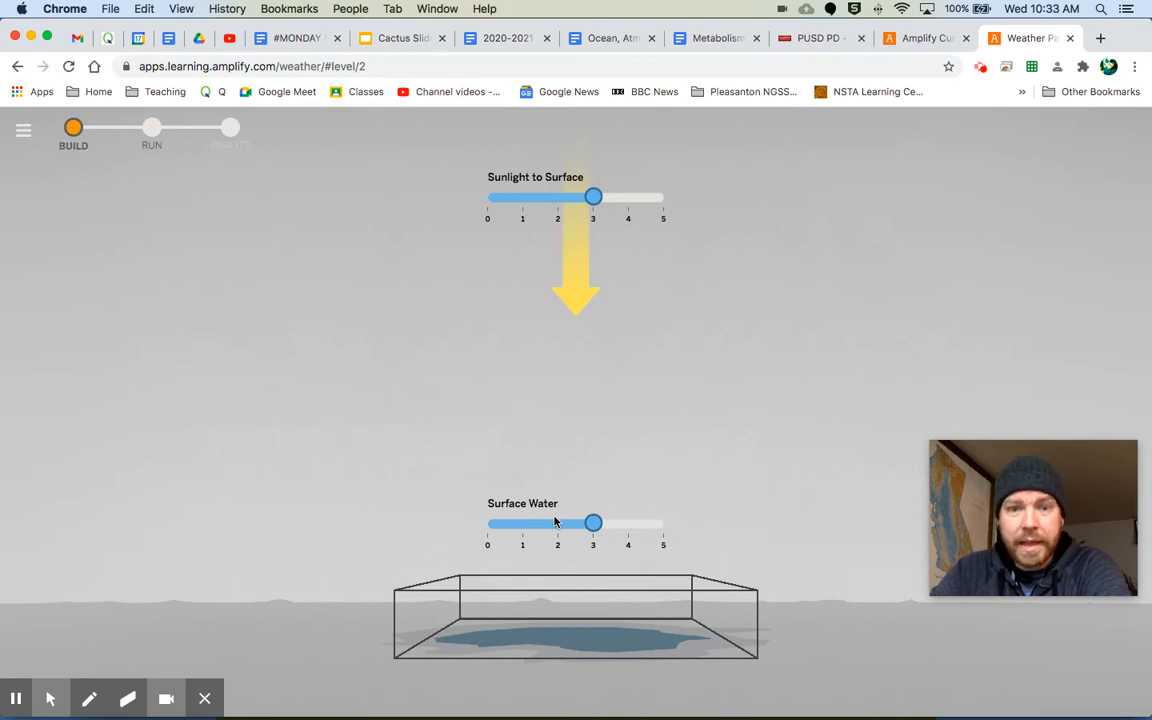
- Adjust the Build sliders, leaving surface water at 3 and sunlight to surface at 5
{"action": "left_click_drag", "start_coordinate": [593, 522], "coordinate": [505, 524]}
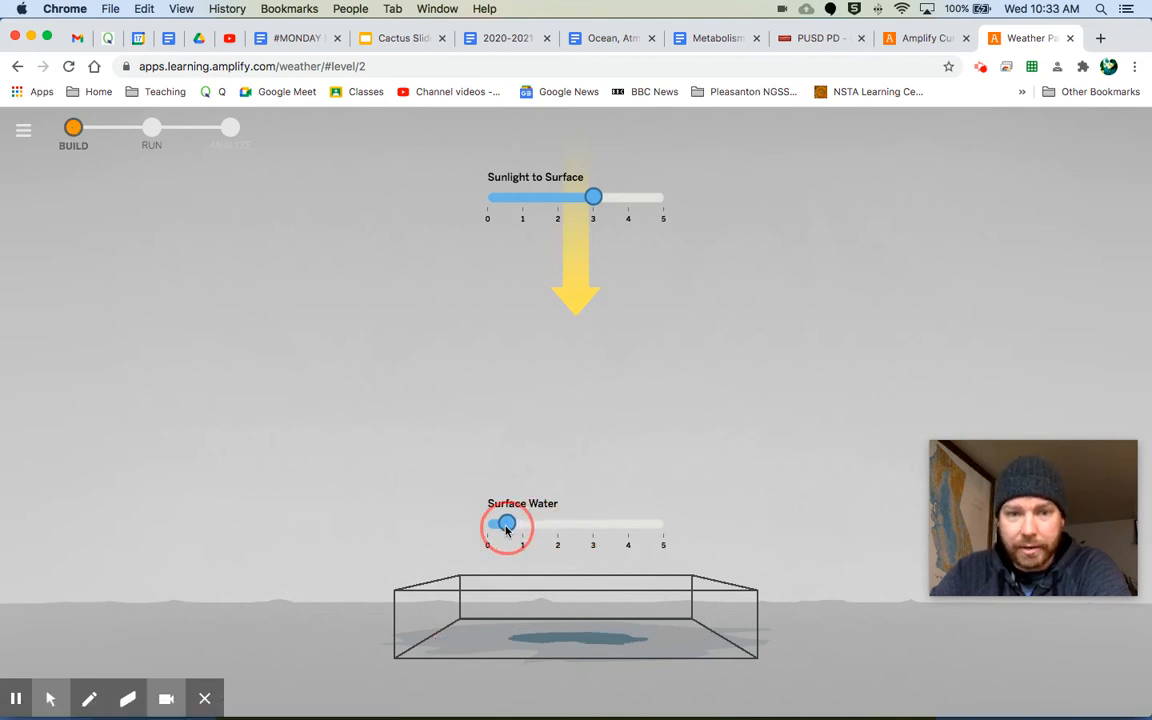
{"action": "left_click_drag", "start_coordinate": [507, 524], "coordinate": [593, 524]}
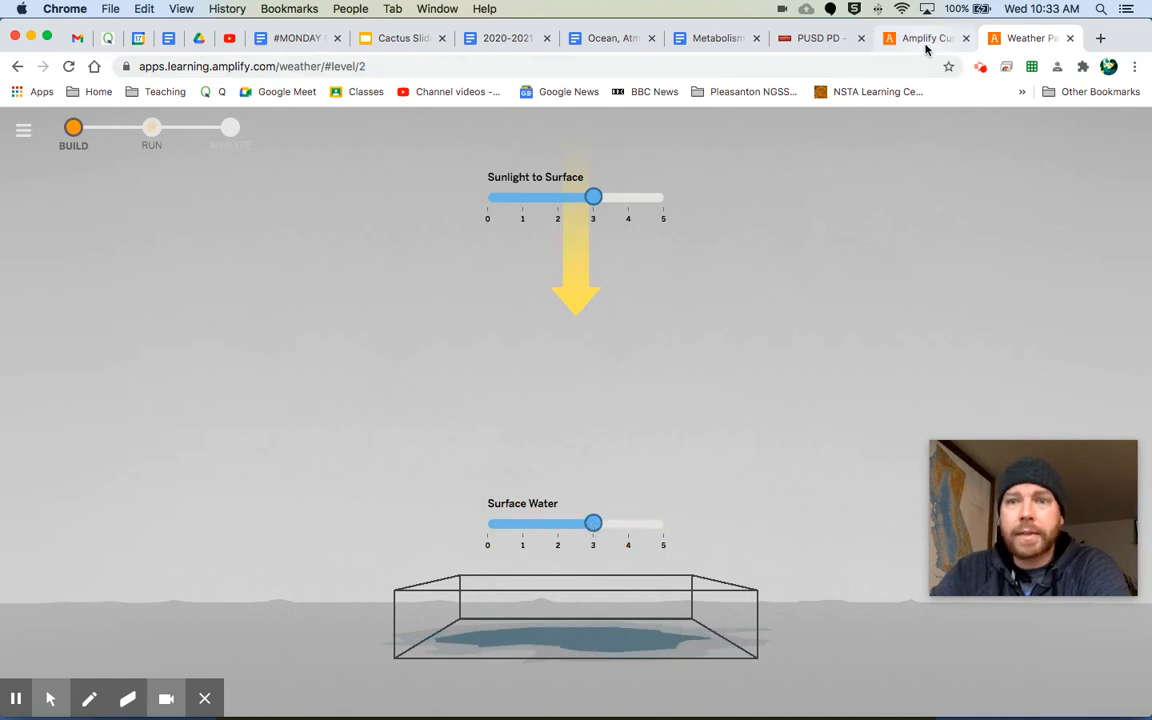
{"action": "left_click", "coordinate": [925, 38]}
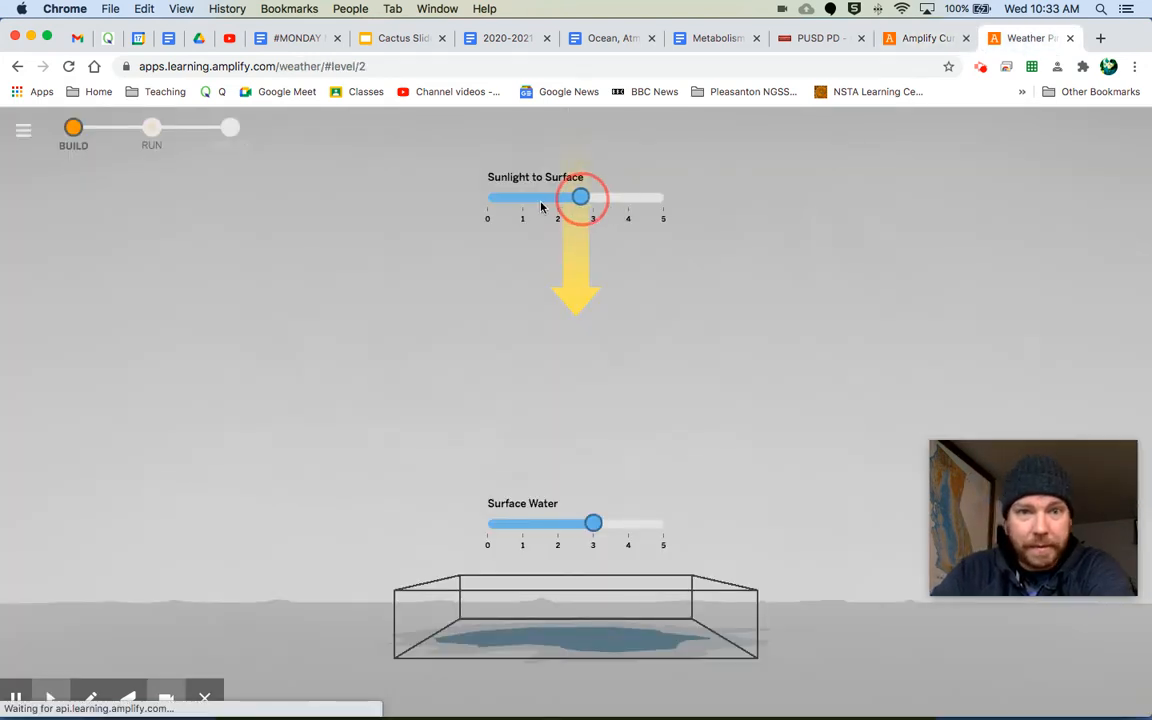
{"action": "left_click_drag", "start_coordinate": [580, 197], "coordinate": [540, 197]}
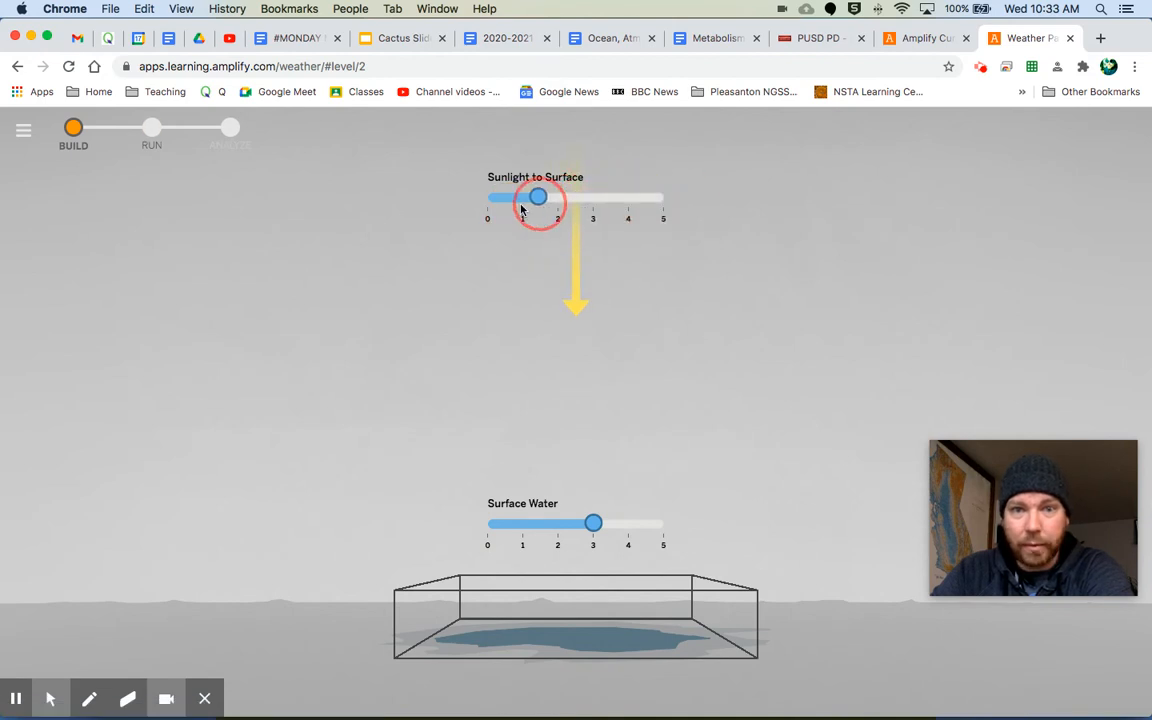
{"action": "left_click_drag", "start_coordinate": [538, 196], "coordinate": [663, 196]}
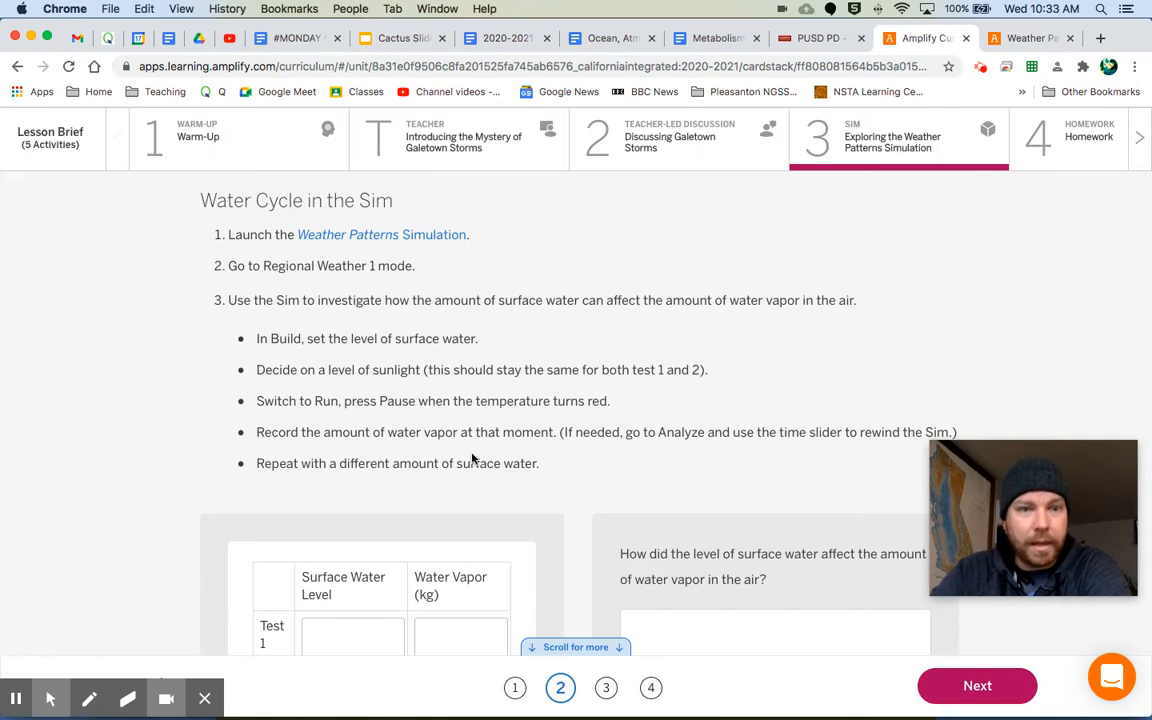
{"action": "mouse_move", "coordinate": [394, 419]}
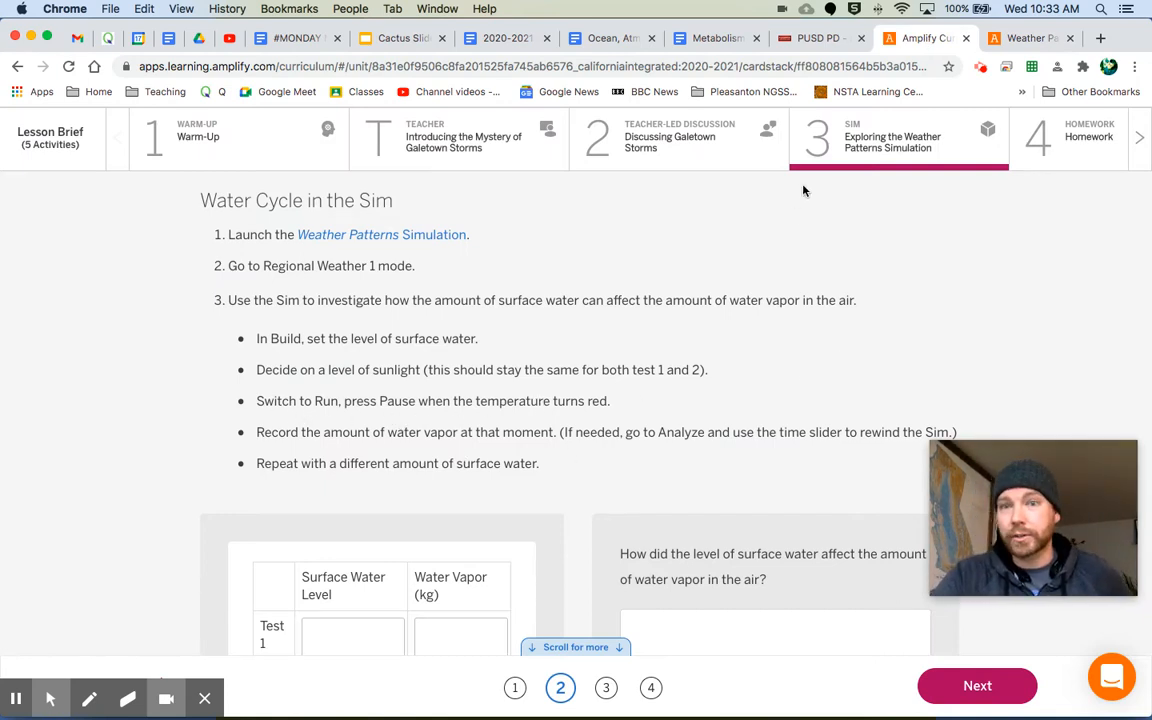
{"action": "left_click", "coordinate": [381, 234]}
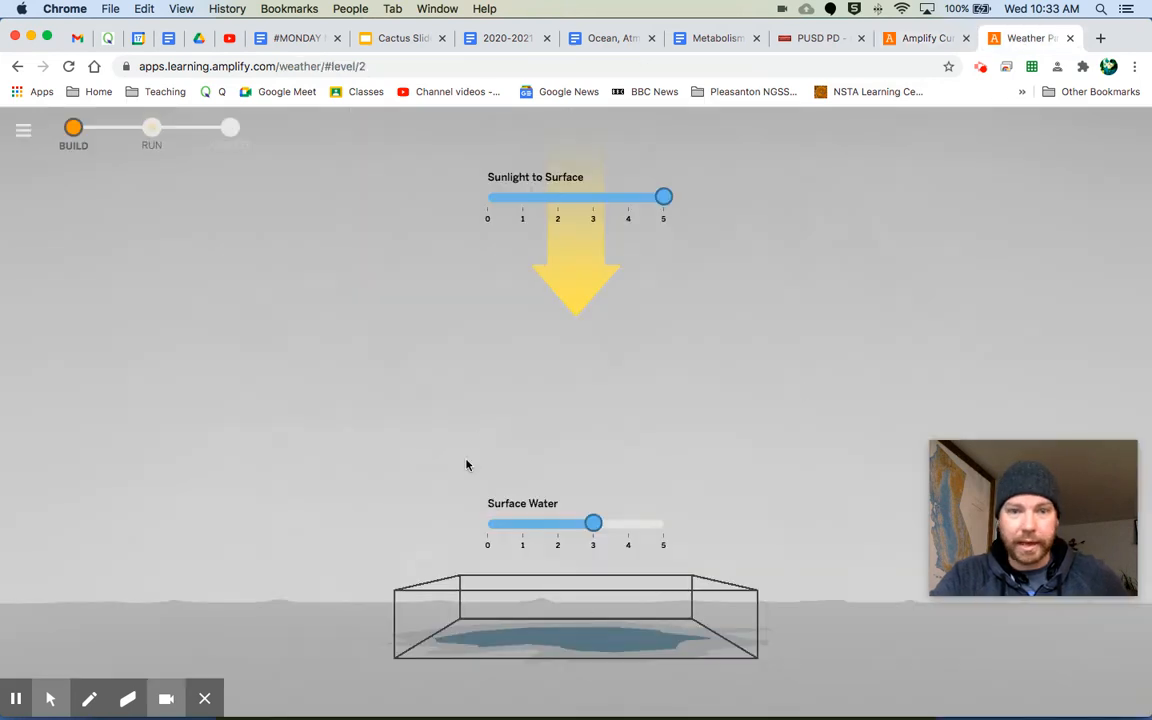
- Run the sim until the parcel reaches 40 °C with 34 kg water vapor, then return to instructions
{"action": "left_click", "coordinate": [151, 127]}
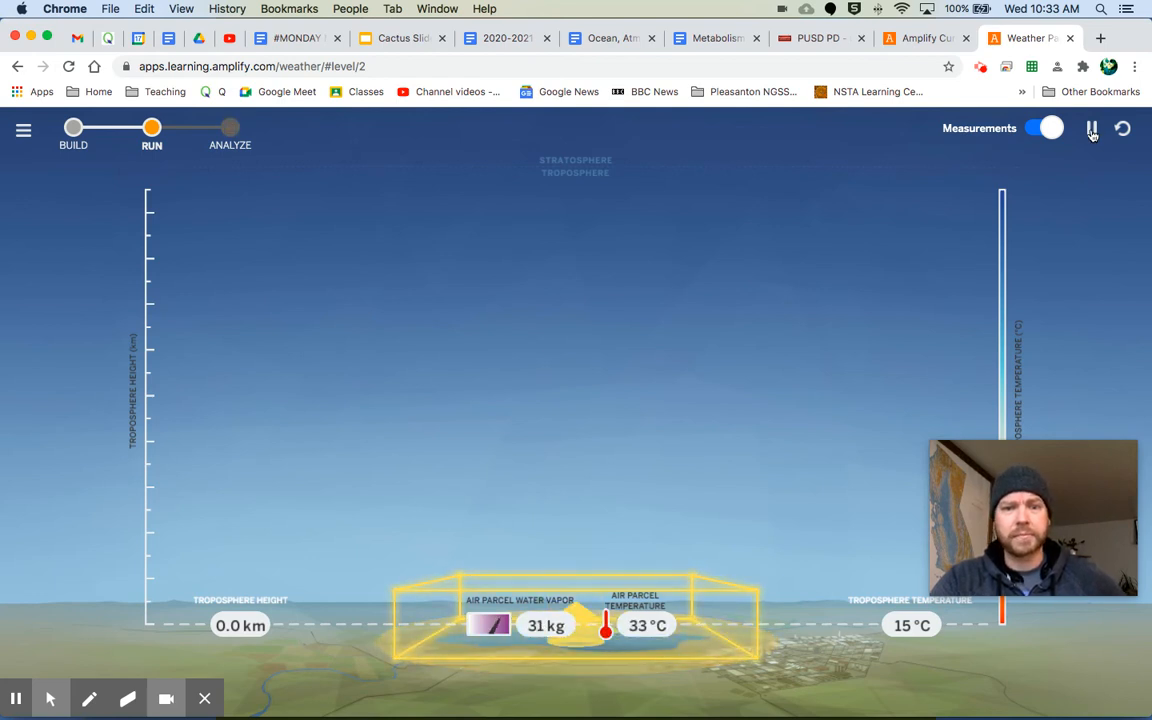
{"action": "left_click", "coordinate": [1122, 128]}
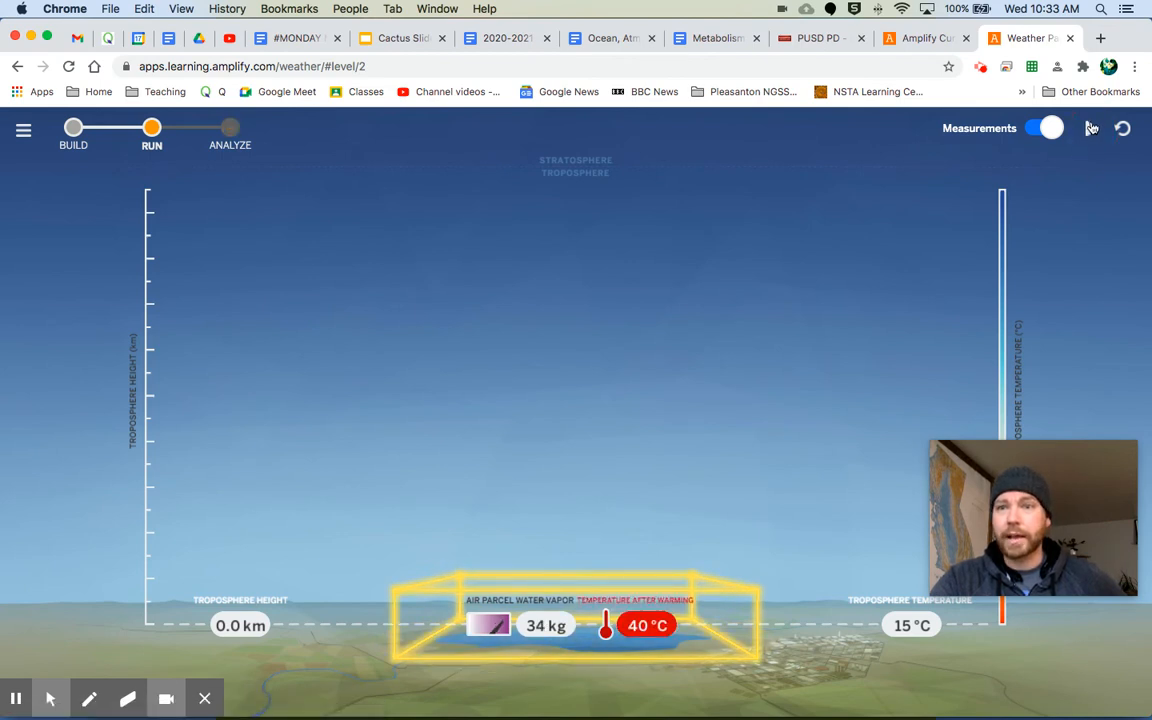
{"action": "left_click", "coordinate": [1091, 128]}
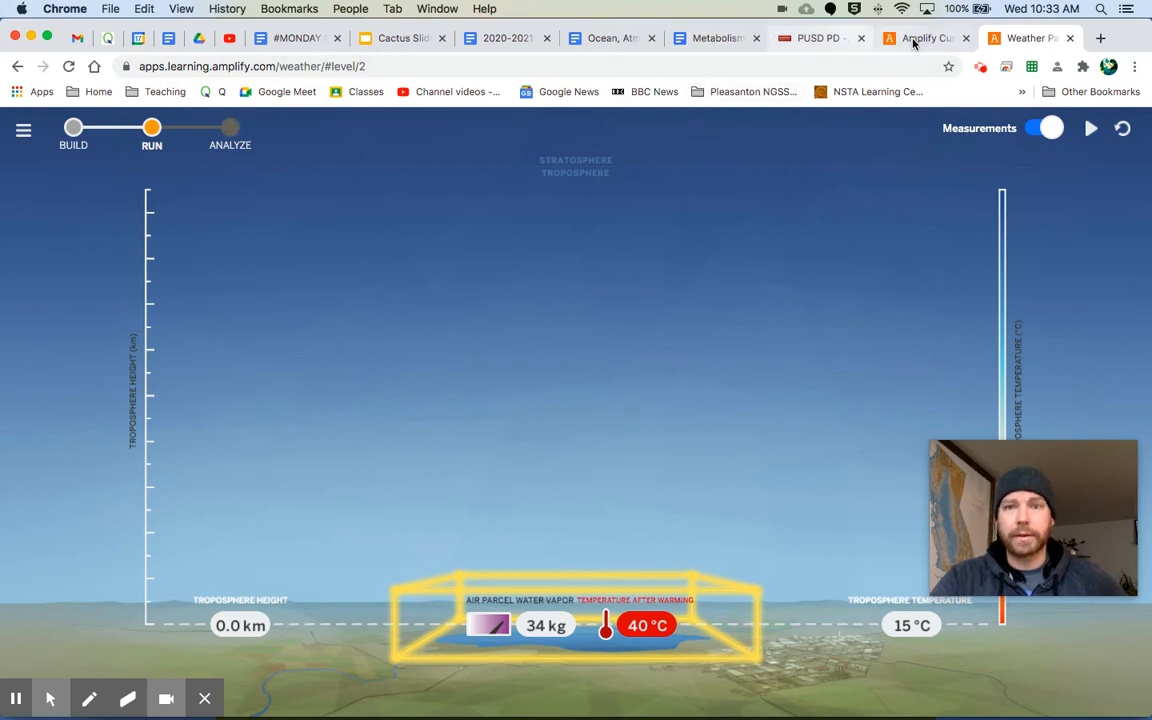
{"action": "left_click", "coordinate": [925, 38]}
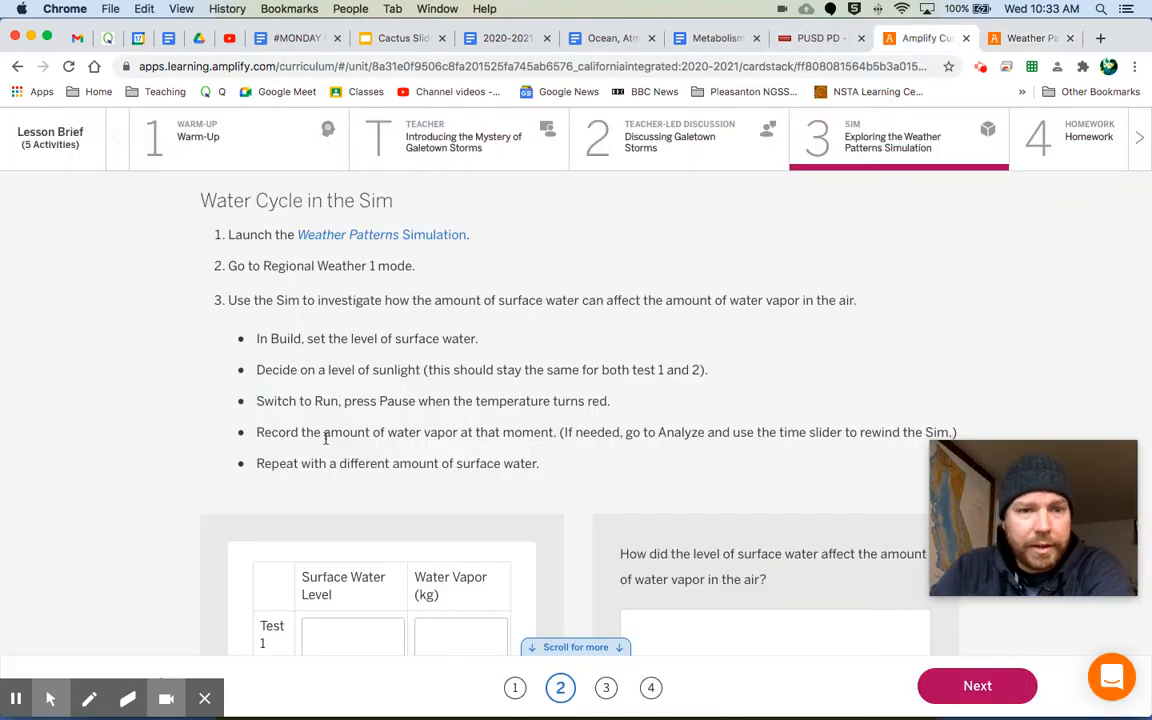
{"action": "mouse_move", "coordinate": [843, 484]}
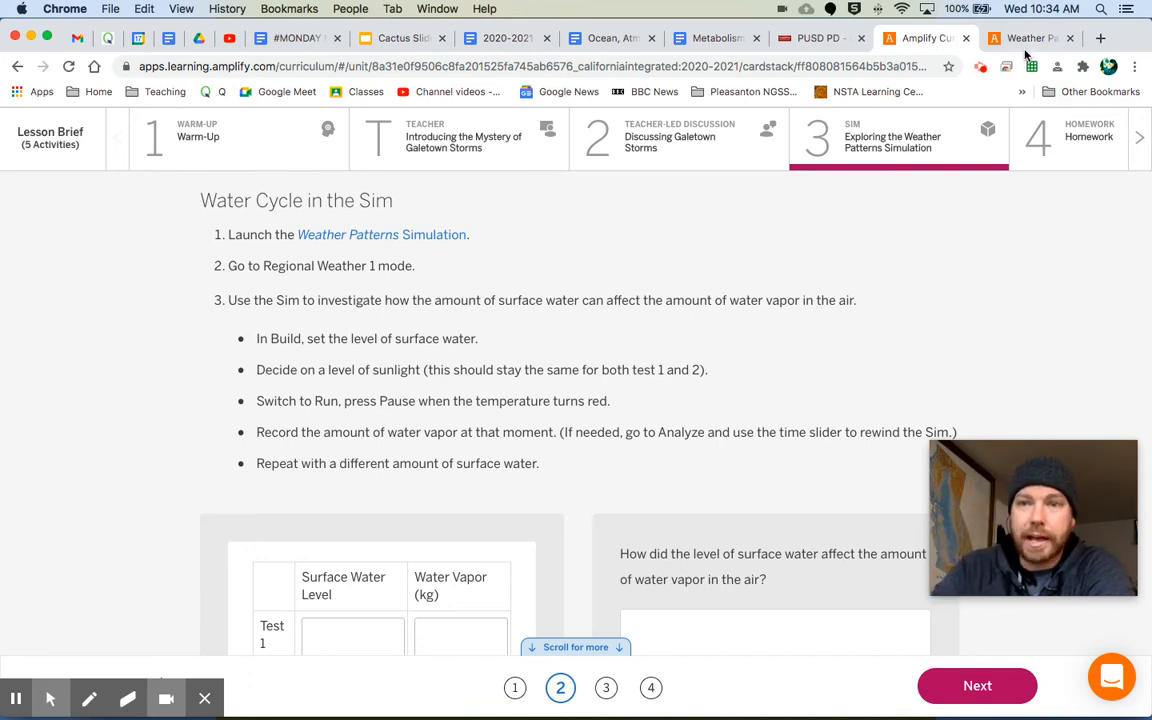
{"action": "left_click", "coordinate": [1030, 38]}
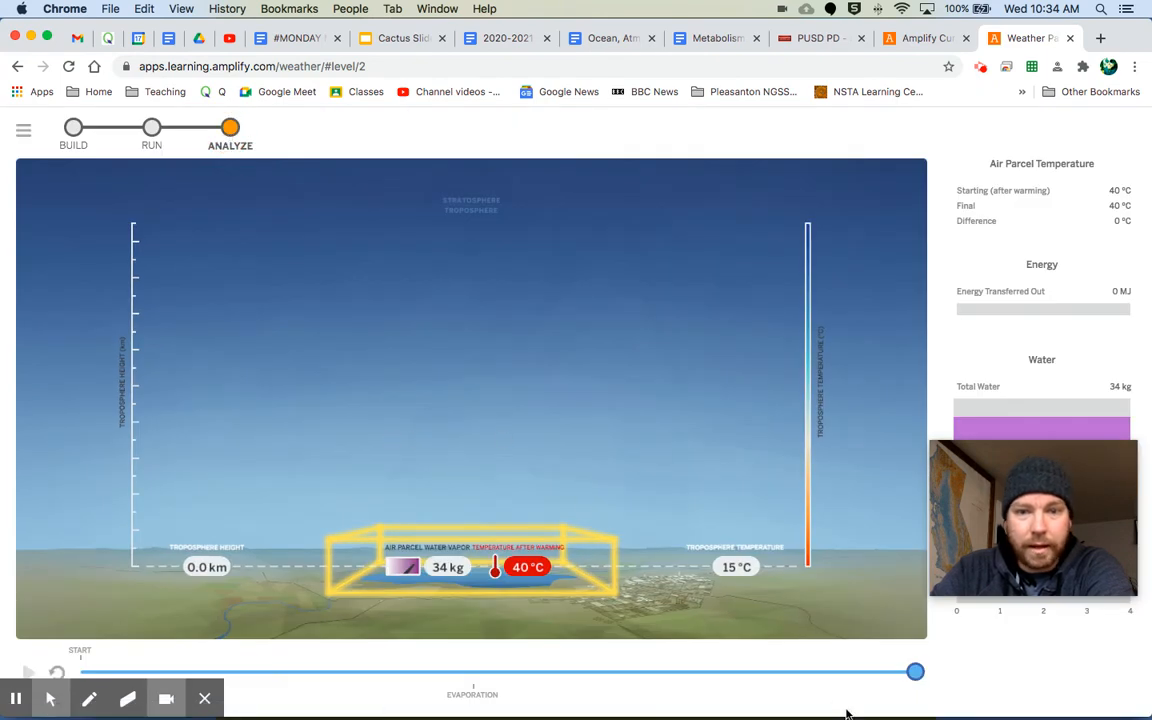
- Scrub the Analyze timeline back to the parcel's warming point and return to the instructions
{"action": "left_click_drag", "start_coordinate": [915, 672], "coordinate": [775, 672]}
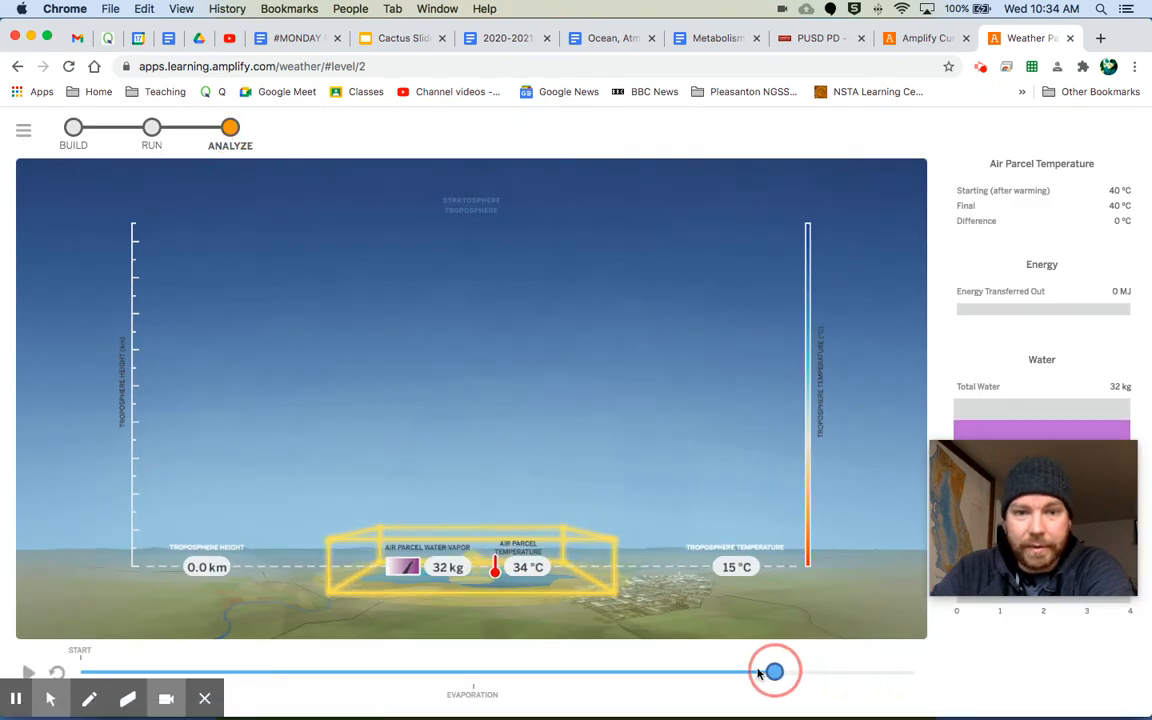
{"action": "left_click_drag", "start_coordinate": [775, 671], "coordinate": [915, 667]}
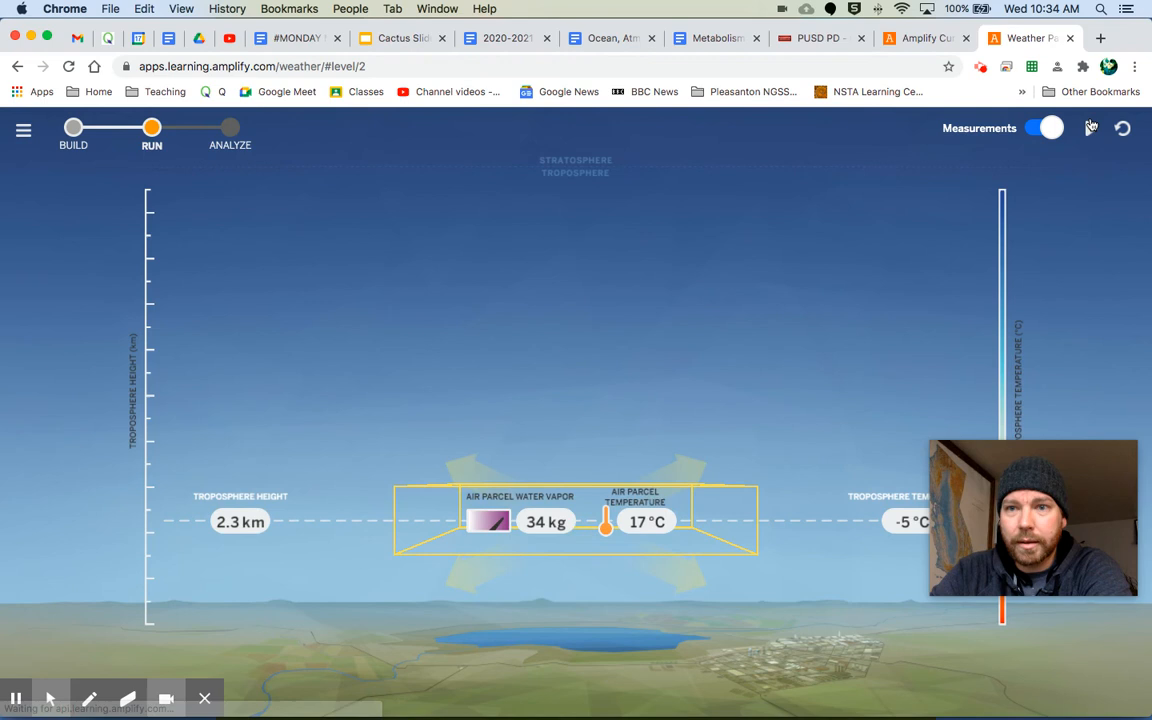
{"action": "left_click", "coordinate": [229, 131]}
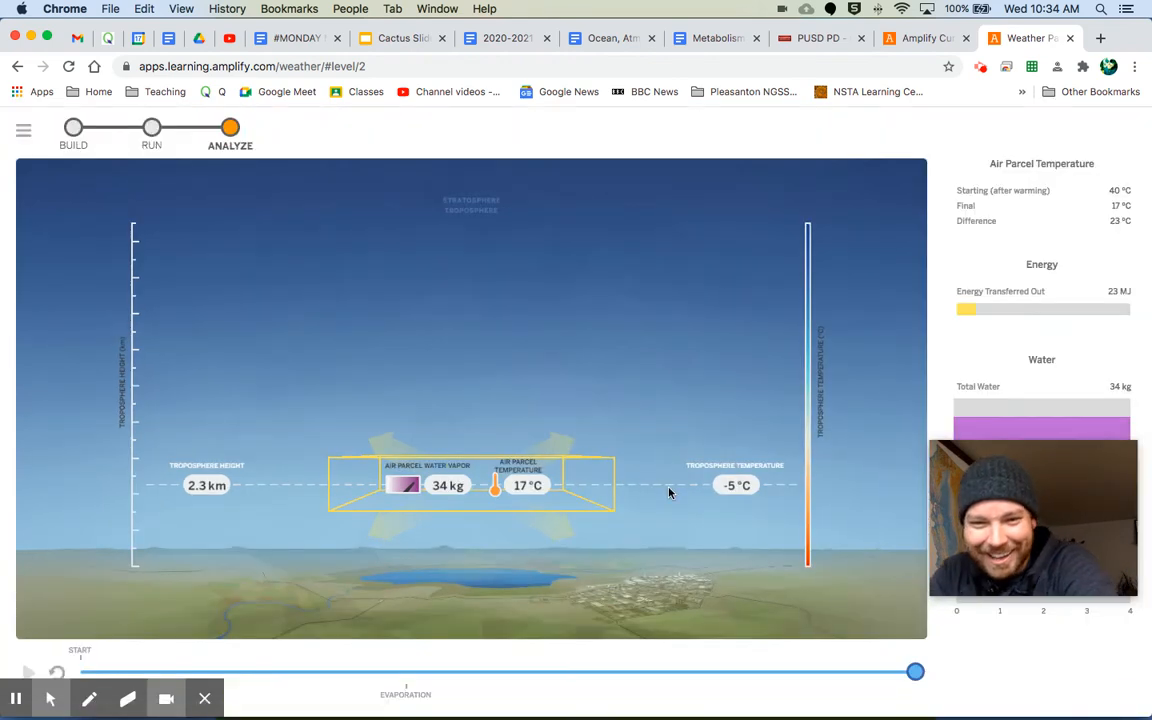
{"action": "left_click_drag", "start_coordinate": [915, 671], "coordinate": [797, 671]}
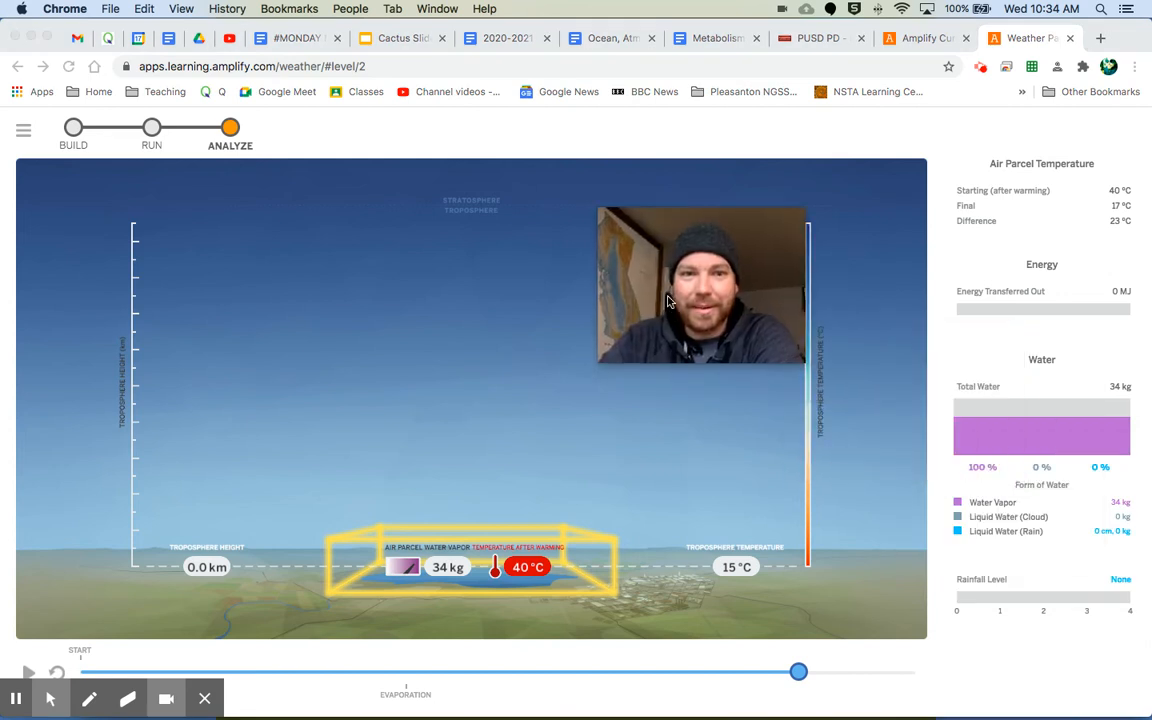
{"action": "left_click", "coordinate": [925, 38]}
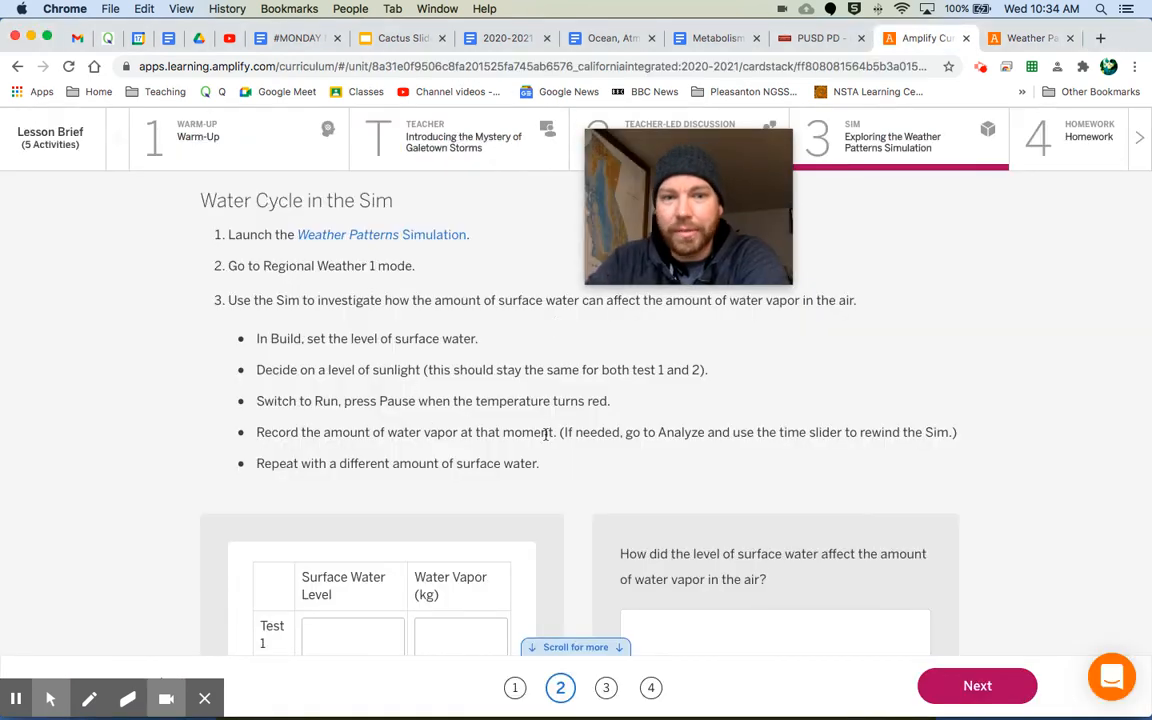
- Enter Test 1 in the data table: surface water level 3, water vapor 34 kg
{"action": "scroll", "scroll_direction": "down", "scroll_amount": 3}
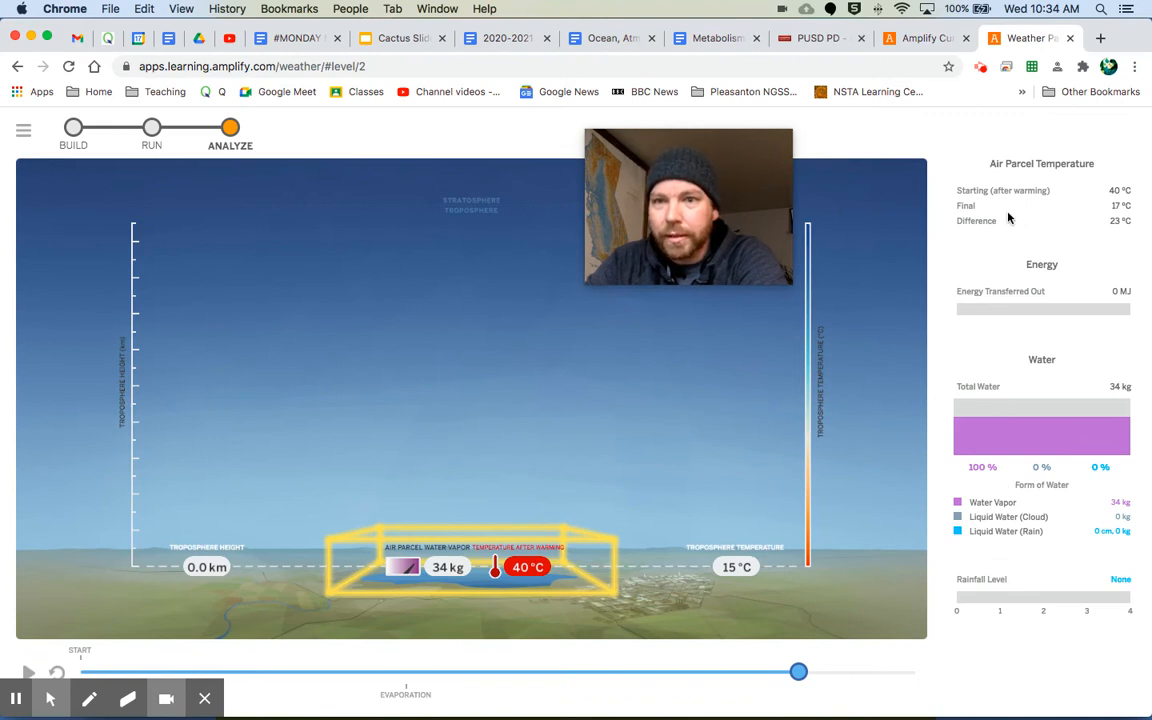
{"action": "mouse_move", "coordinate": [1035, 459]}
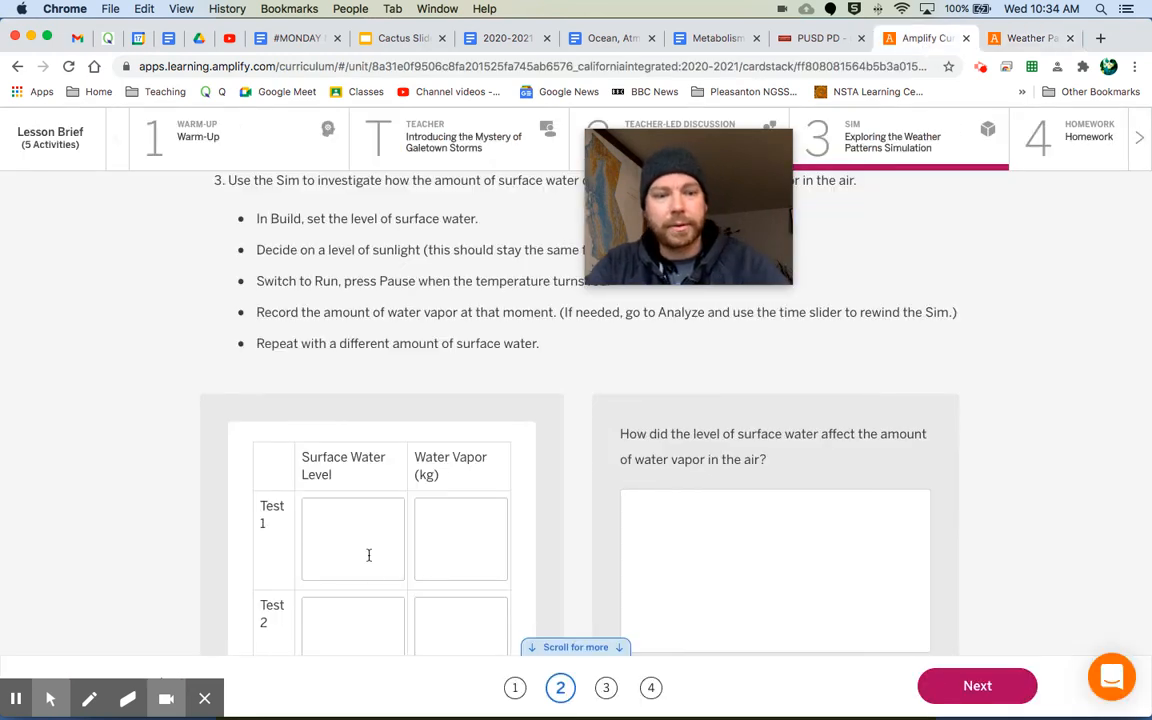
{"action": "type", "text": "3"}
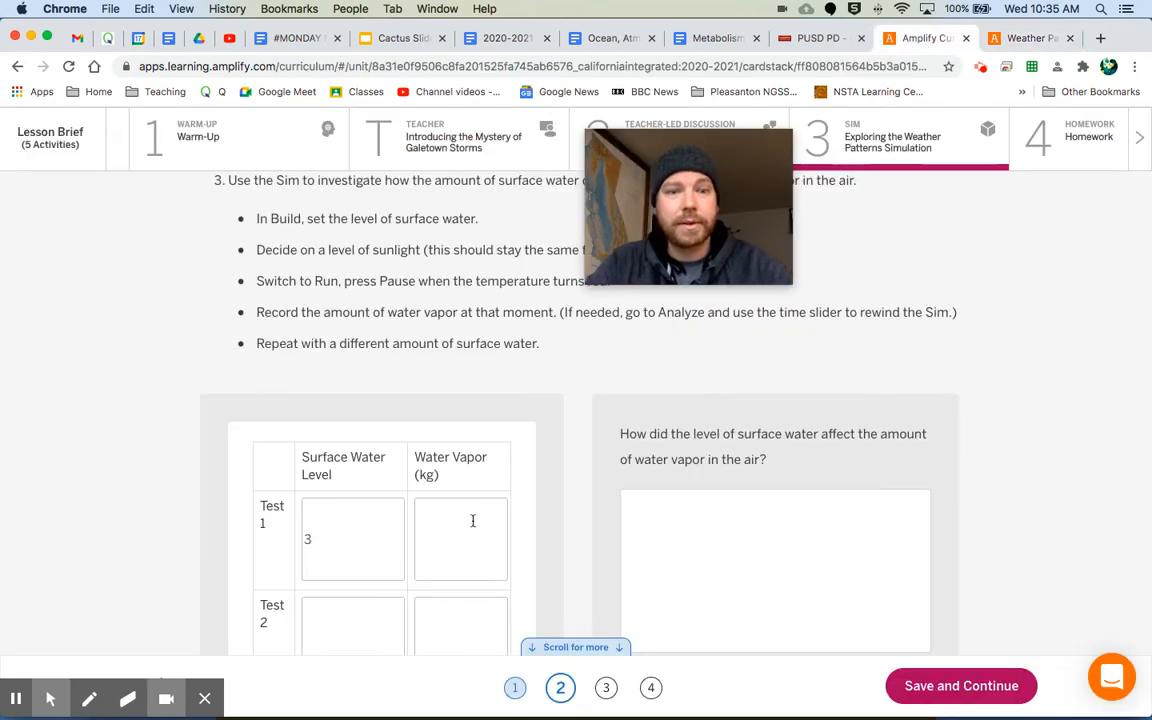
{"action": "type", "text": "34"}
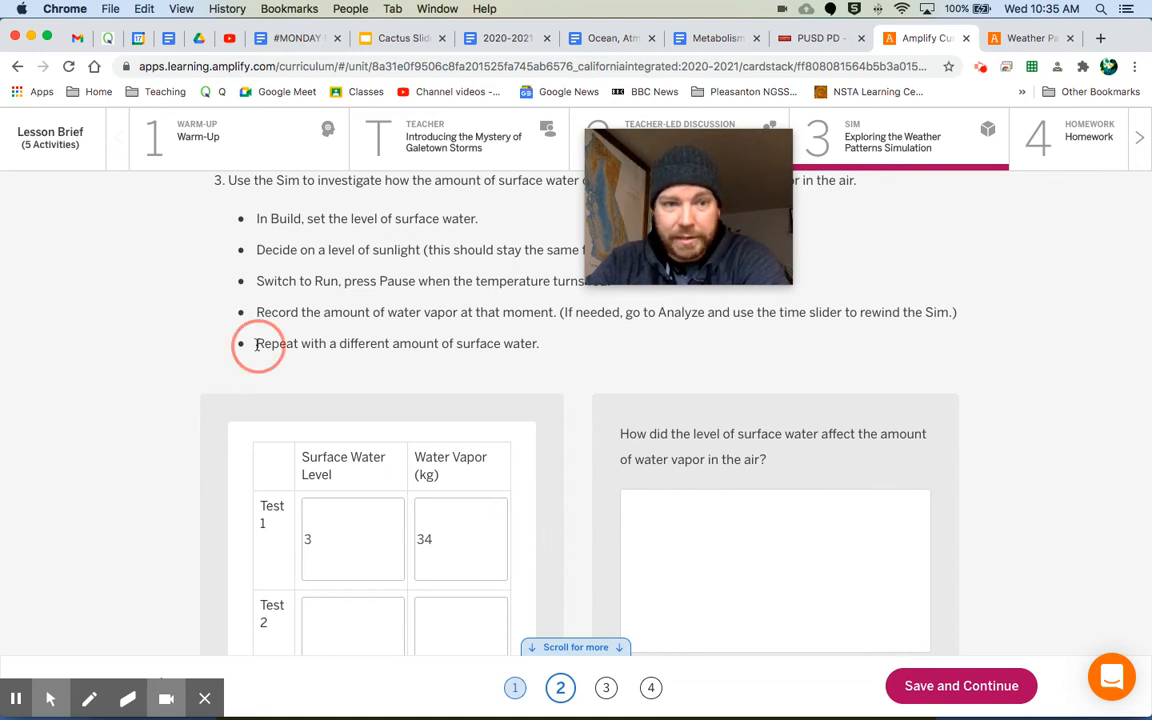
- Highlight the instruction to repeat with different water and go to the activity's third card
{"action": "left_click_drag", "start_coordinate": [256, 343], "coordinate": [425, 343]}
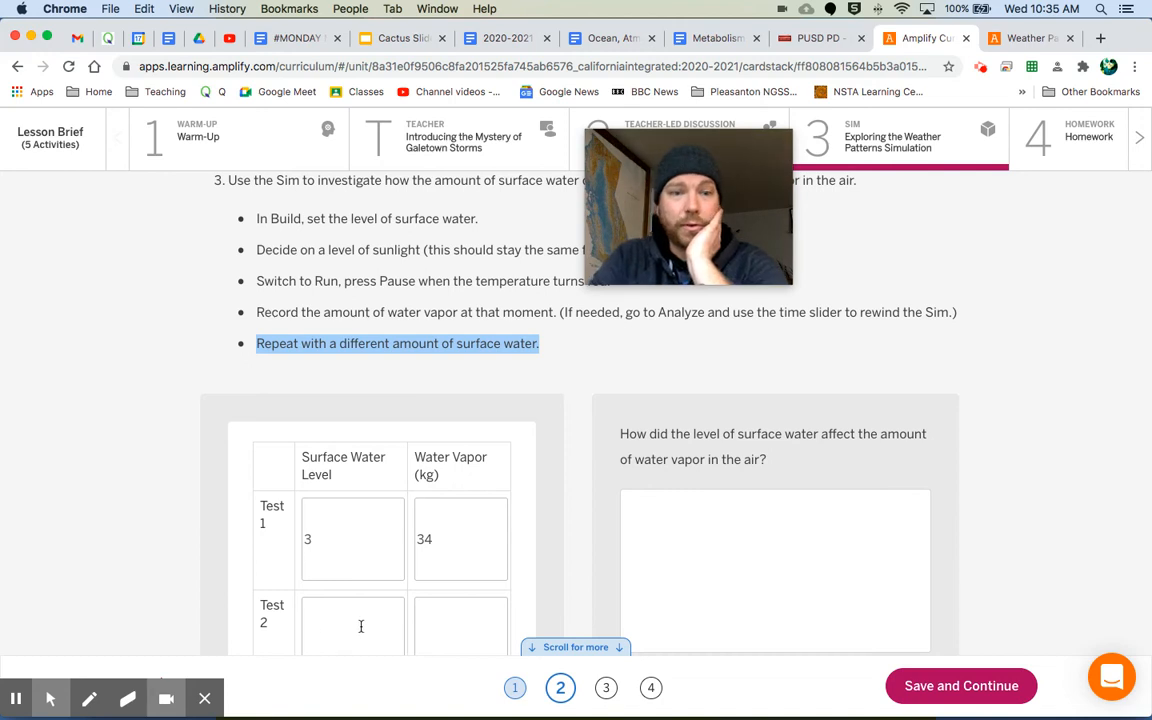
{"action": "mouse_move", "coordinate": [510, 621]}
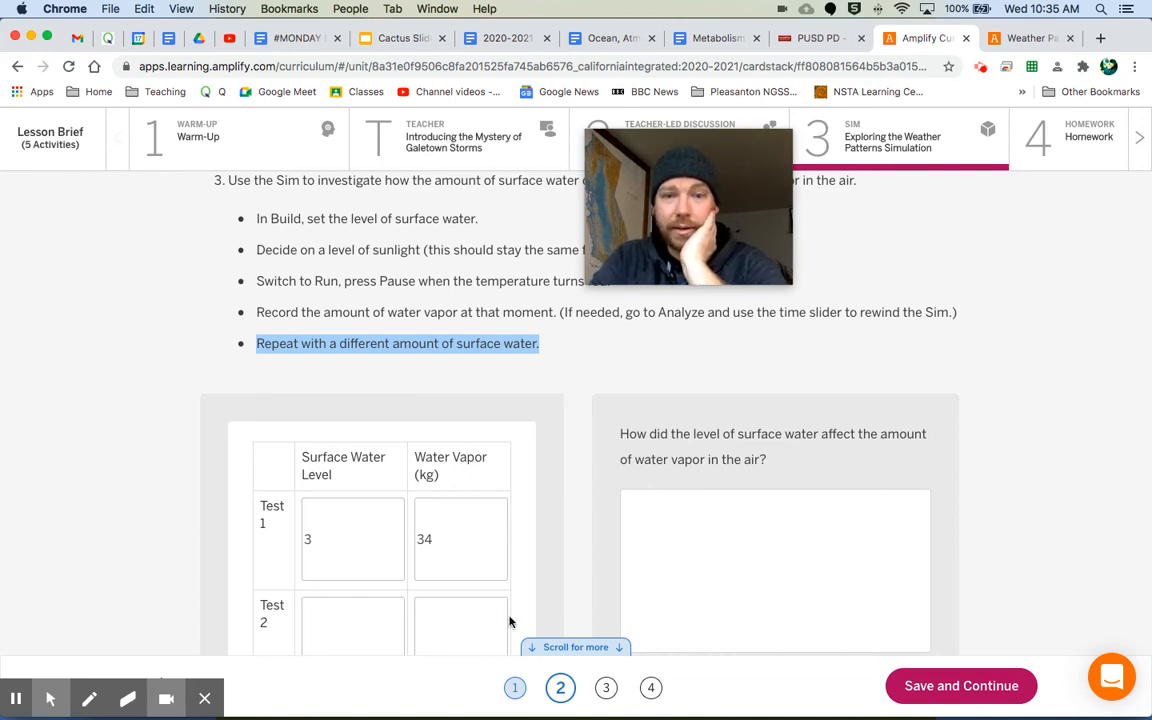
{"action": "scroll", "scroll_direction": "down", "scroll_amount": 3}
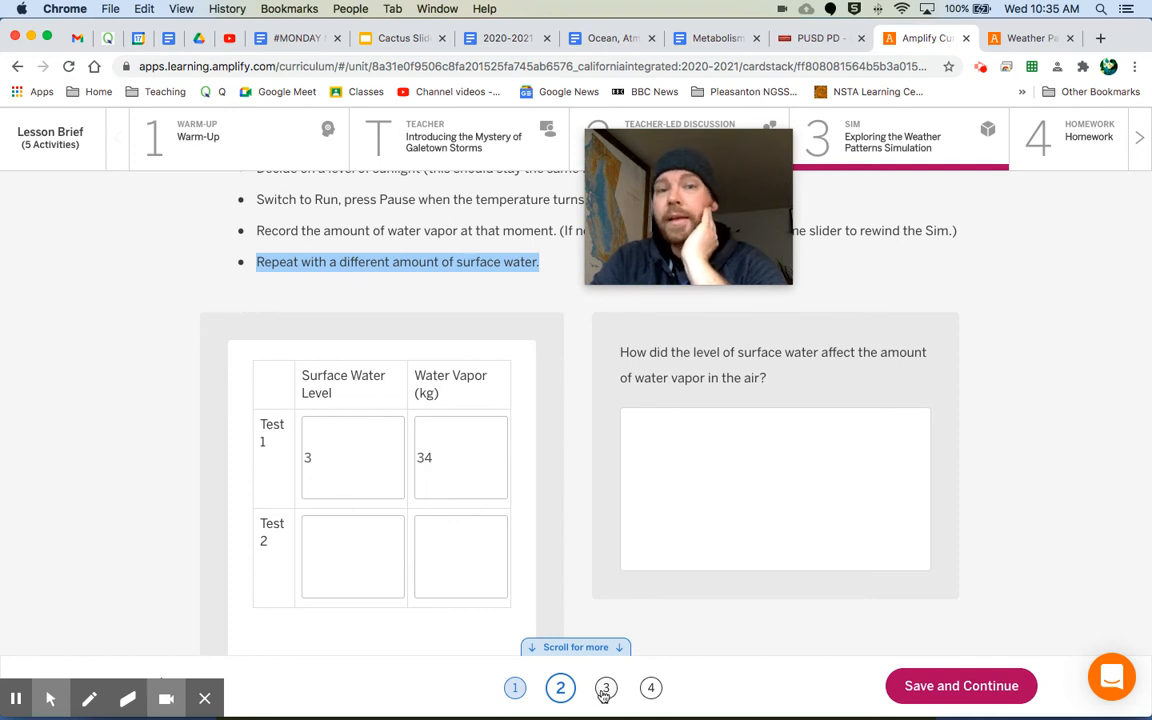
{"action": "left_click", "coordinate": [605, 688]}
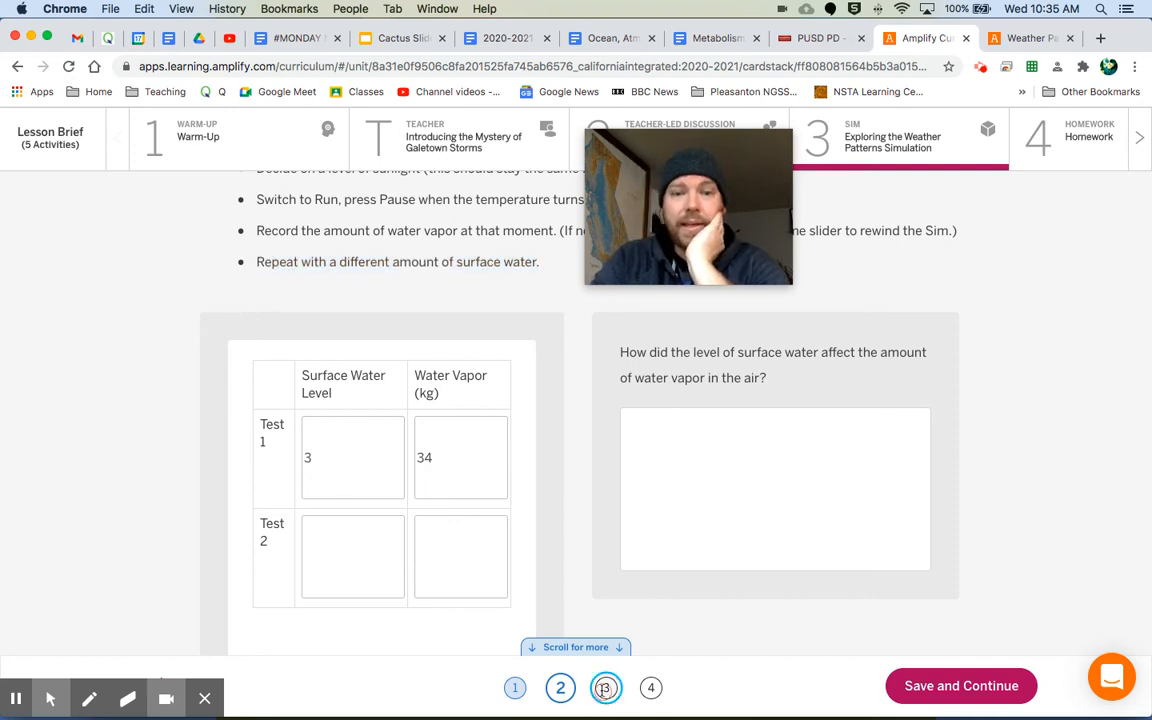
- View the evaporation and water vapor card, then highlight the condensation definition
{"action": "left_click", "coordinate": [605, 687]}
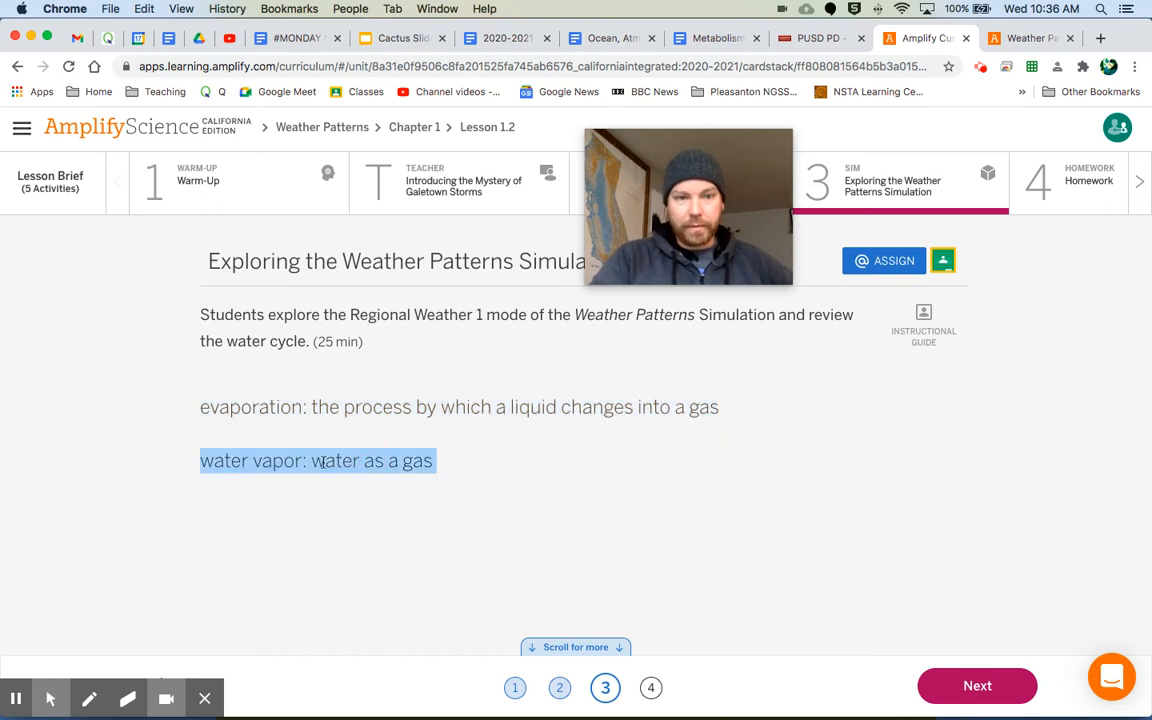
{"action": "mouse_move", "coordinate": [628, 501]}
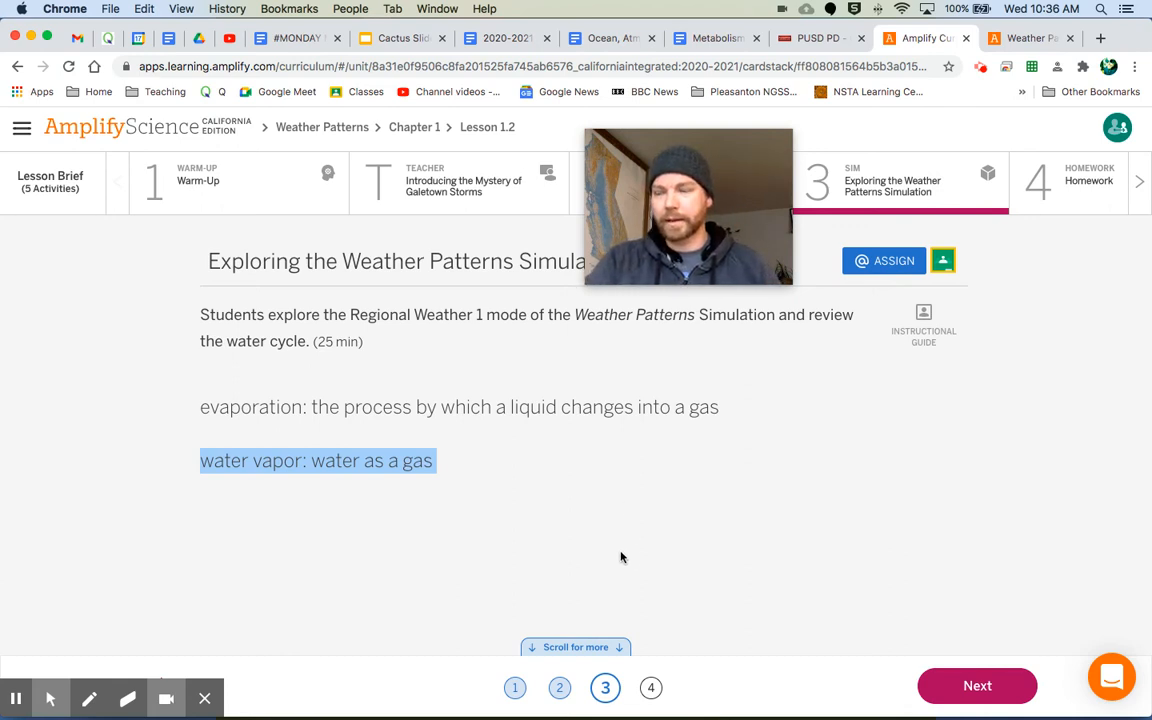
{"action": "mouse_move", "coordinate": [617, 589]}
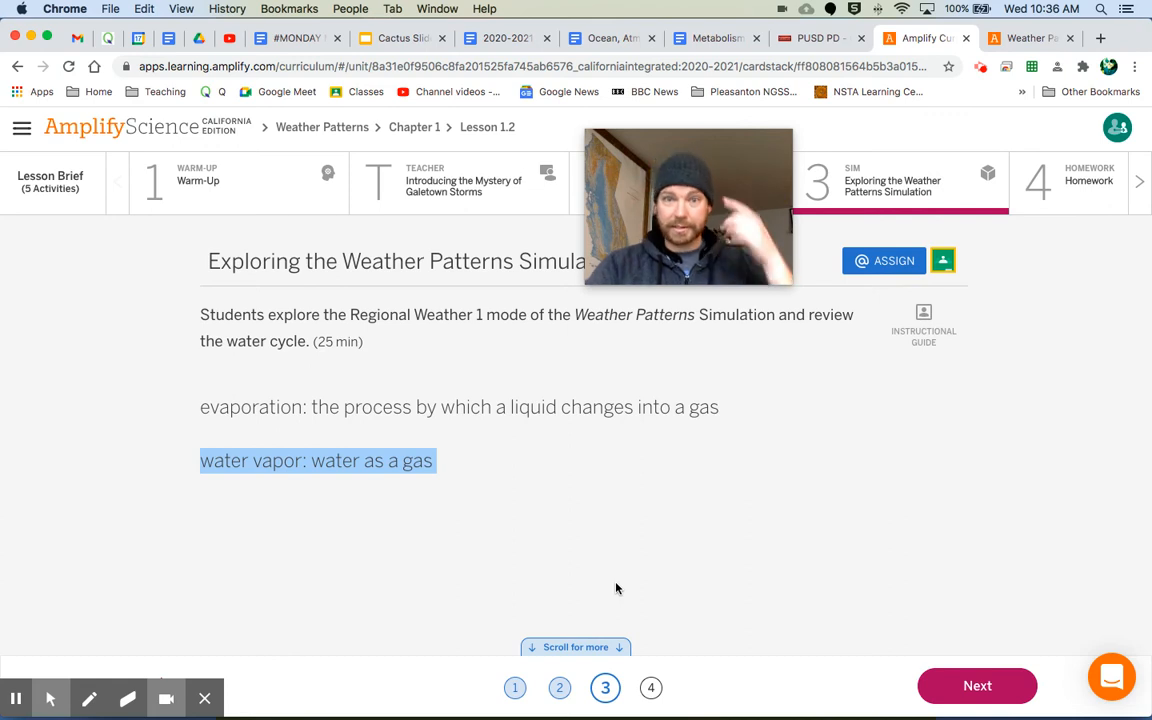
{"action": "mouse_move", "coordinate": [639, 659]}
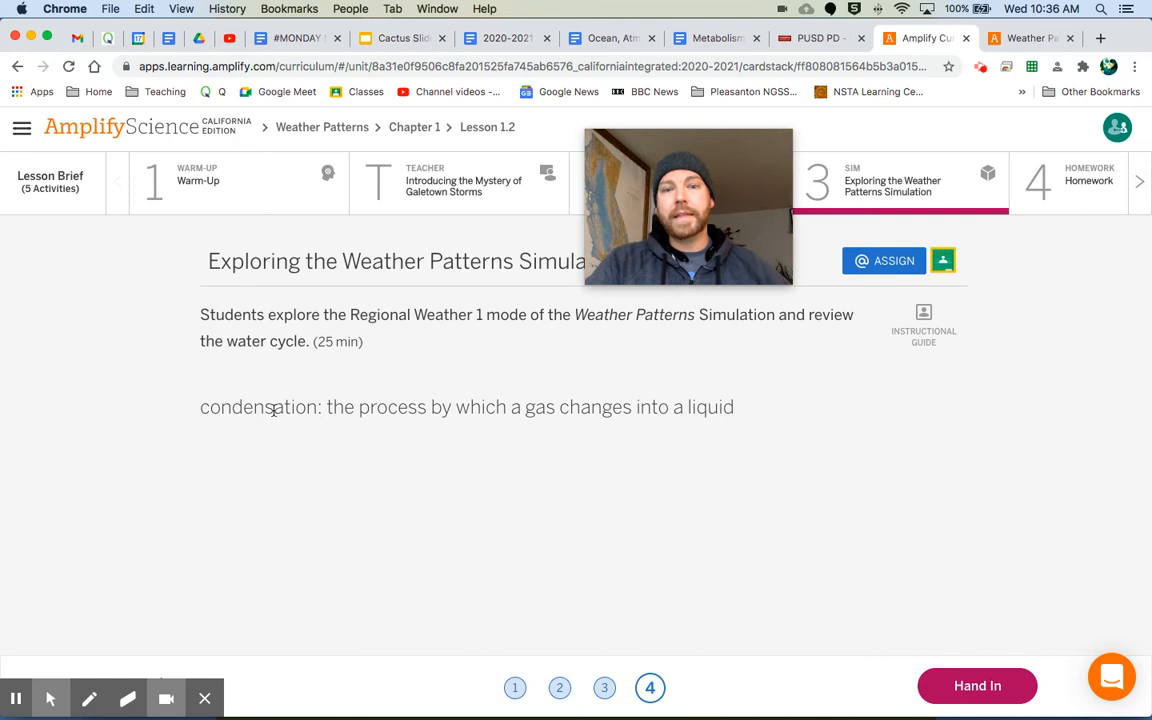
{"action": "left_click_drag", "start_coordinate": [200, 407], "coordinate": [735, 407]}
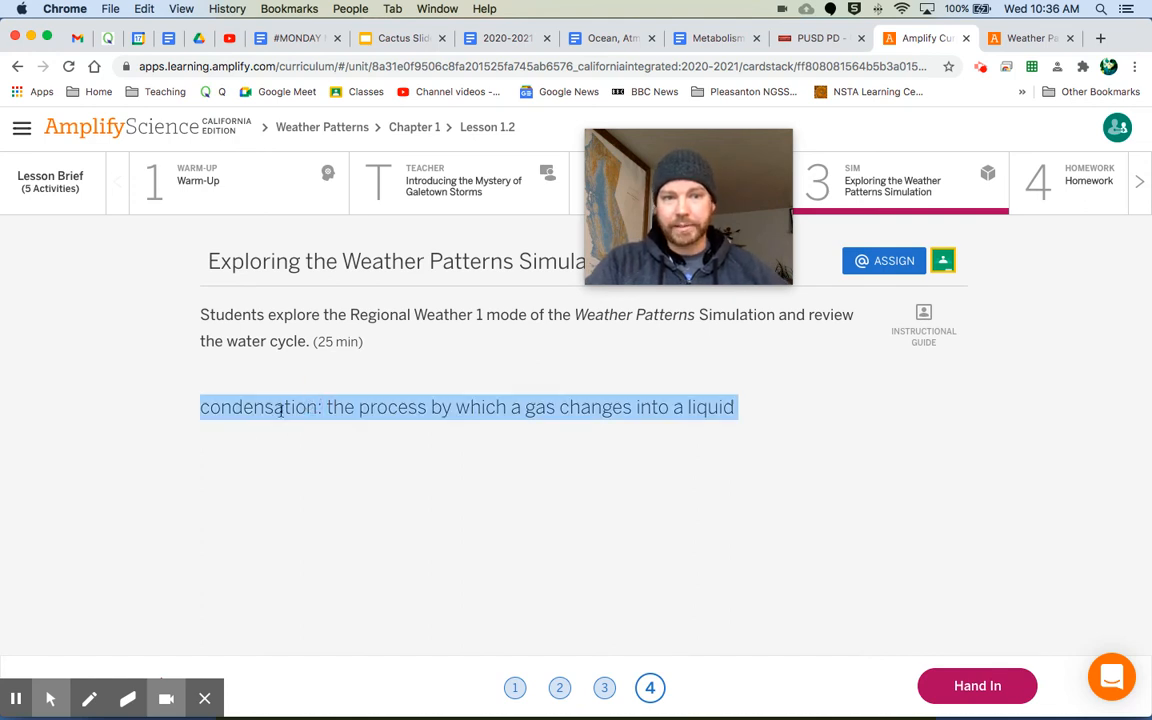
{"action": "mouse_move", "coordinate": [560, 486]}
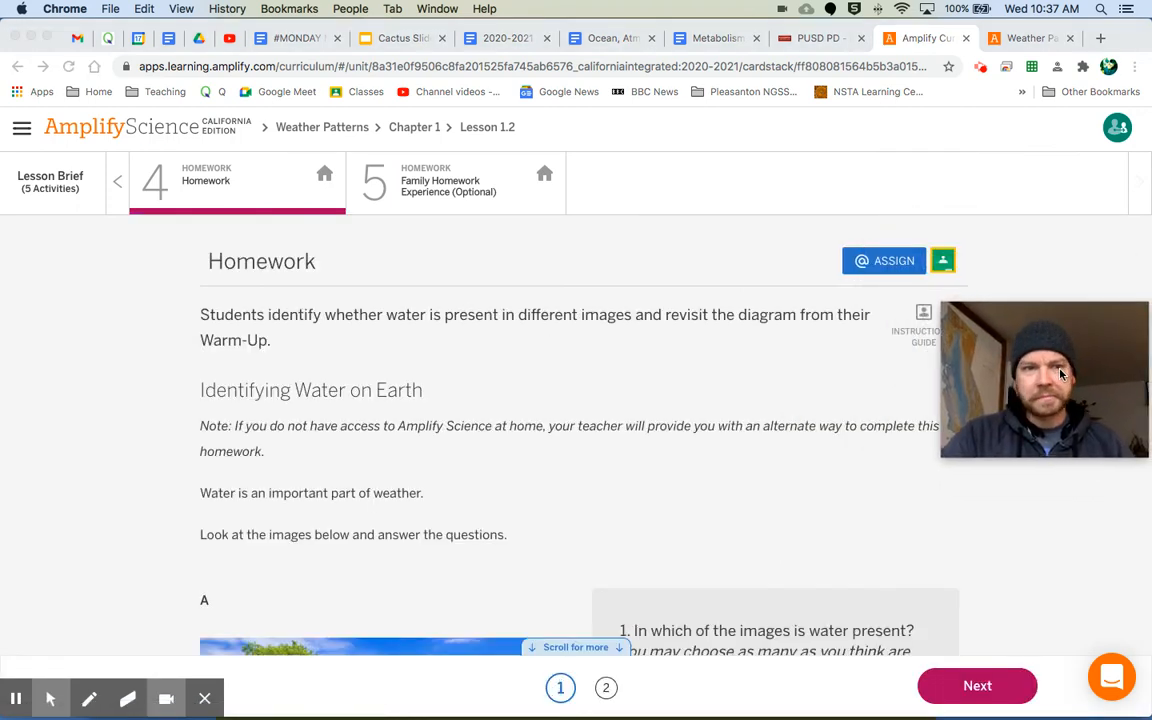
- Scroll through the Homework page's image-based questions about where water is present
{"action": "scroll", "scroll_direction": "down", "scroll_amount": 3}
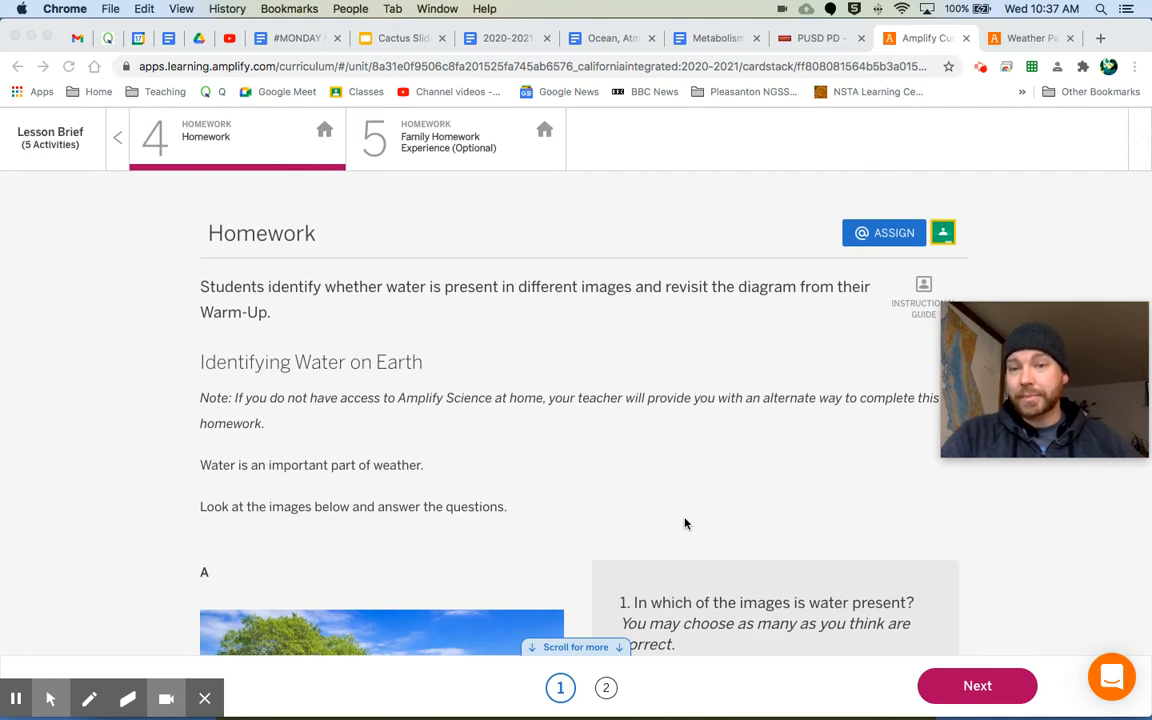
{"action": "scroll", "scroll_direction": "down", "scroll_amount": 3}
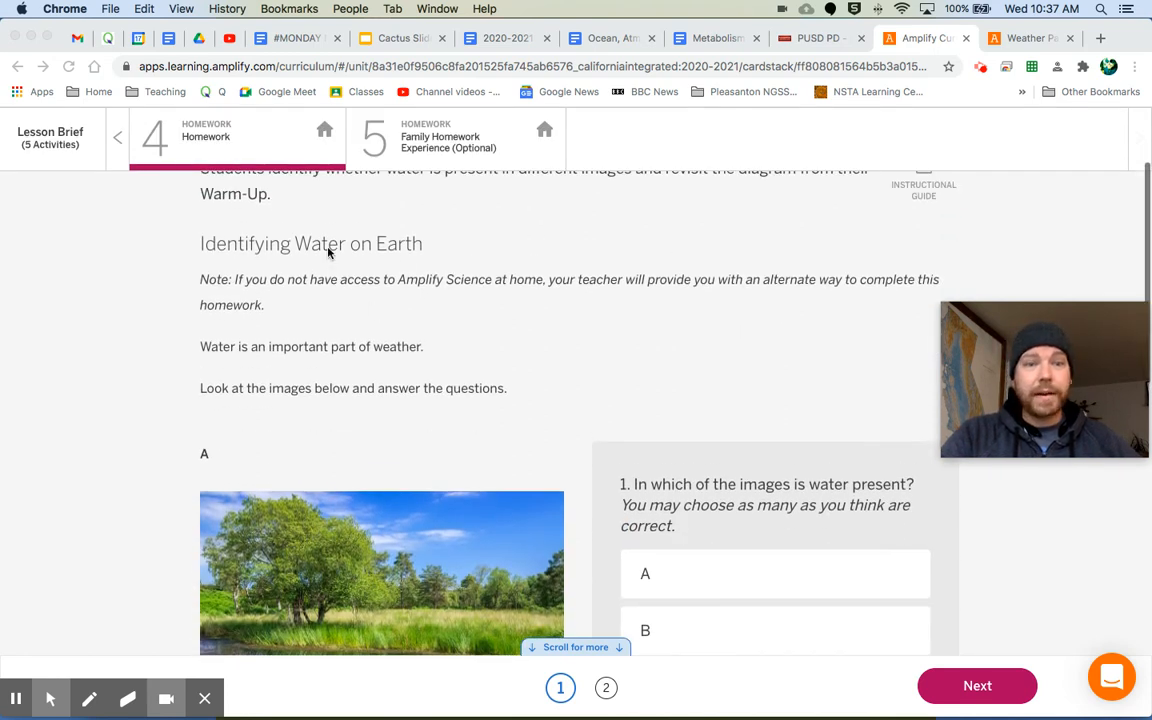
{"action": "mouse_move", "coordinate": [258, 351]}
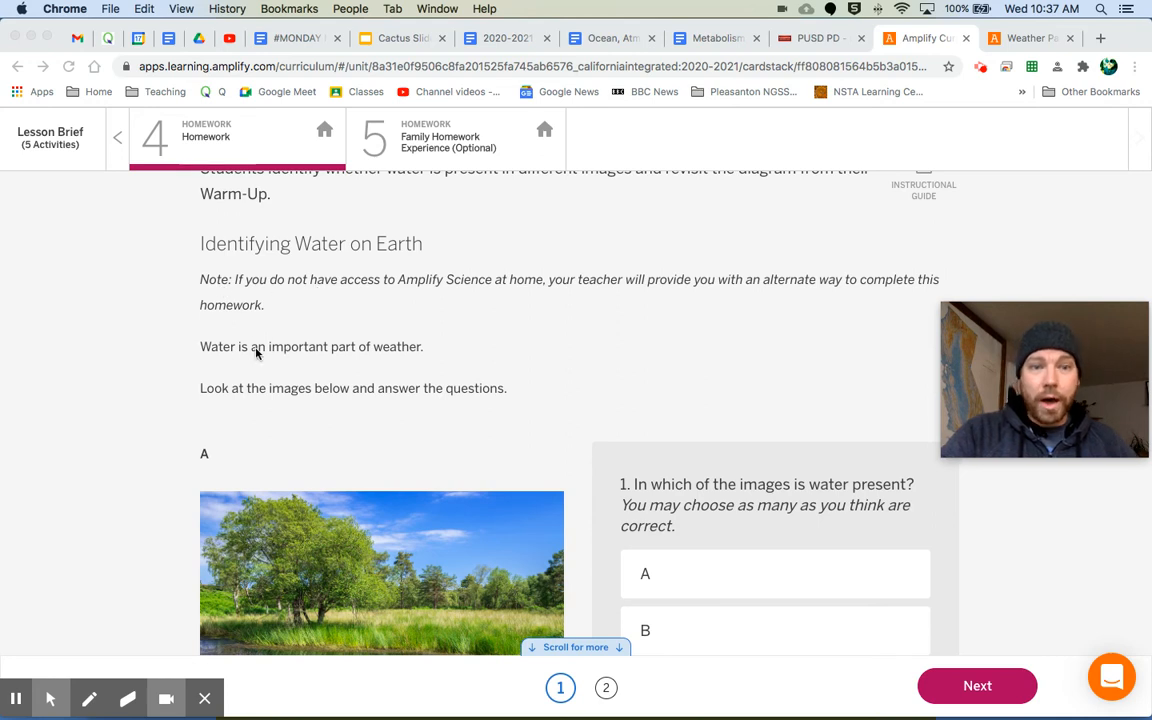
{"action": "mouse_move", "coordinate": [361, 366]}
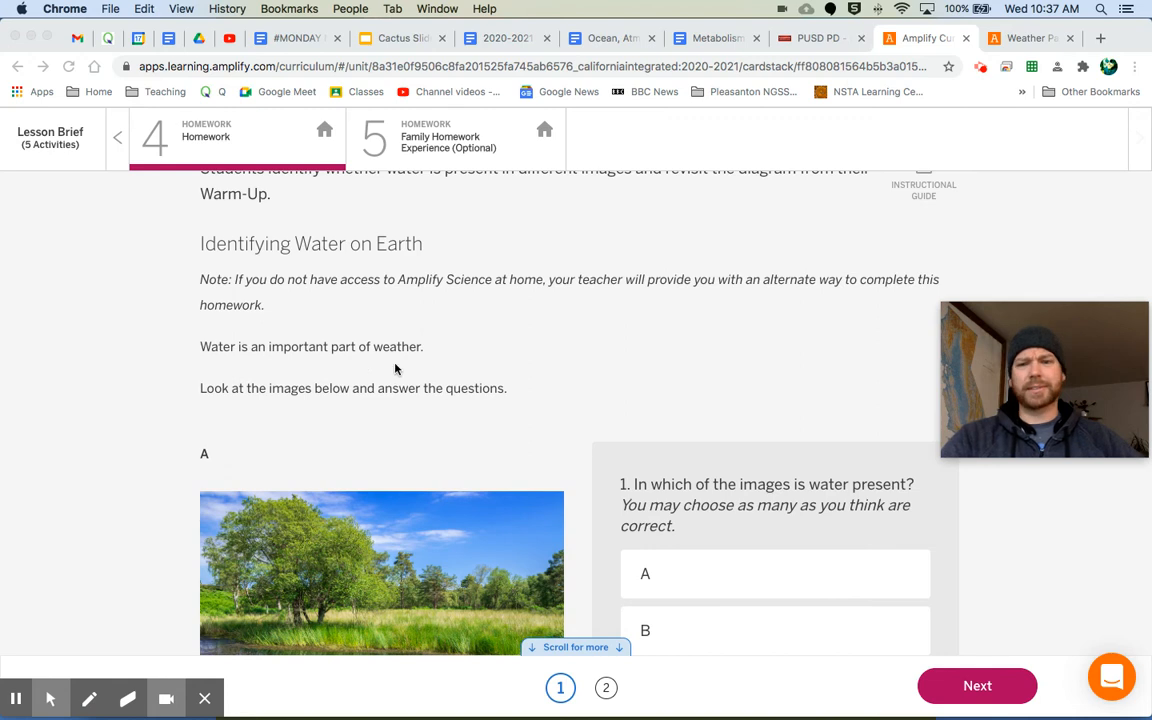
{"action": "mouse_move", "coordinate": [504, 363]}
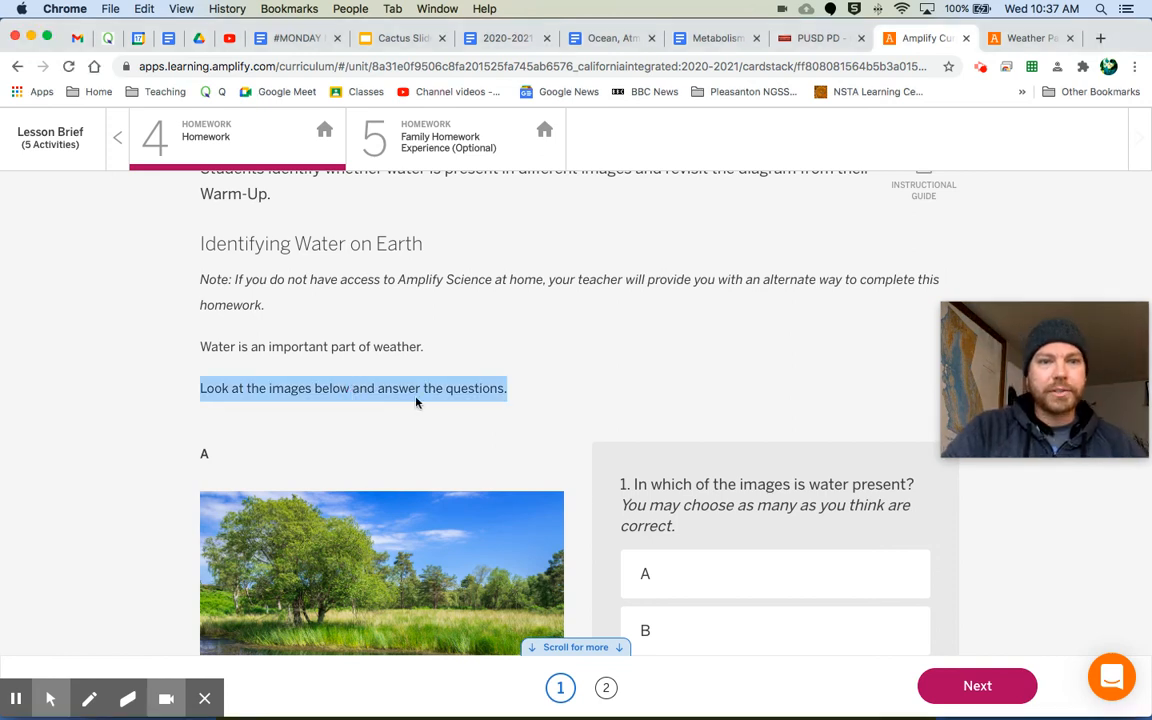
{"action": "scroll", "scroll_direction": "down", "scroll_amount": 3}
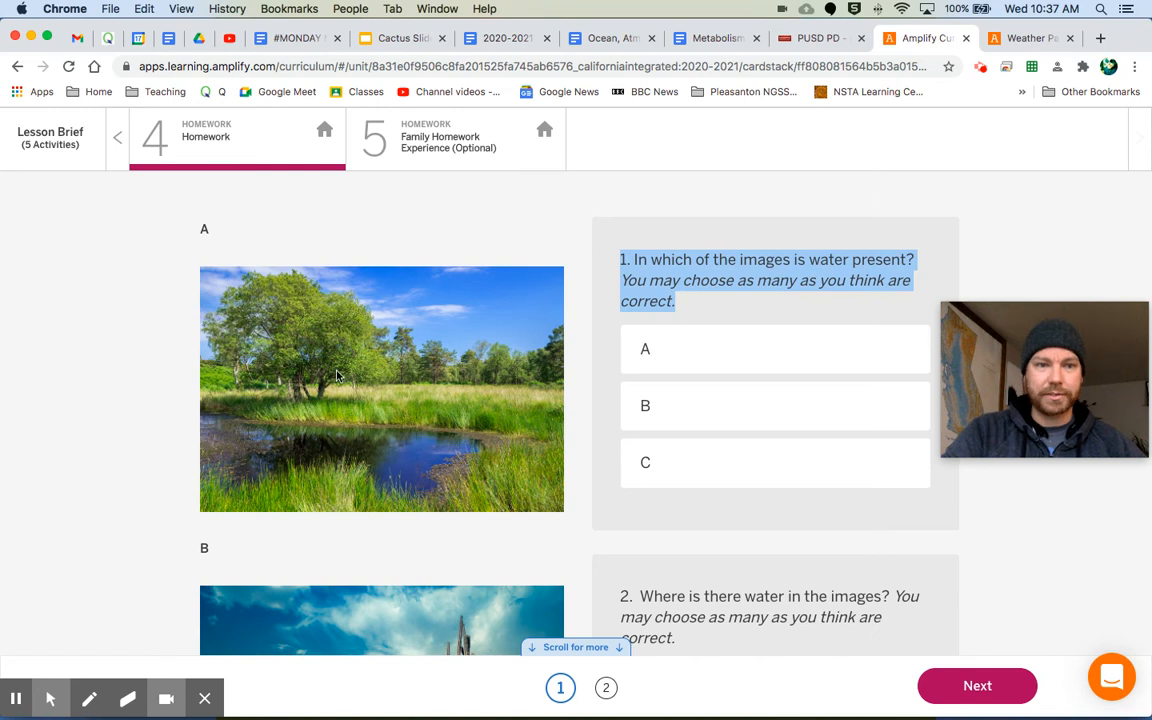
{"action": "mouse_move", "coordinate": [445, 432]}
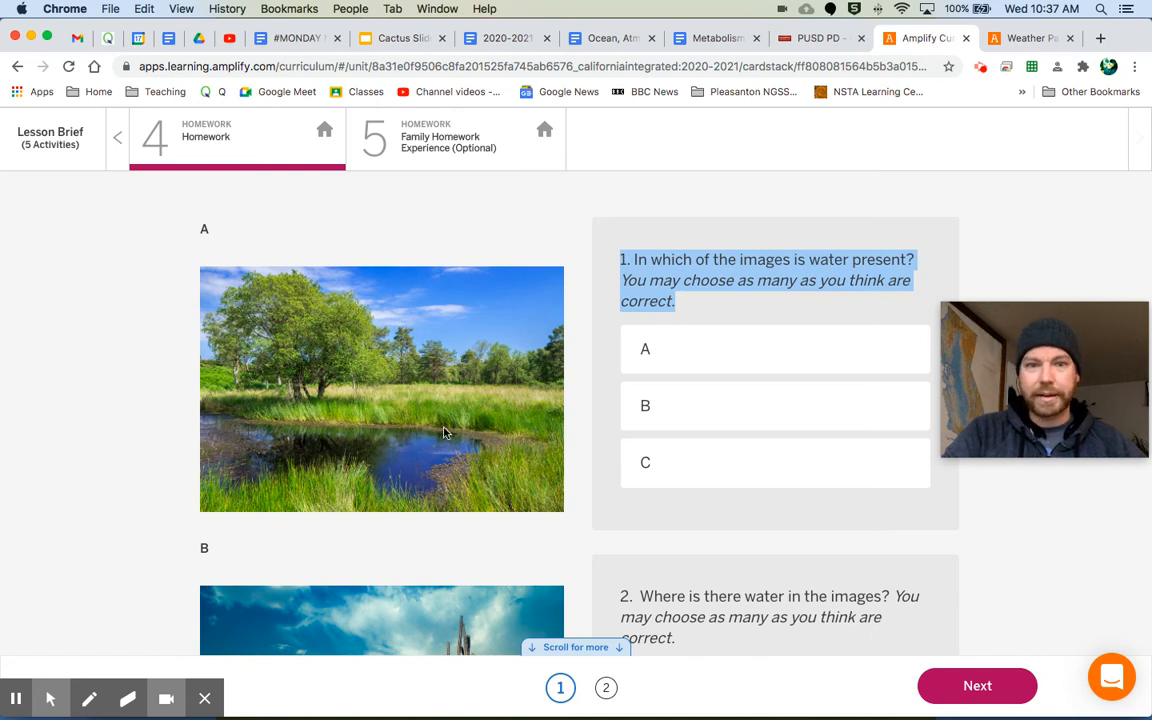
{"action": "scroll", "scroll_direction": "down", "scroll_amount": 3}
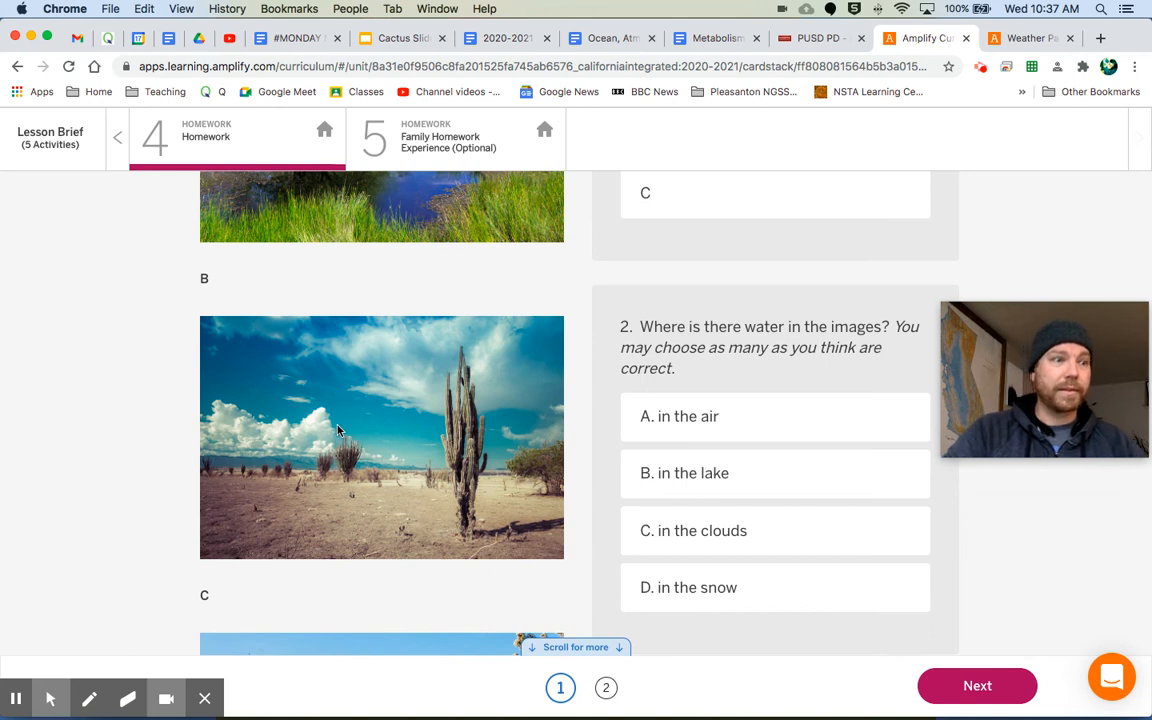
{"action": "scroll", "scroll_direction": "down", "scroll_amount": 3}
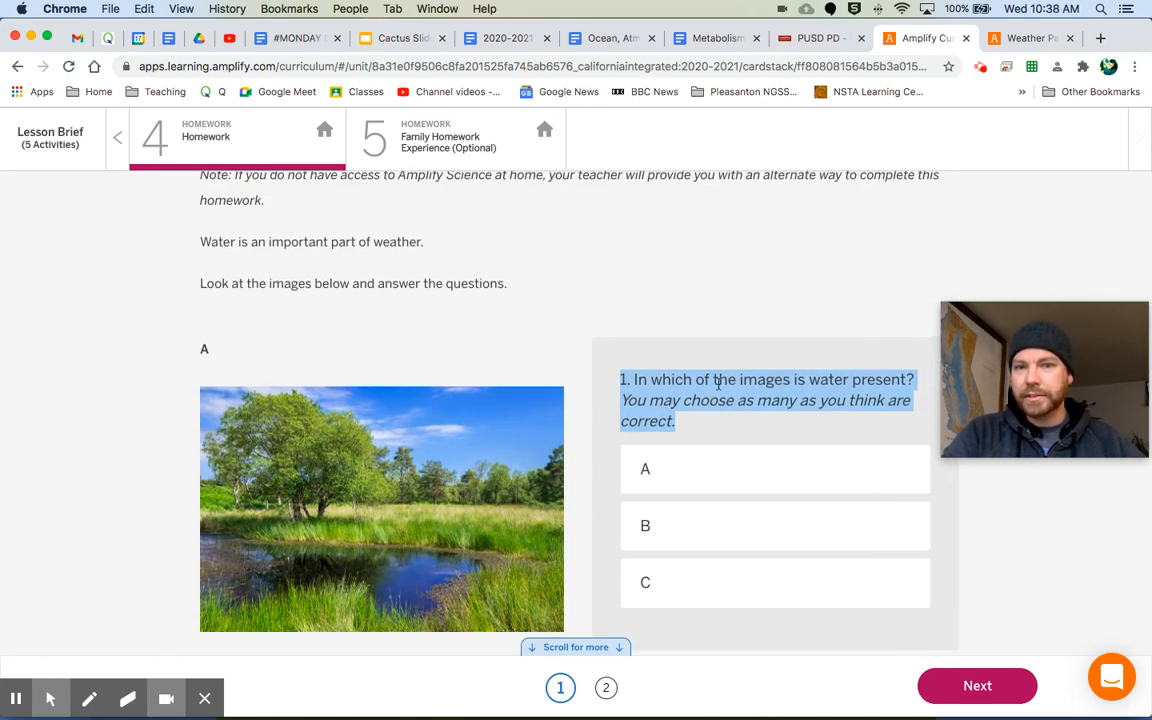
{"action": "mouse_move", "coordinate": [720, 413]}
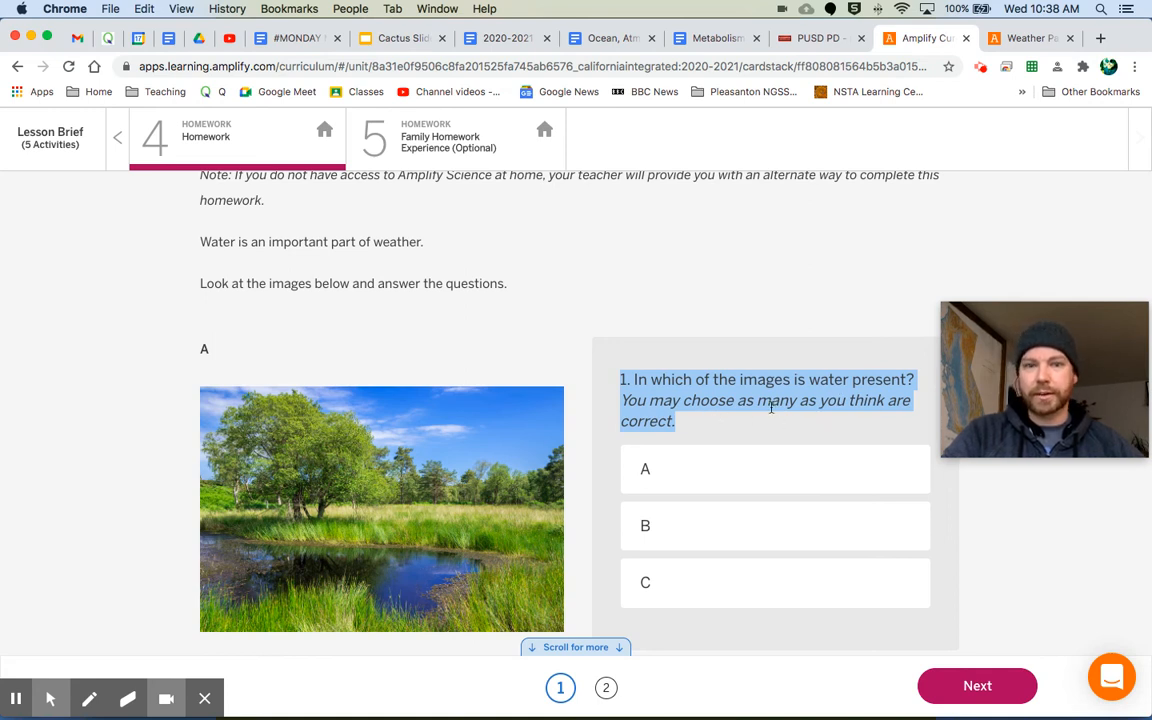
{"action": "scroll", "scroll_direction": "down", "scroll_amount": 3}
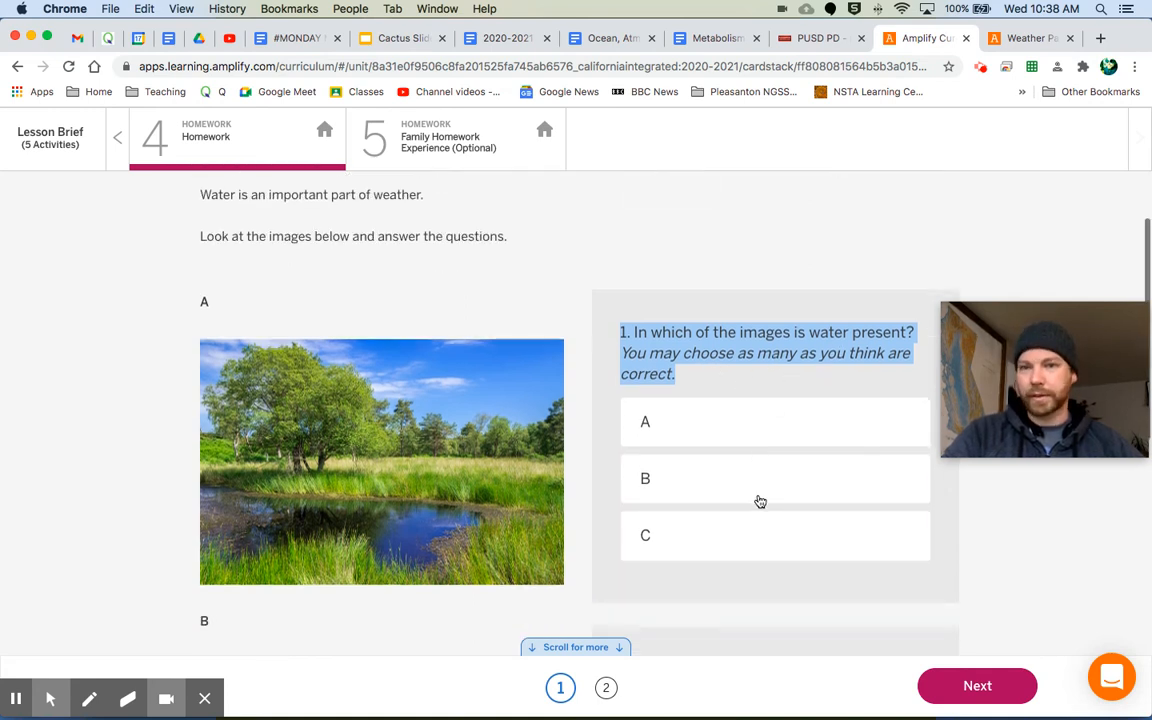
{"action": "scroll", "scroll_direction": "down", "scroll_amount": 3}
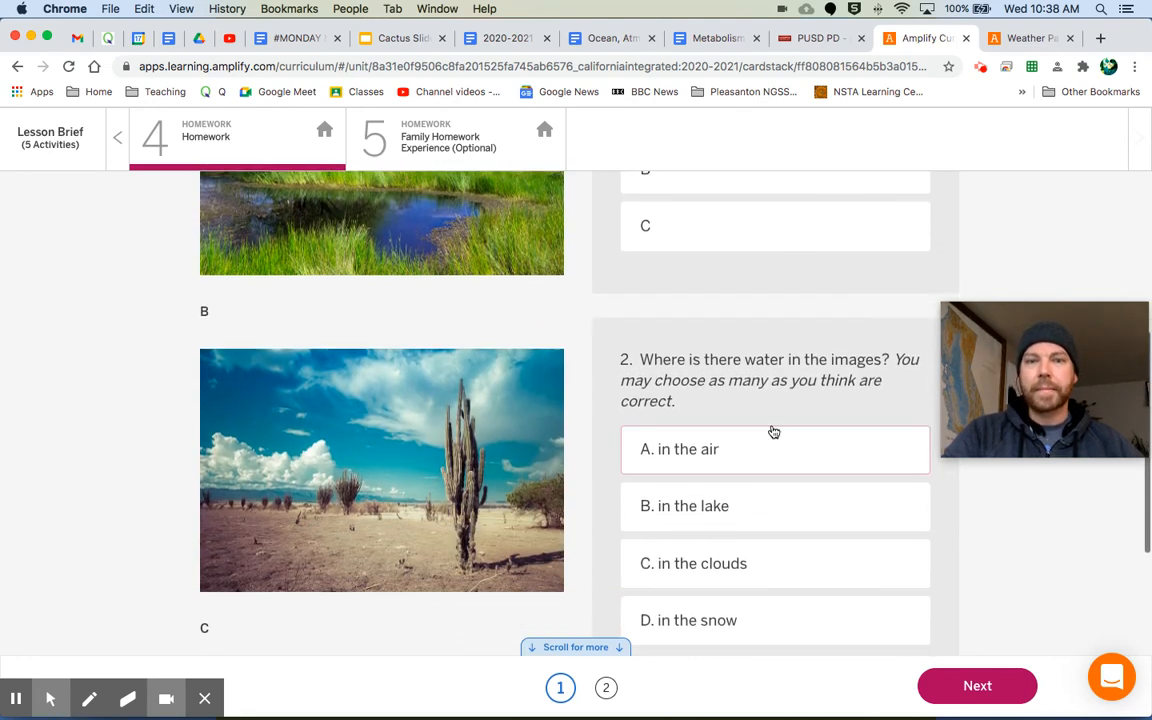
{"action": "scroll", "scroll_direction": "down", "scroll_amount": 3}
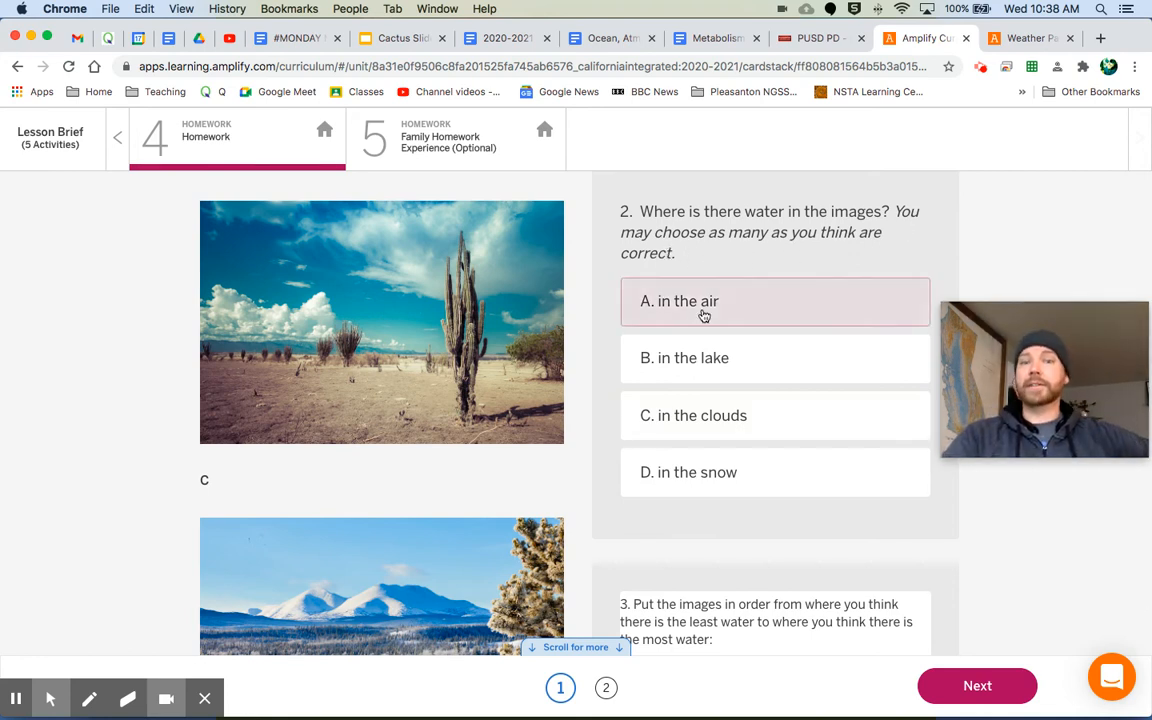
{"action": "mouse_move", "coordinate": [789, 304]}
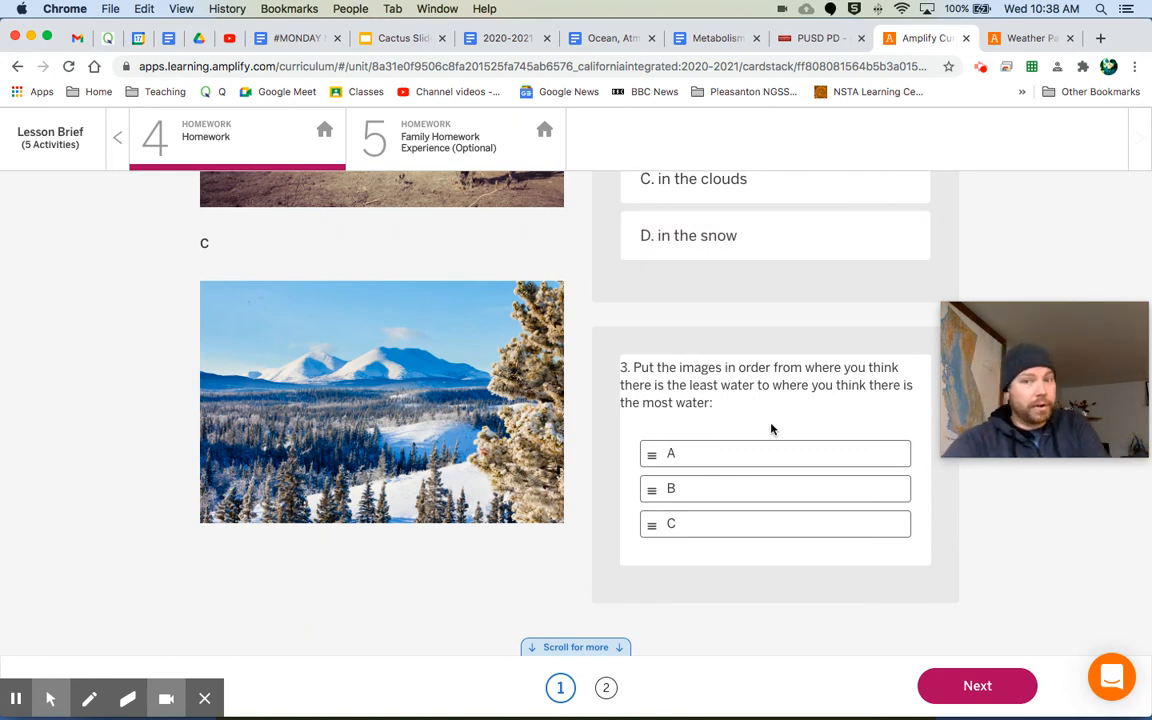
{"action": "mouse_move", "coordinate": [726, 457]}
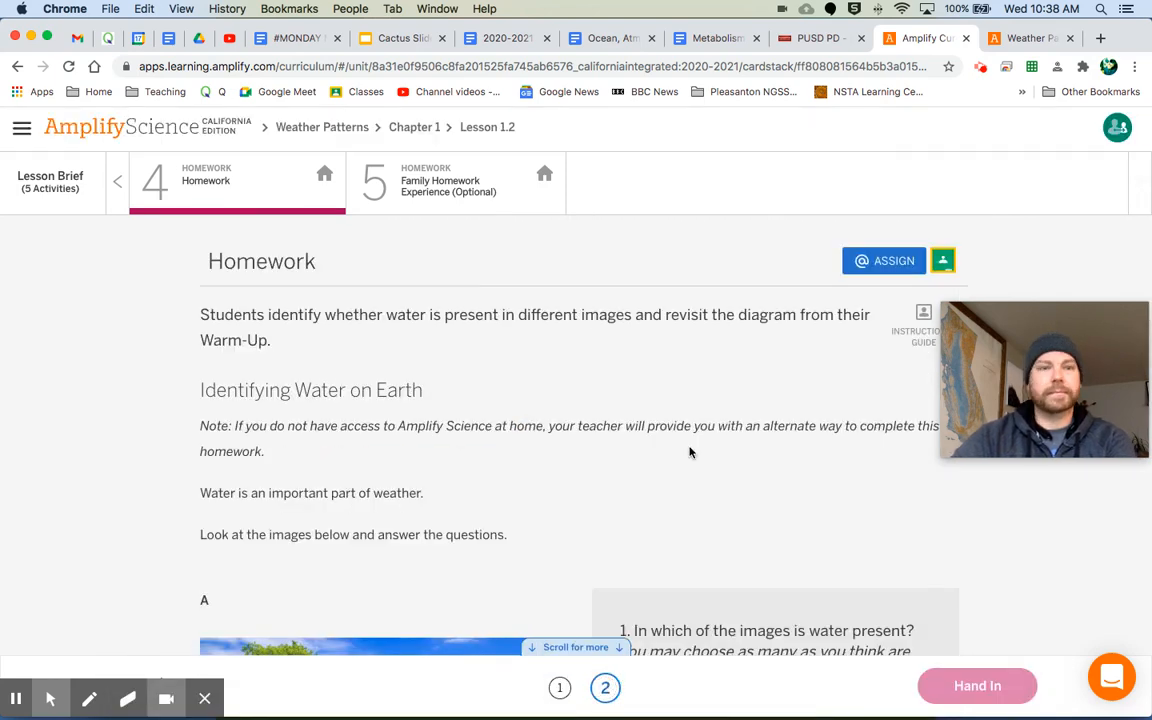
{"action": "scroll", "scroll_direction": "down", "scroll_amount": 3}
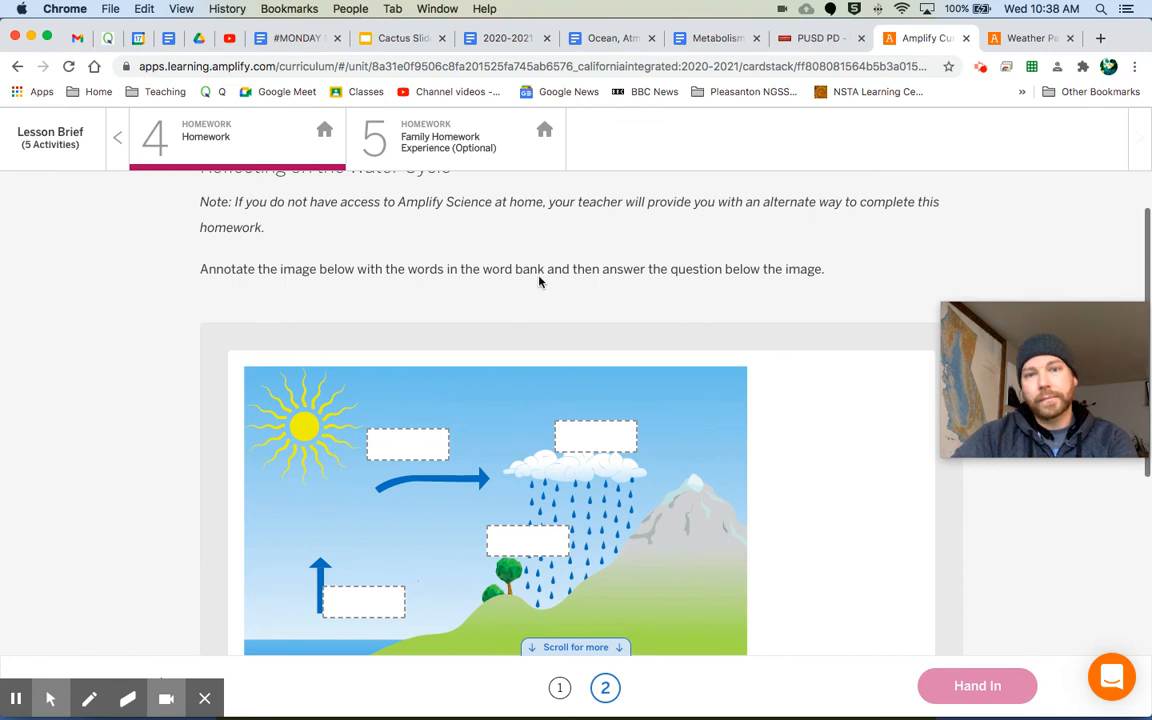
{"action": "mouse_move", "coordinate": [490, 470]}
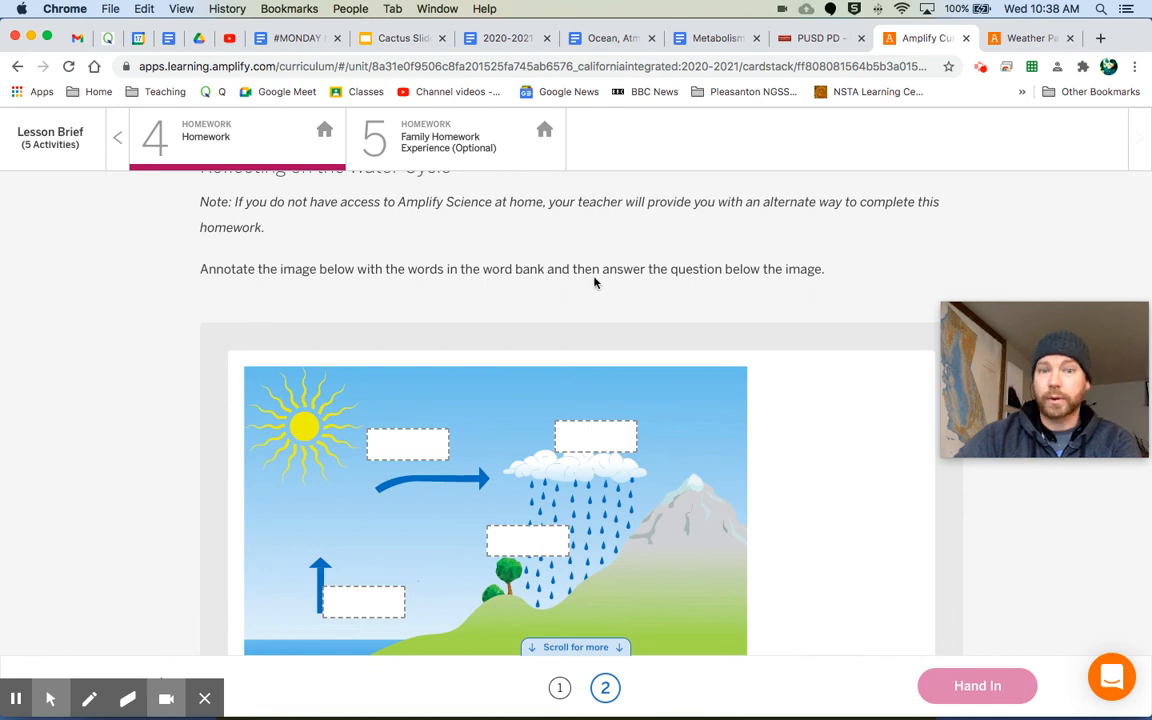
{"action": "scroll", "scroll_direction": "down", "scroll_amount": 3}
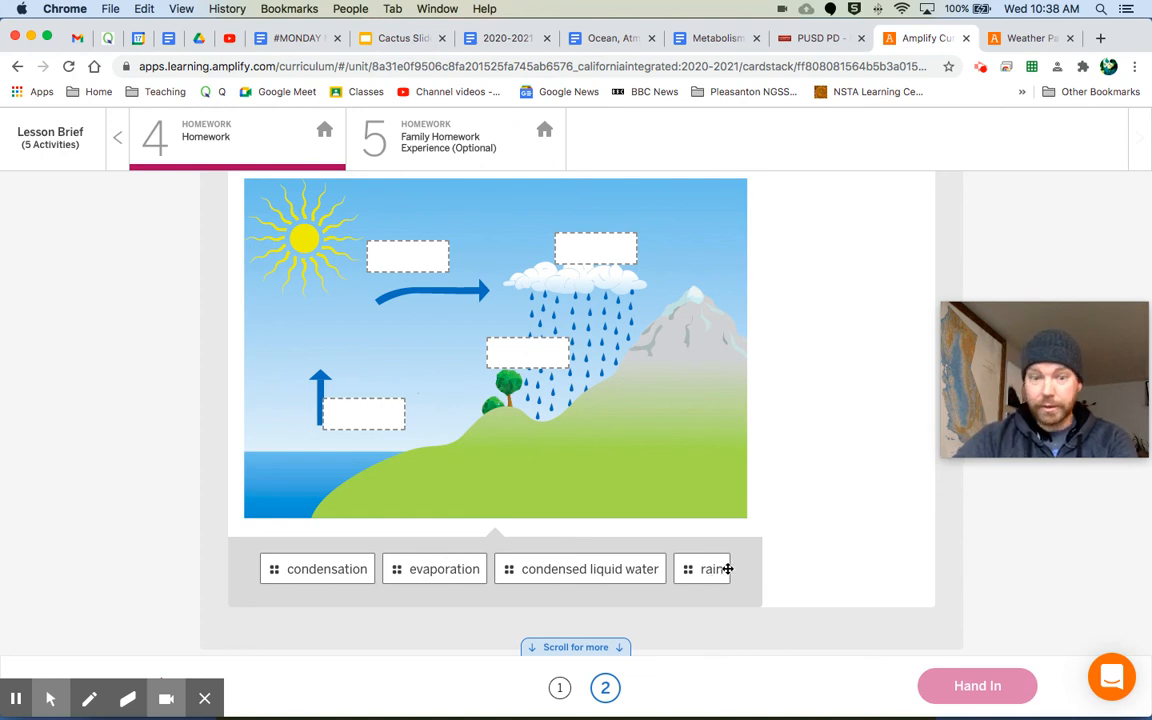
{"action": "mouse_move", "coordinate": [597, 578]}
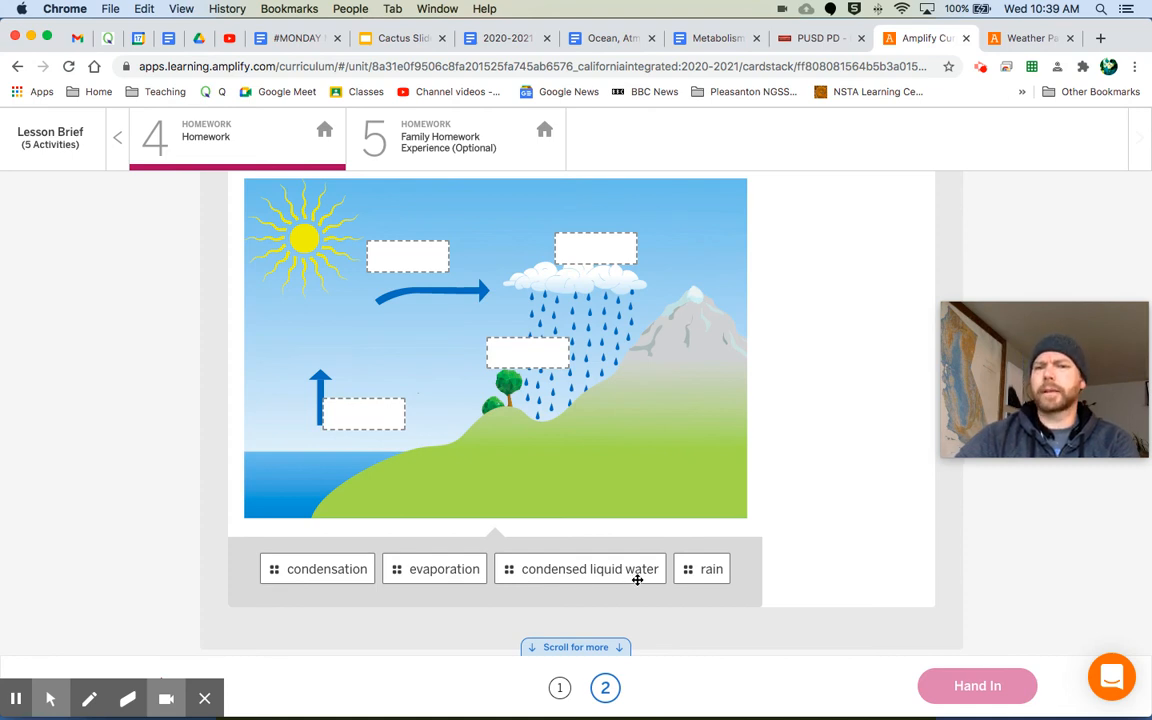
{"action": "mouse_move", "coordinate": [605, 573]}
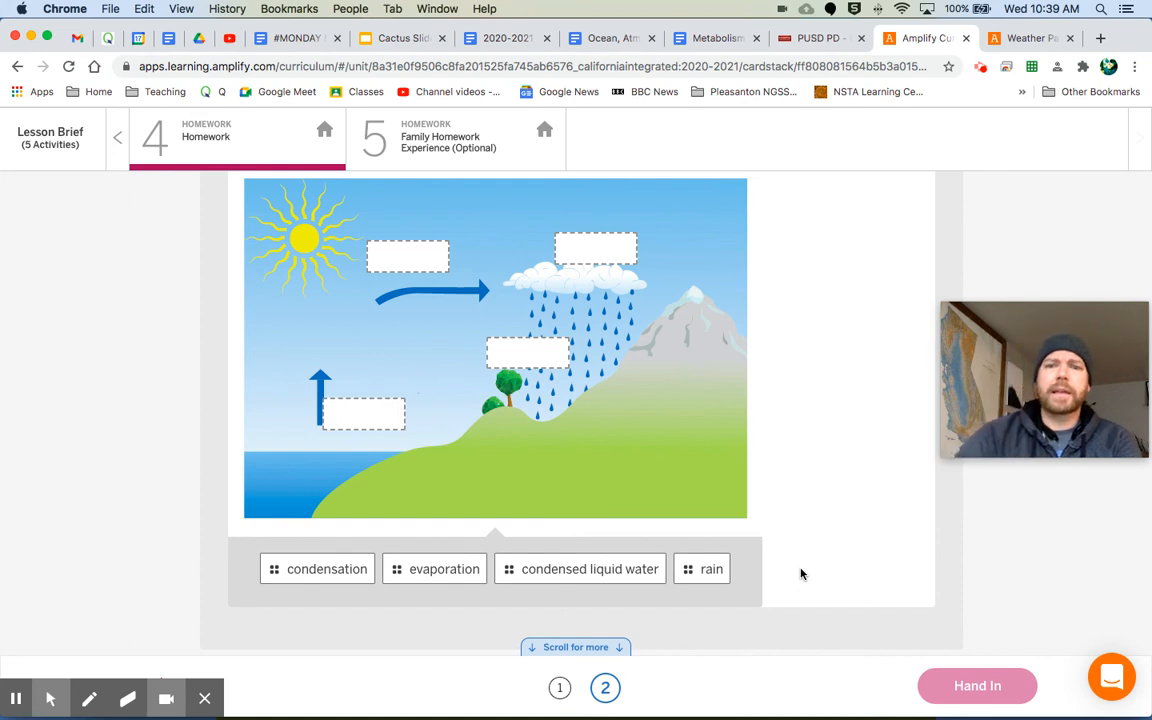
{"action": "scroll", "scroll_direction": "down", "scroll_amount": 3}
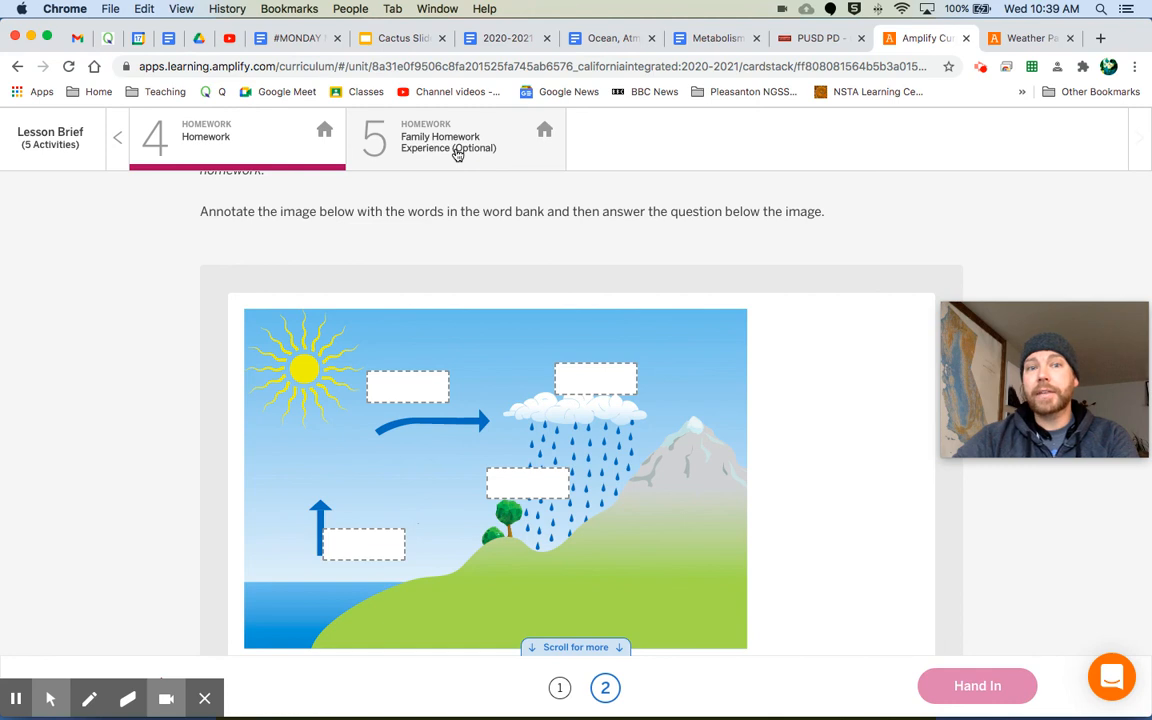
- View the optional Family Homework Experience page about exploring weather and water at home
{"action": "left_click", "coordinate": [456, 137]}
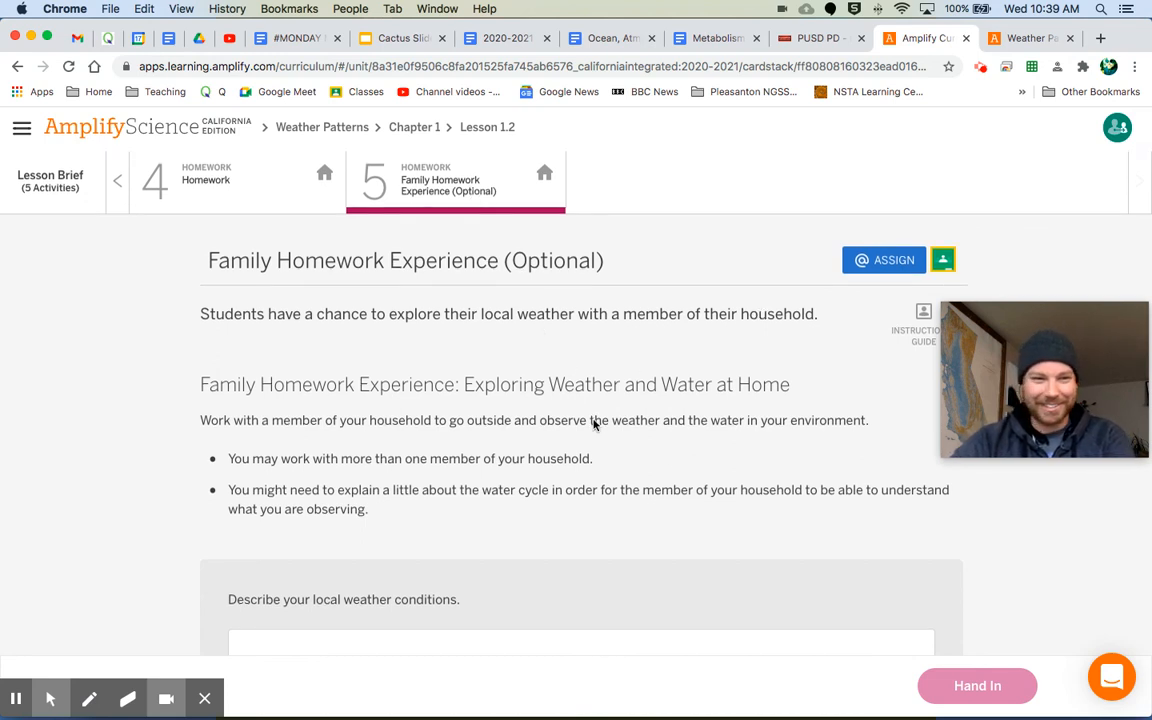
{"action": "scroll", "scroll_direction": "down", "scroll_amount": 3}
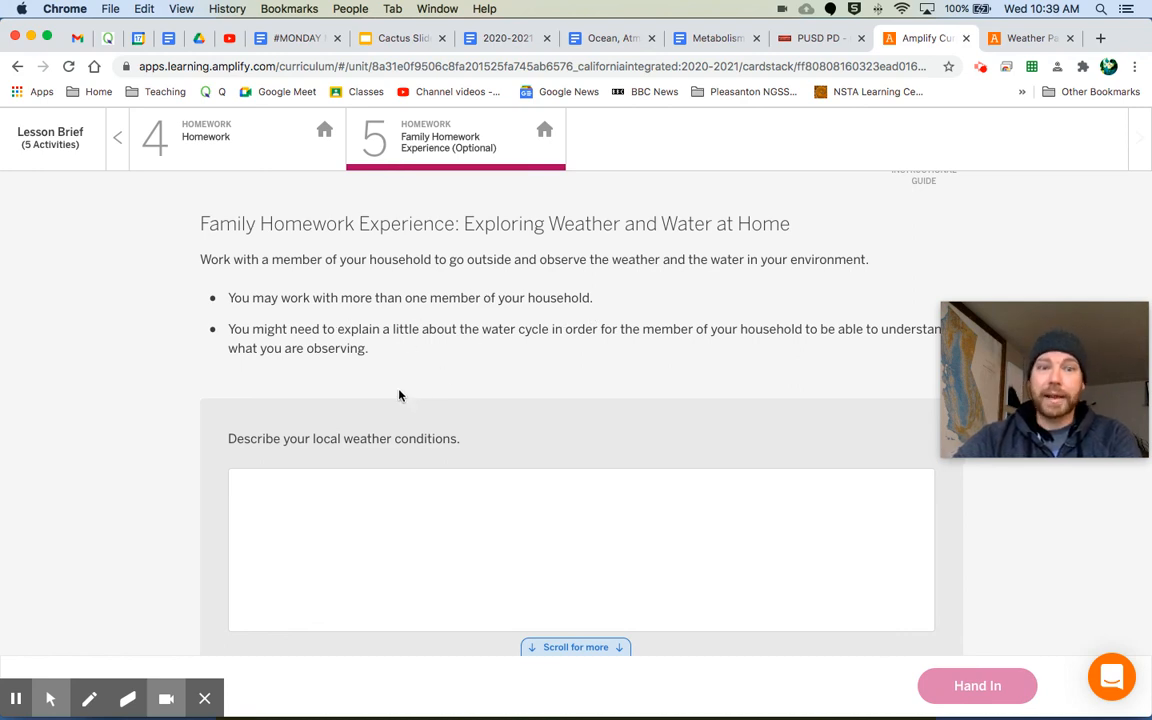
{"action": "scroll", "scroll_direction": "down", "scroll_amount": 3}
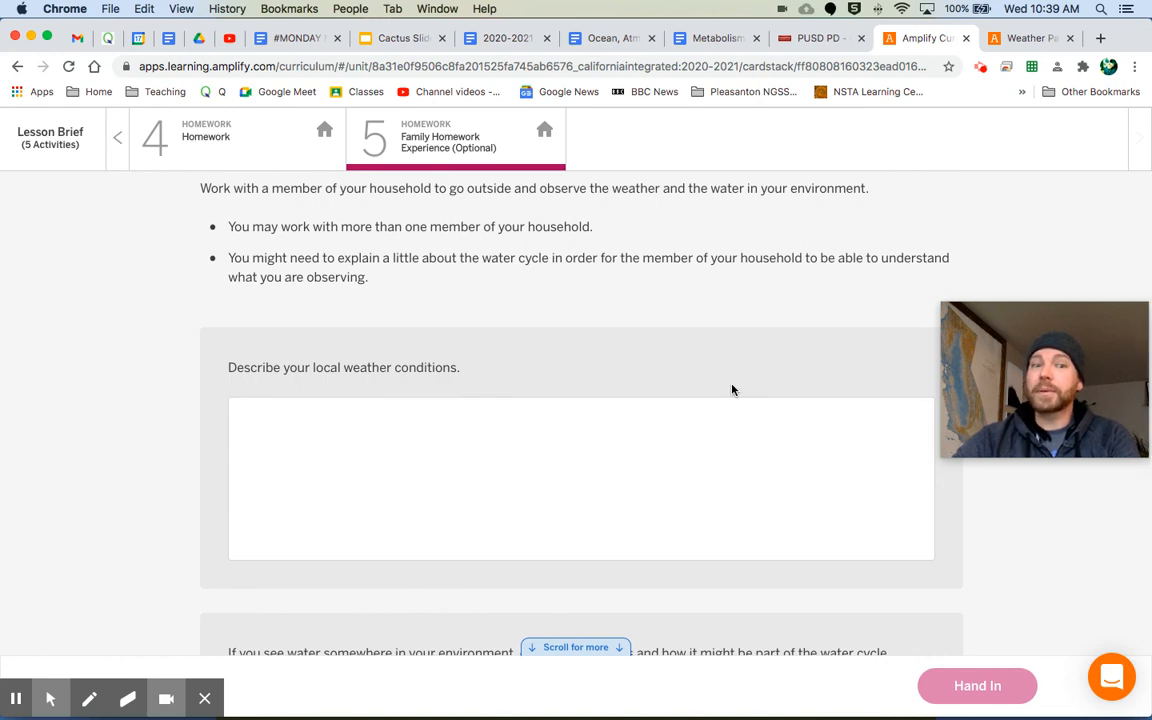
{"action": "left_click", "coordinate": [327, 451]}
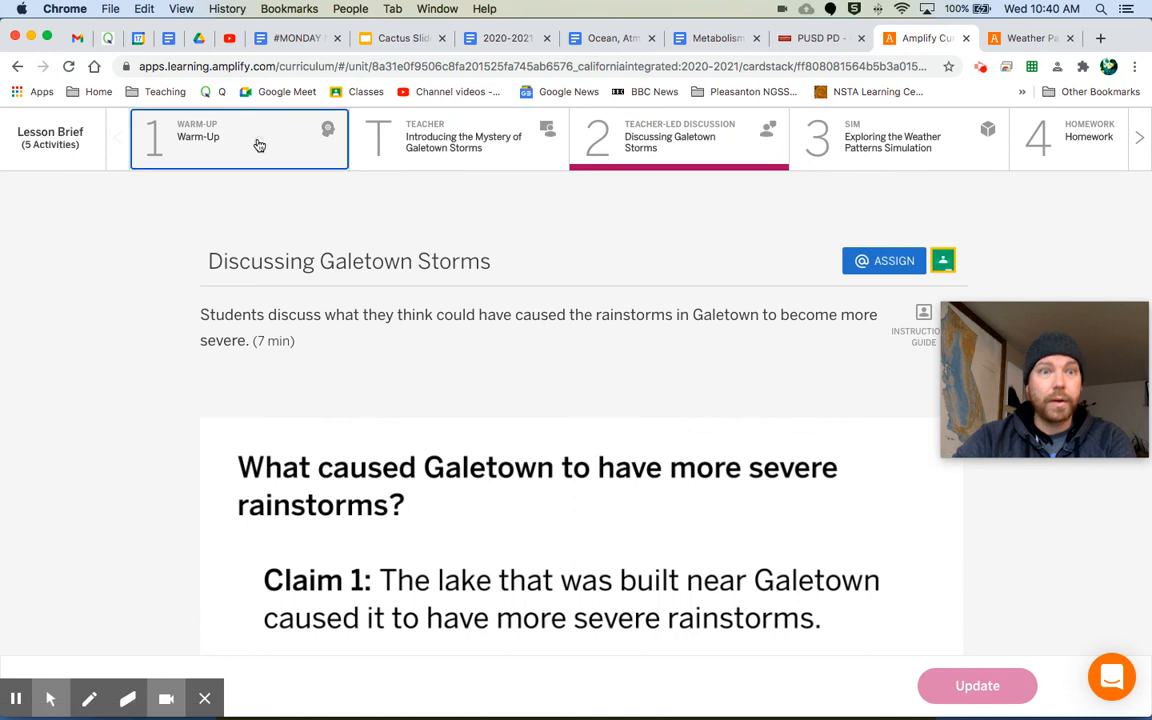
- Revisit the Warm-Up's weather definition on page 2, then view the local weather question
{"action": "left_click", "coordinate": [238, 138]}
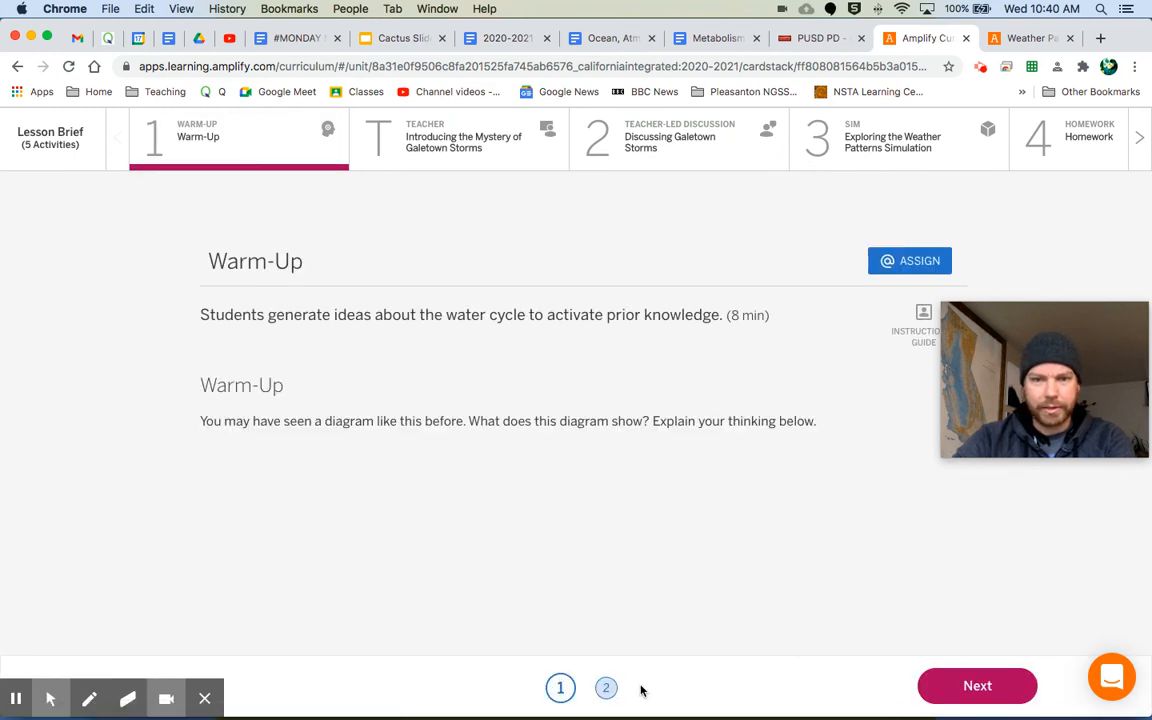
{"action": "left_click", "coordinate": [605, 688]}
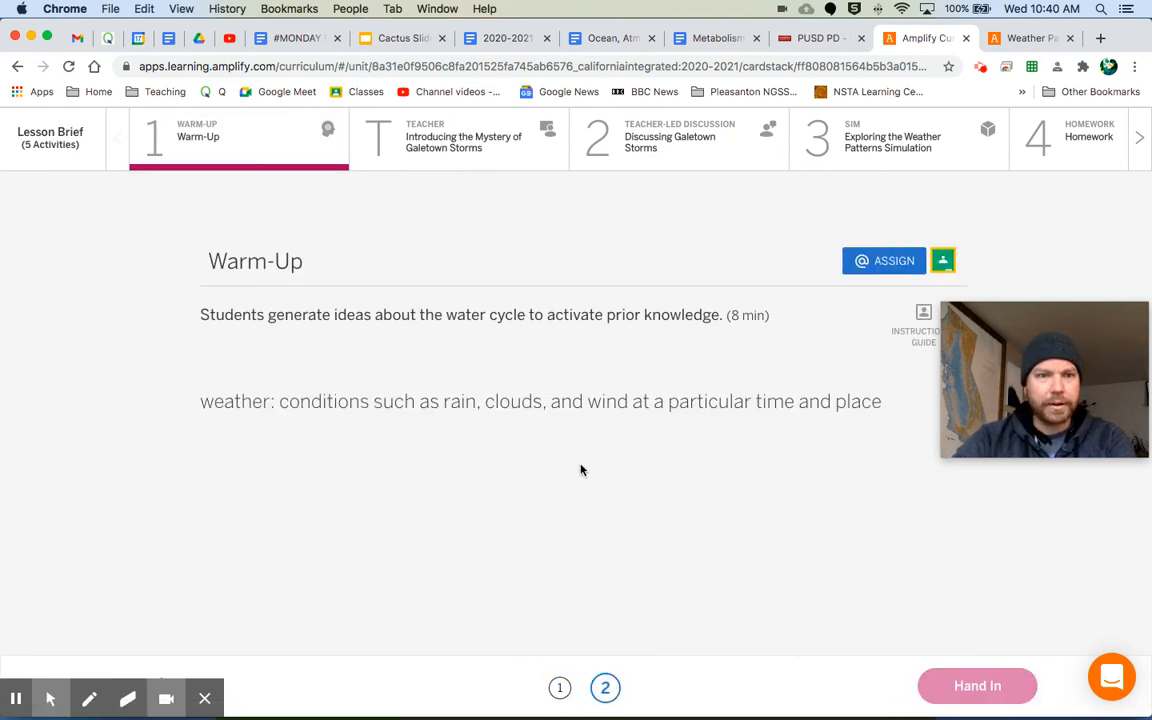
{"action": "mouse_move", "coordinate": [434, 419]}
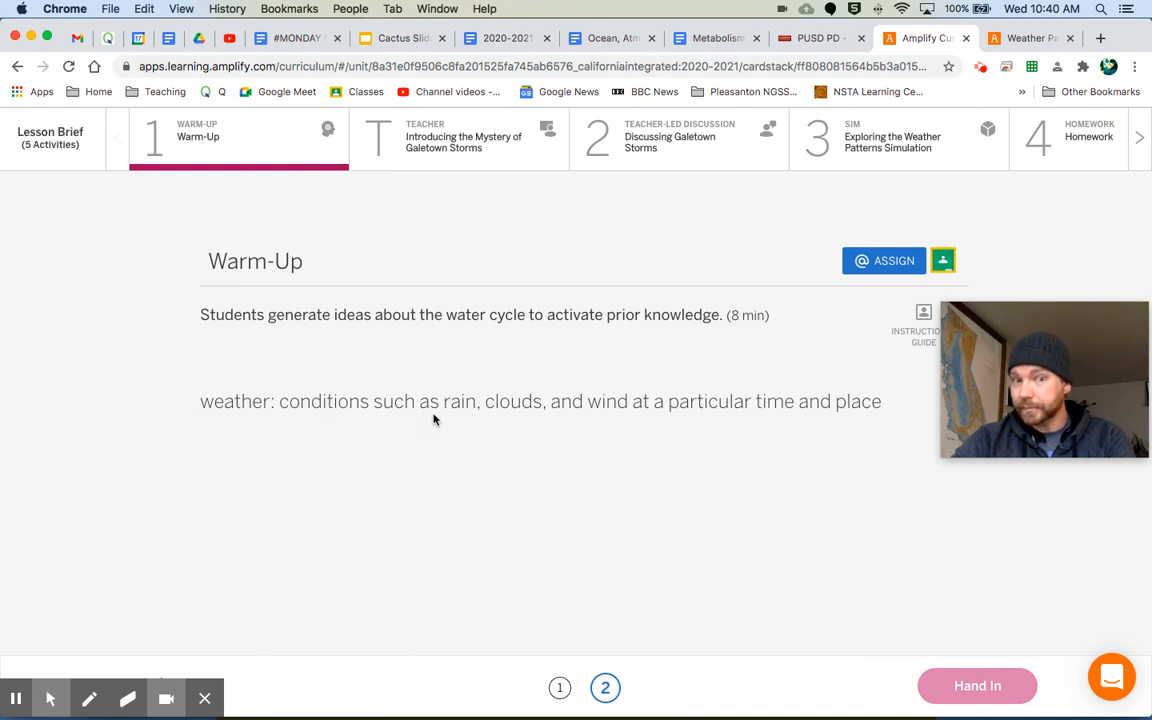
{"action": "mouse_move", "coordinate": [562, 424]}
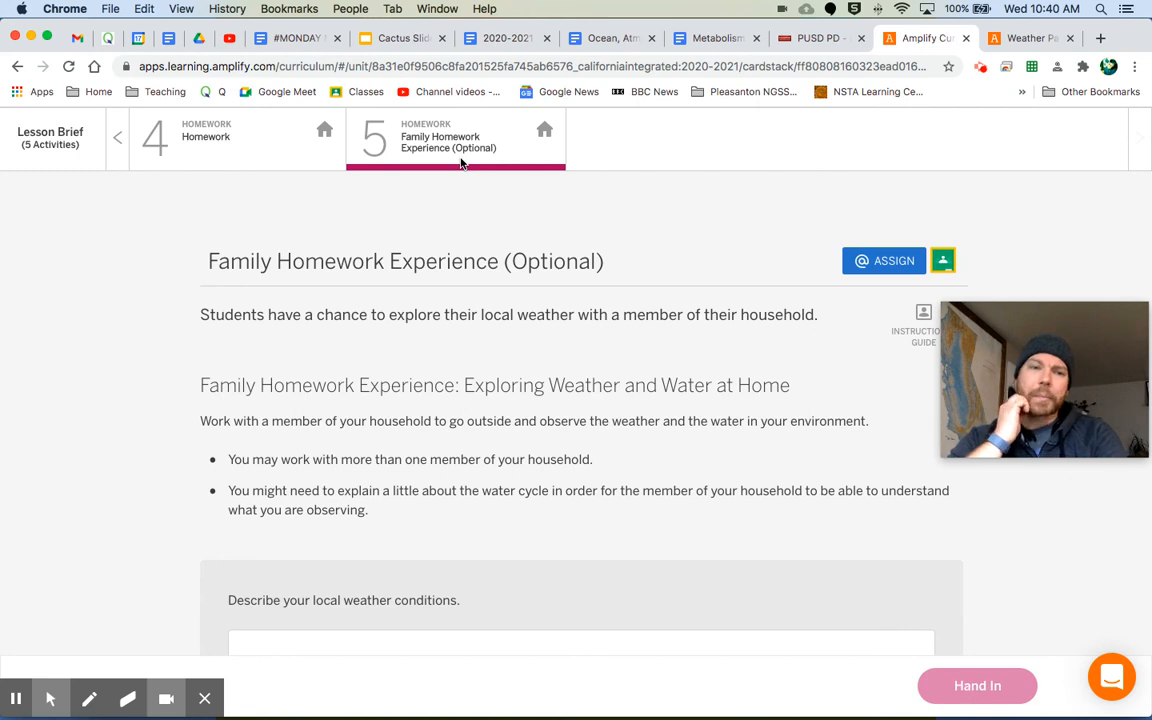
{"action": "scroll", "scroll_direction": "down", "scroll_amount": 3}
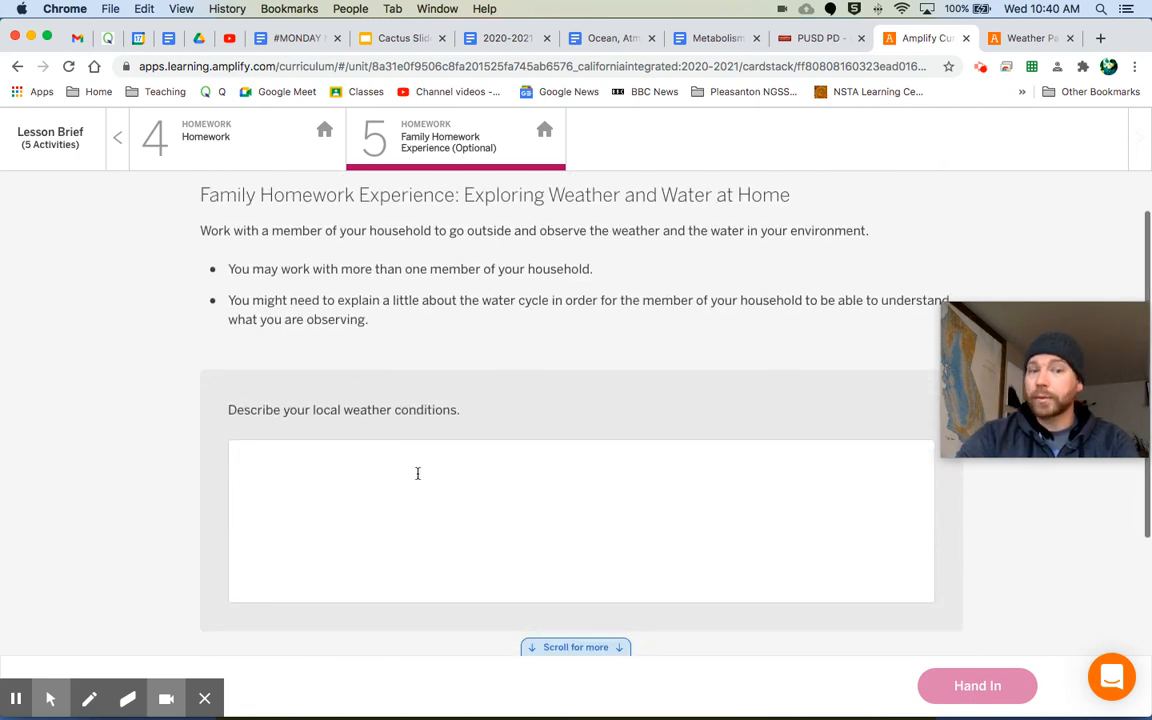